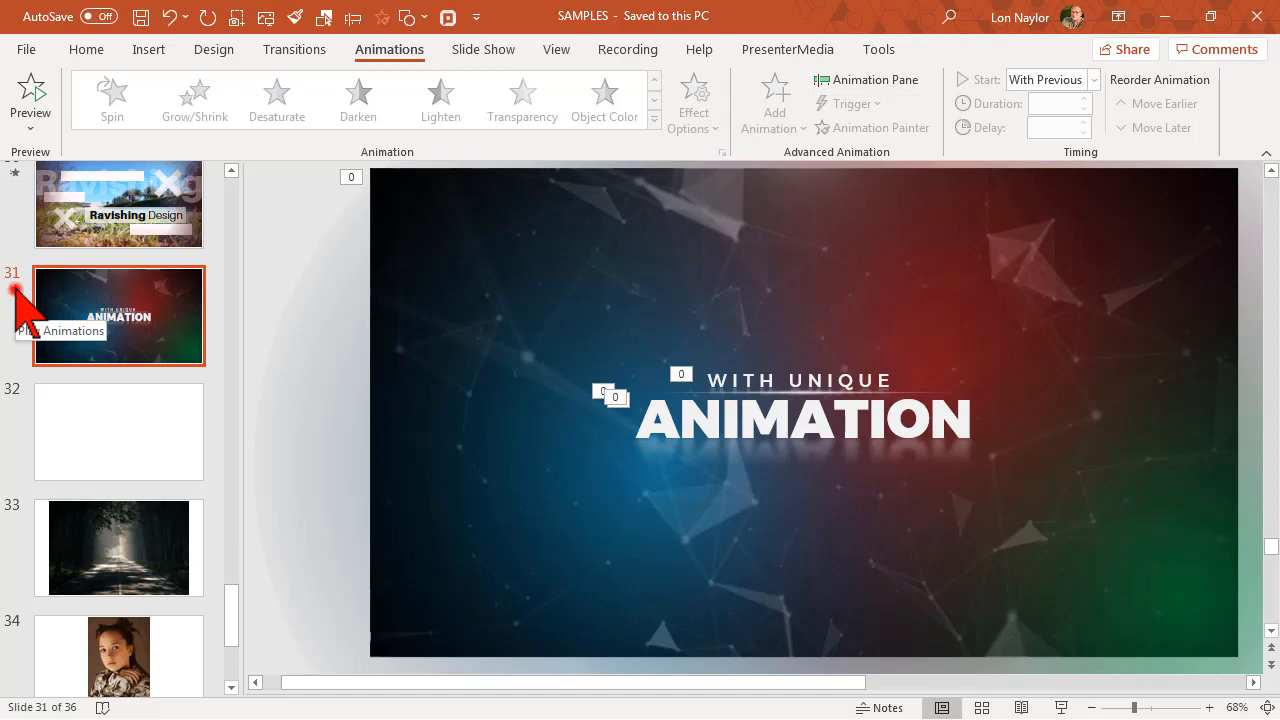
# - Preview the slide animations, glance at blank slide 32, and return to the ANIMATION slide
pyautogui.click(17, 292)
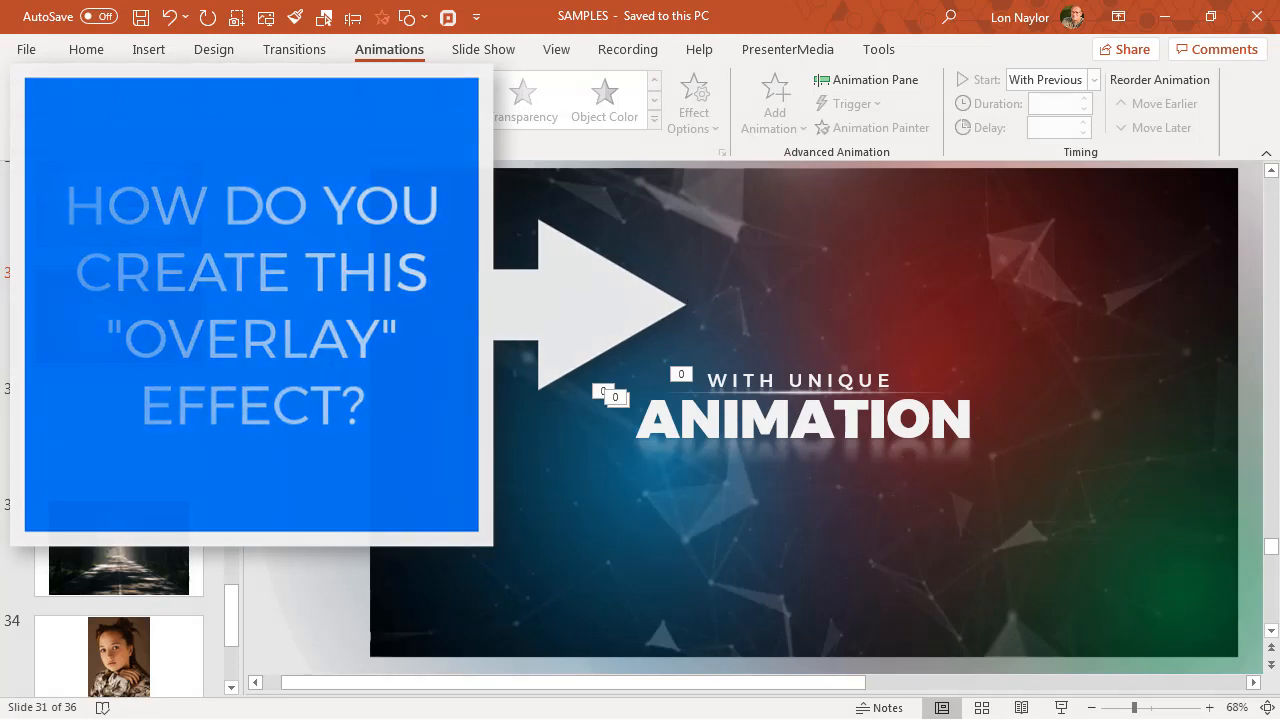
pyautogui.click(118, 317)
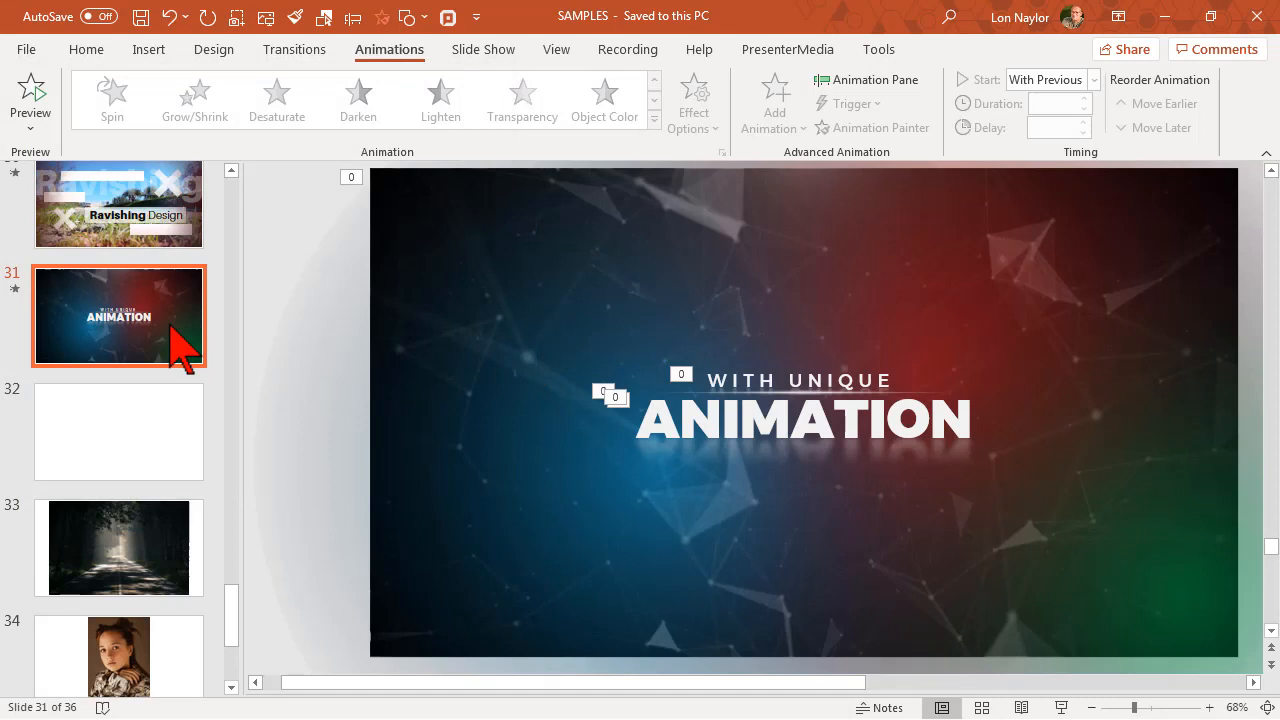
pyautogui.moveTo(180, 350)
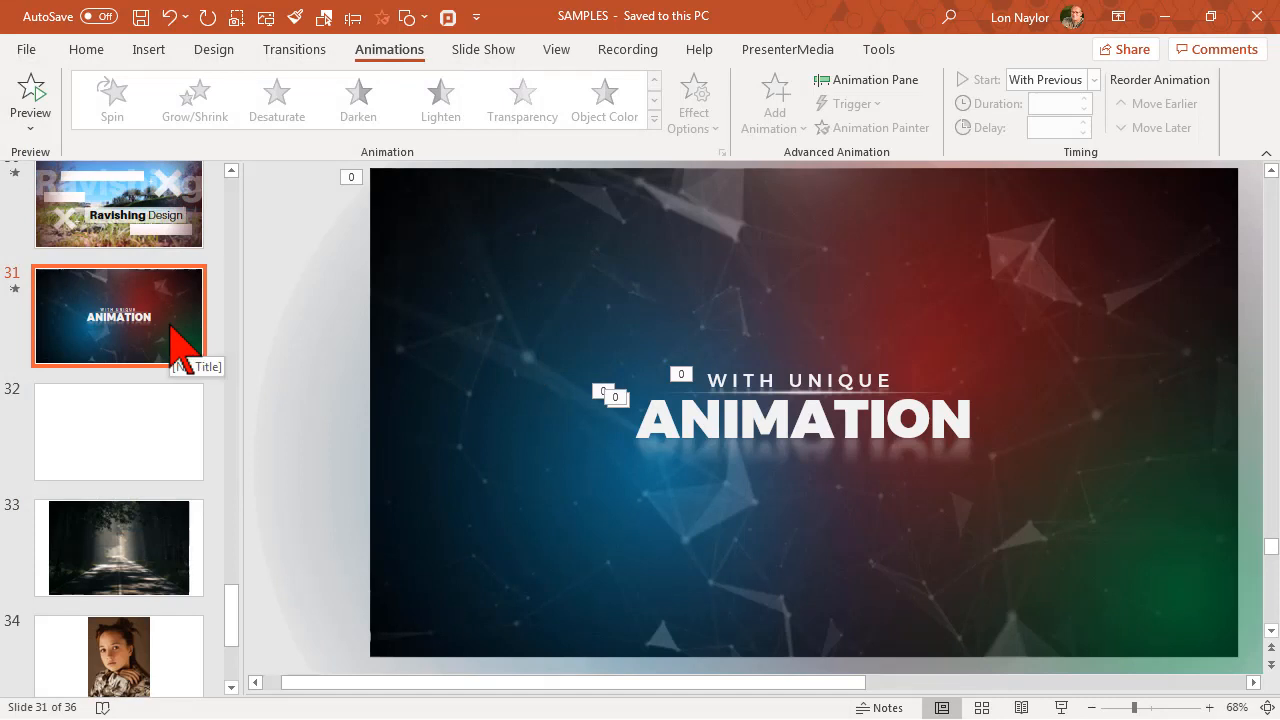
pyautogui.moveTo(150, 445)
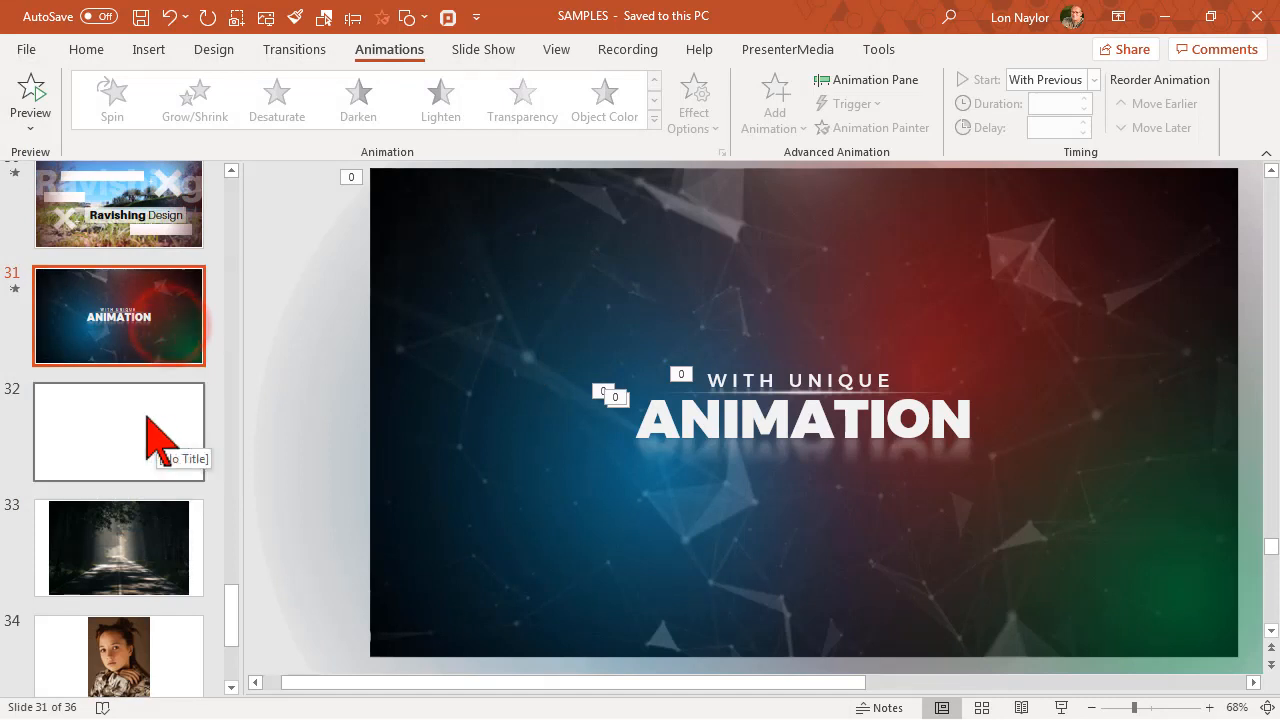
pyautogui.click(118, 432)
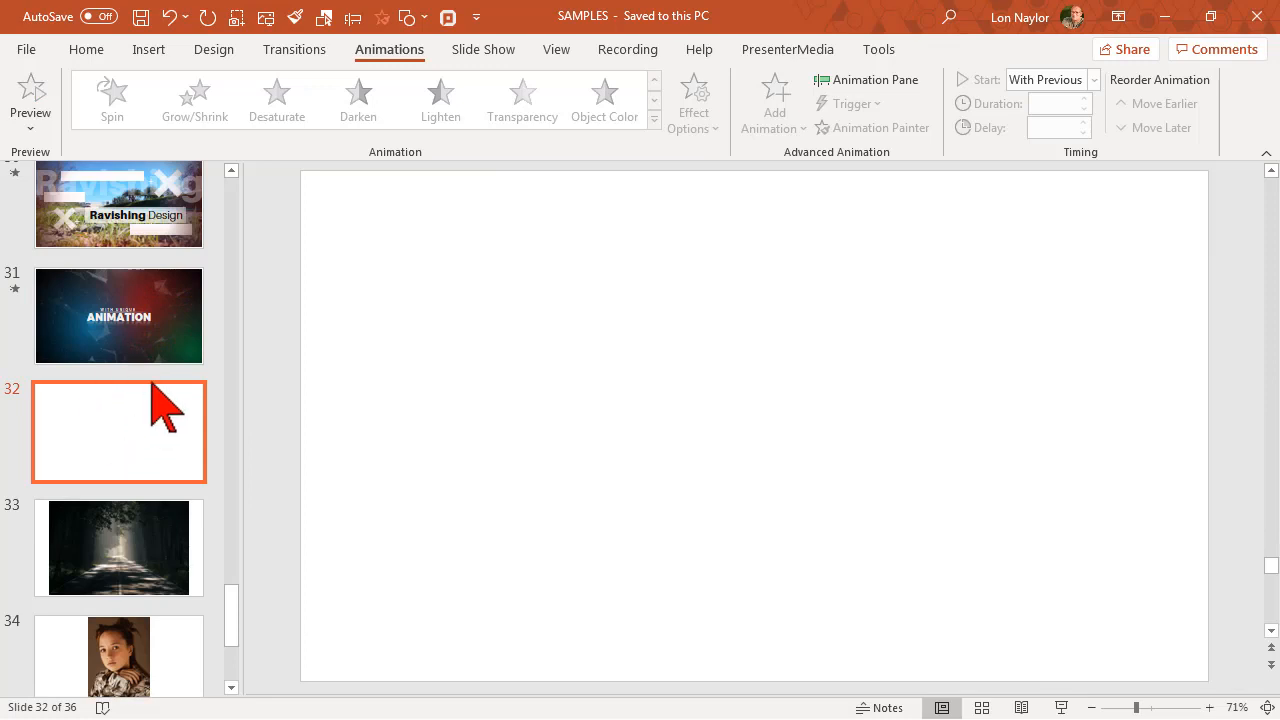
pyautogui.click(118, 316)
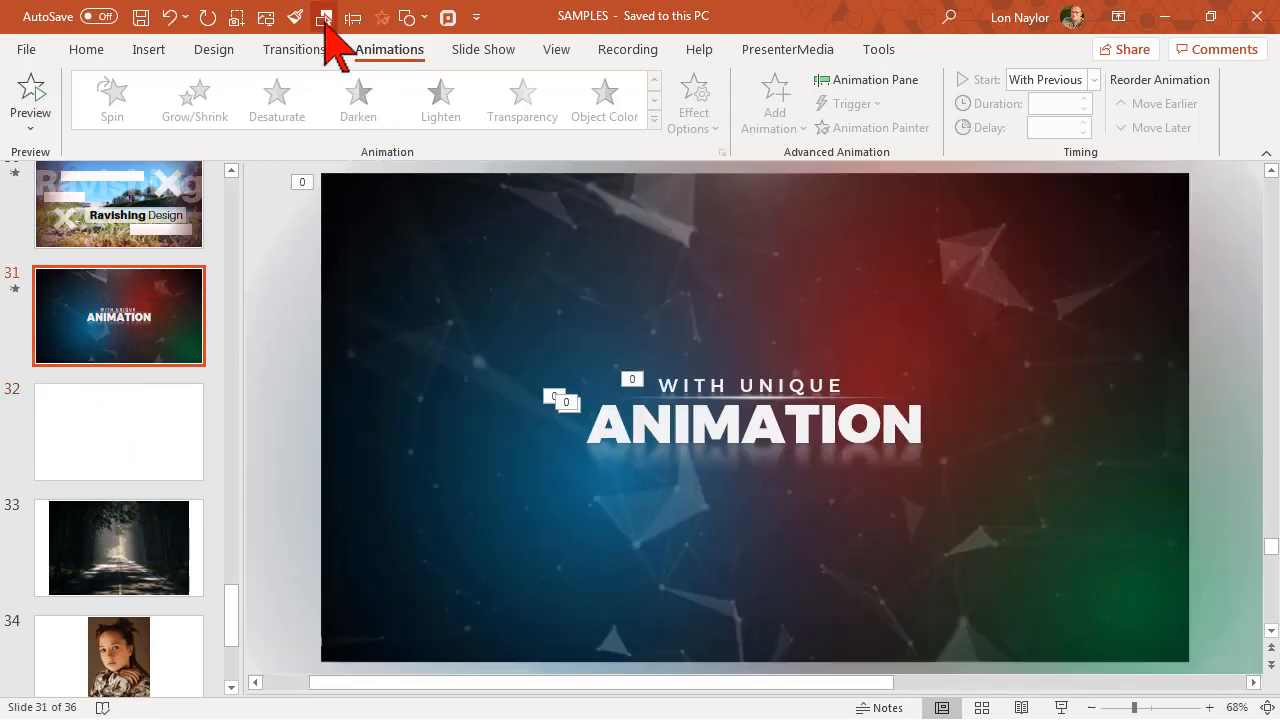
# - In the Selection Pane, hide all objects, then make the mountain photo visible again
pyautogui.click(323, 17)
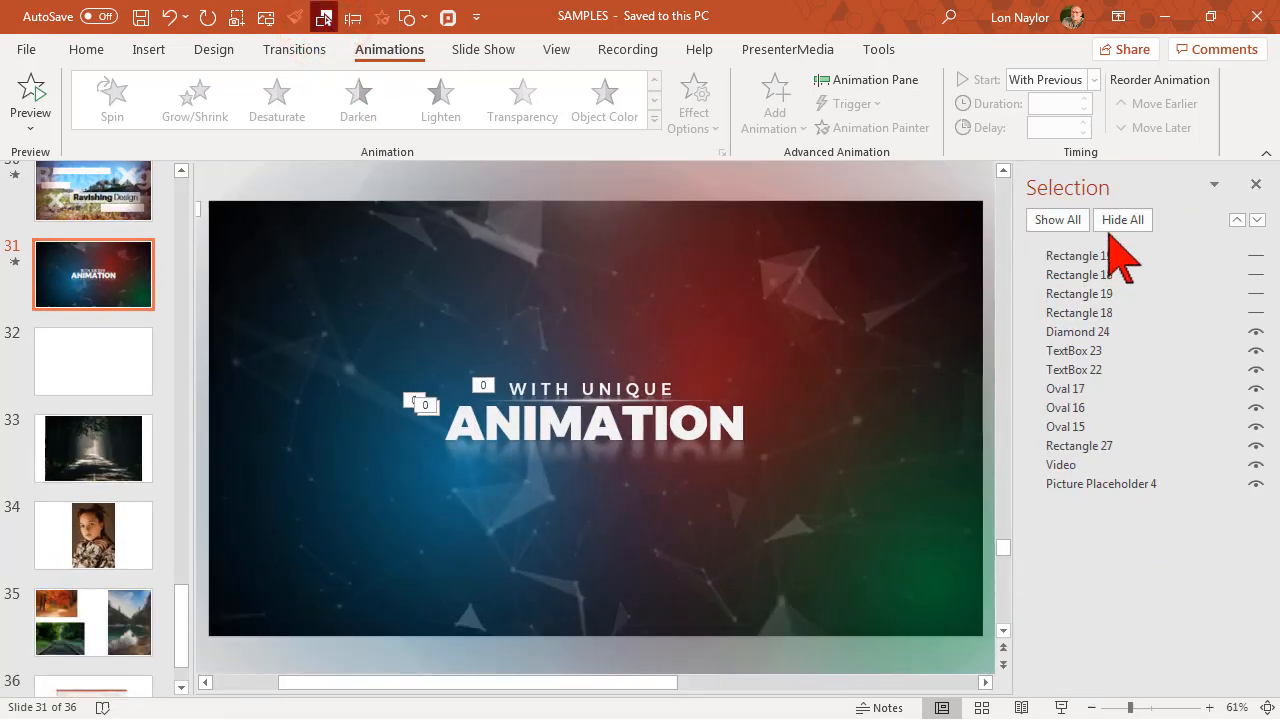
pyautogui.click(1122, 219)
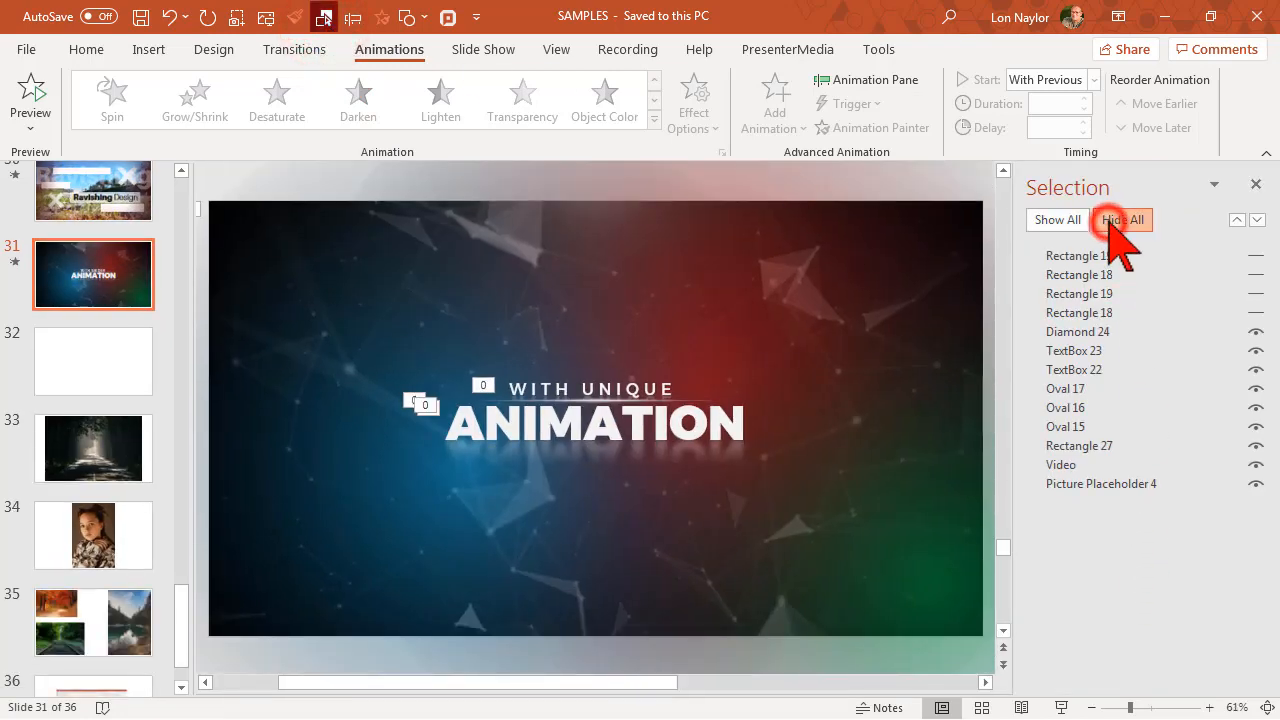
pyautogui.click(1122, 219)
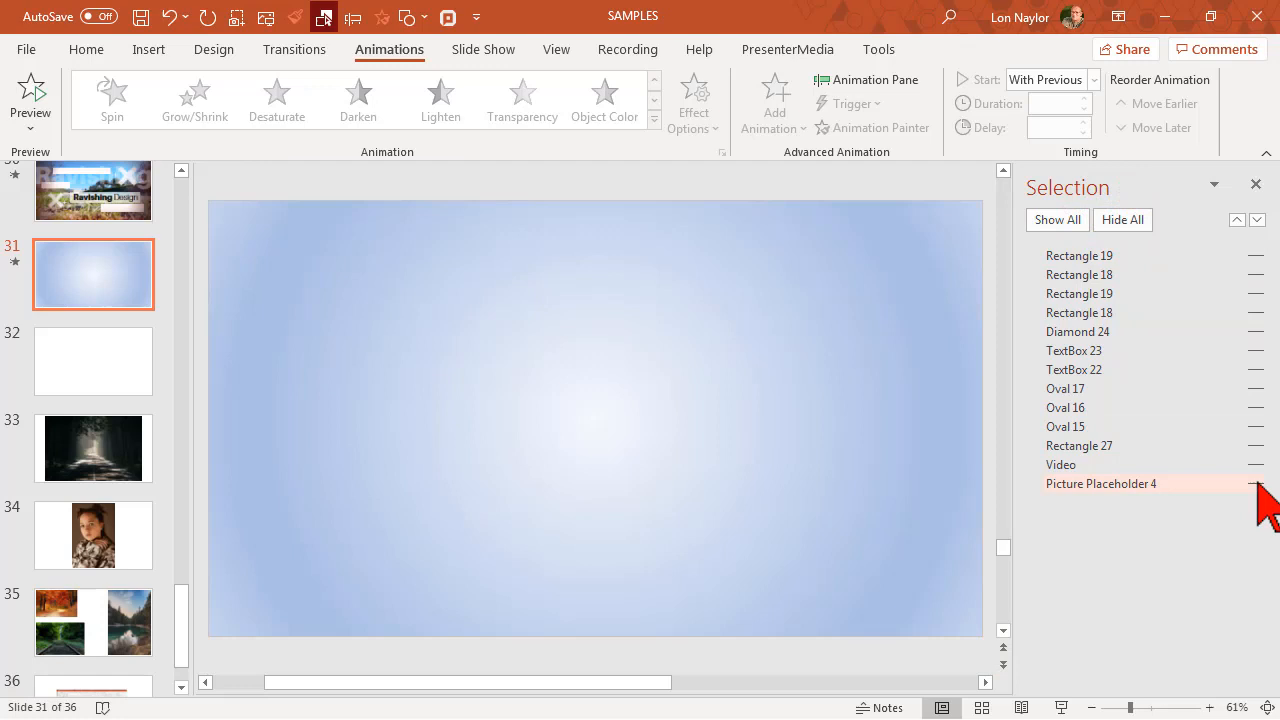
pyautogui.click(1257, 483)
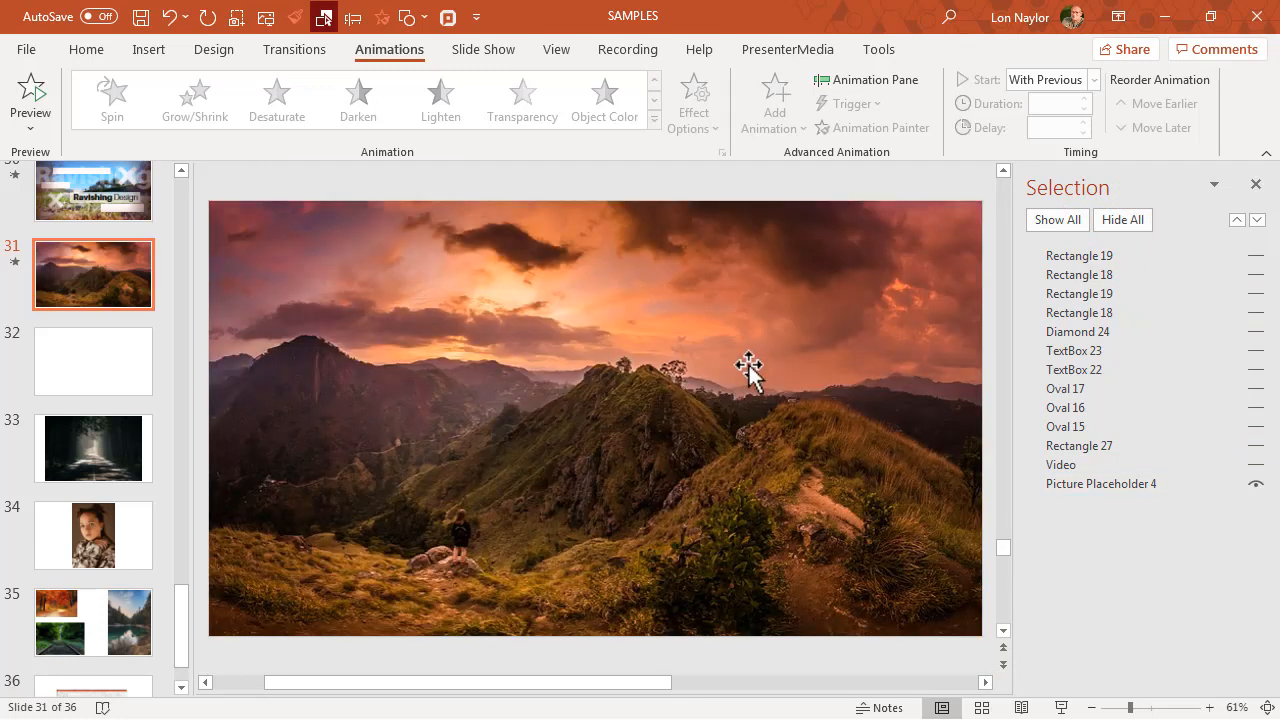
pyautogui.moveTo(1050, 500)
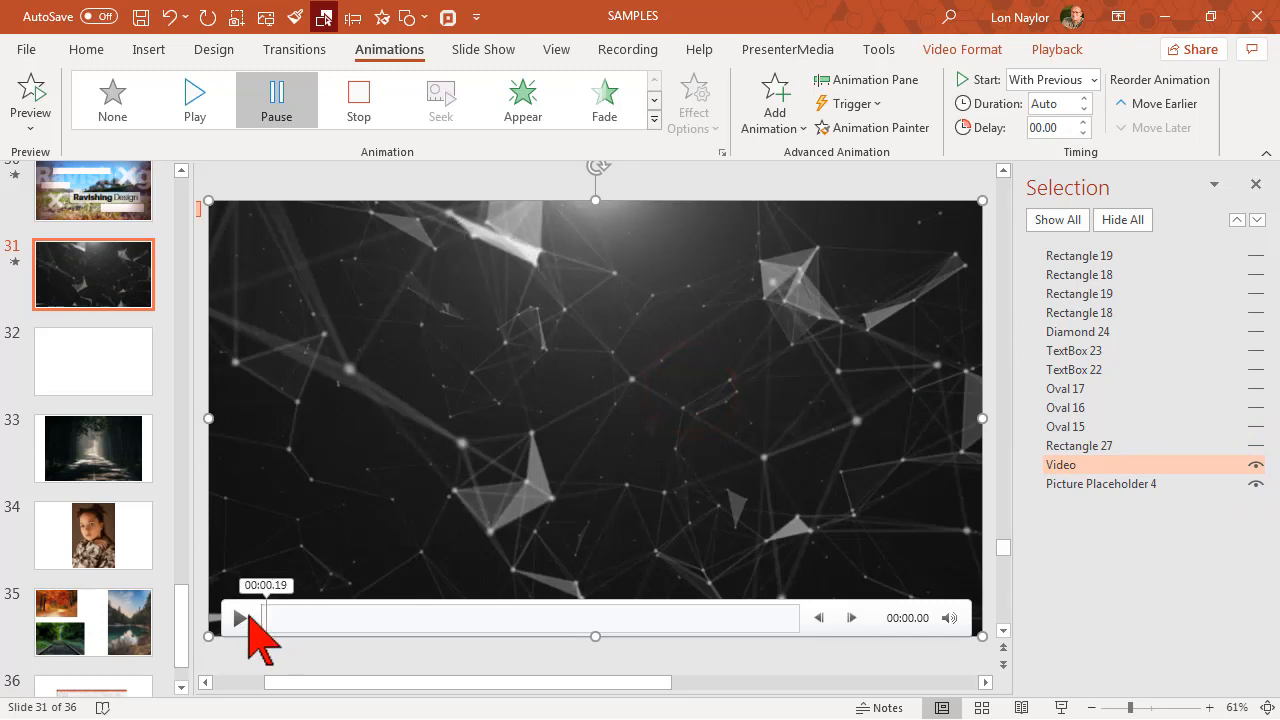
pyautogui.click(238, 617)
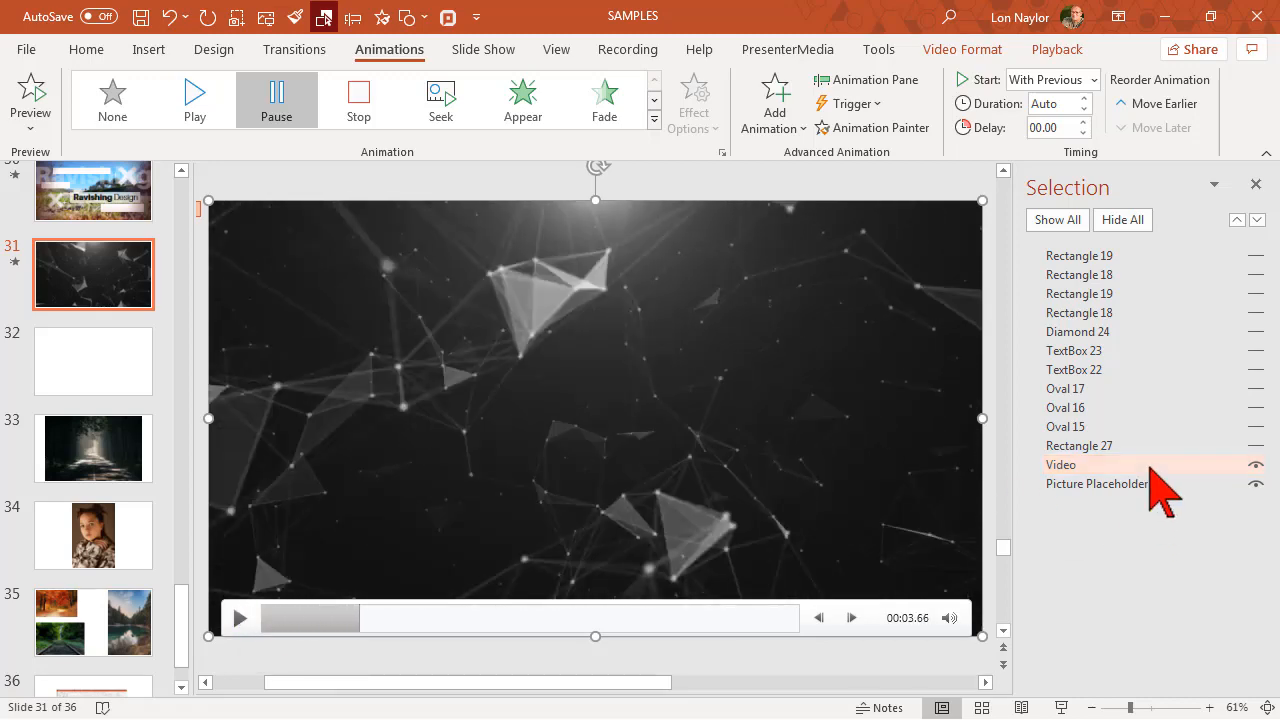
pyautogui.click(1097, 483)
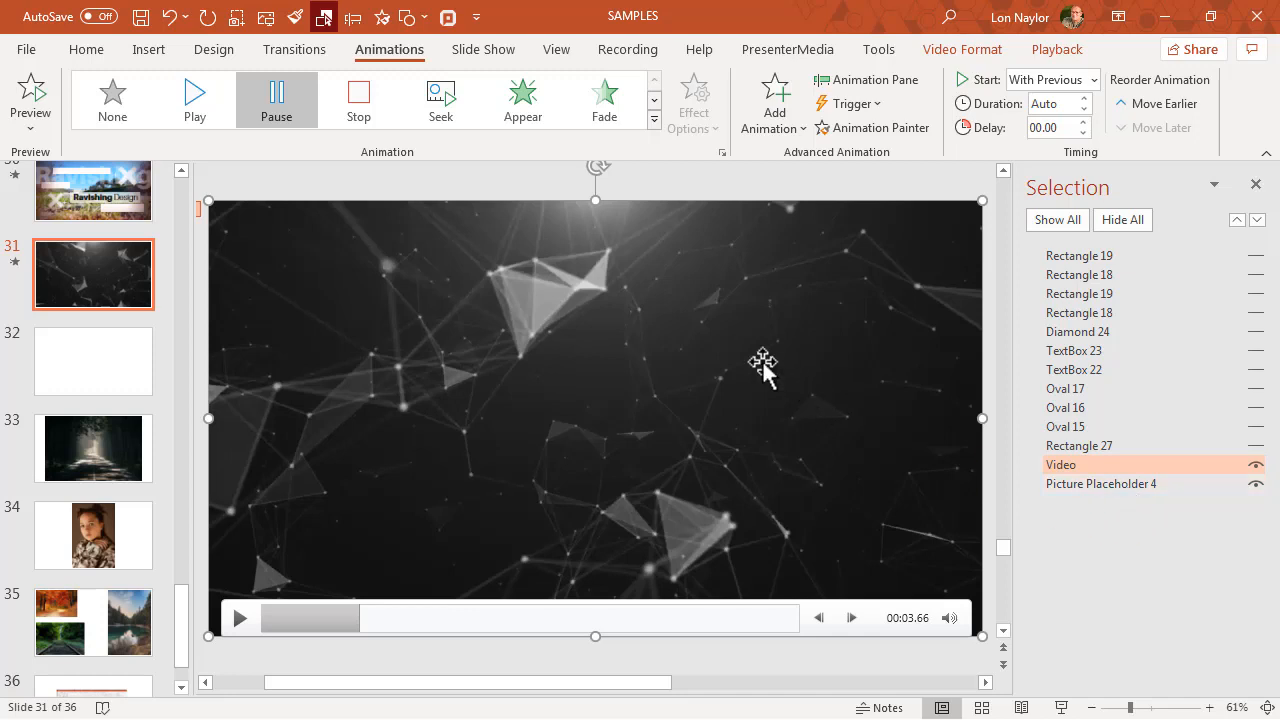
pyautogui.moveTo(720, 318)
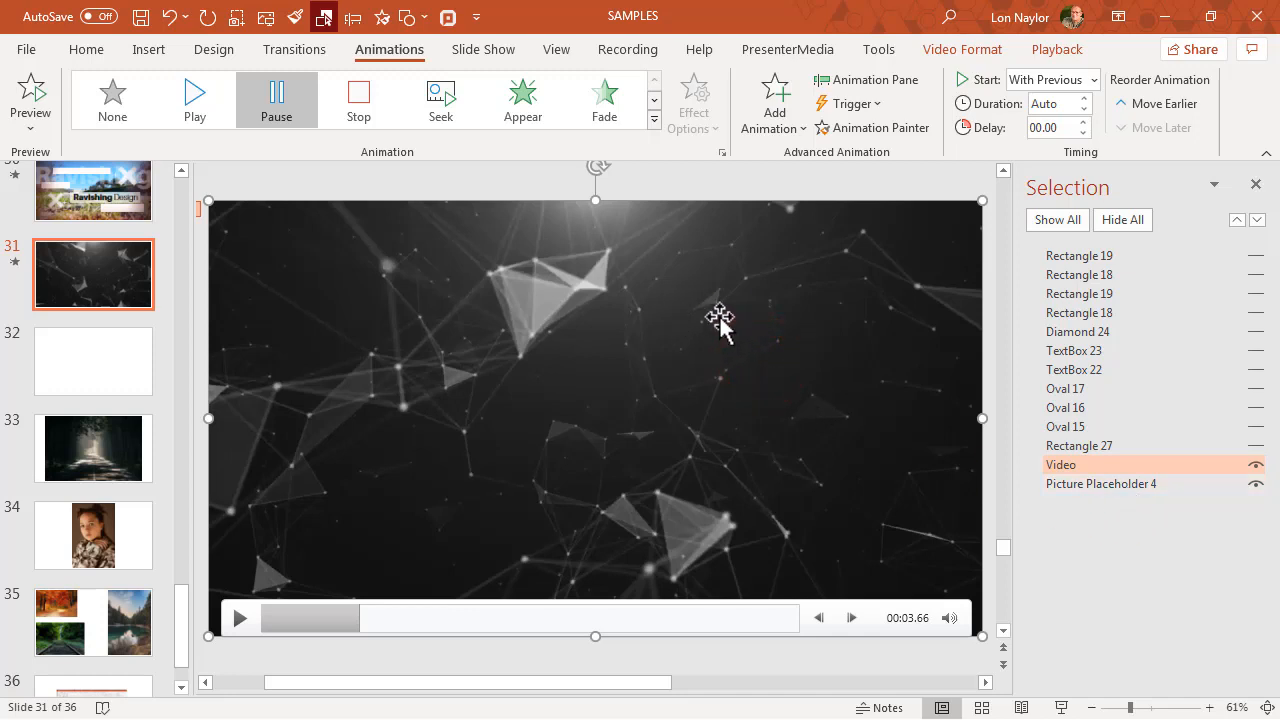
pyautogui.moveTo(728, 340)
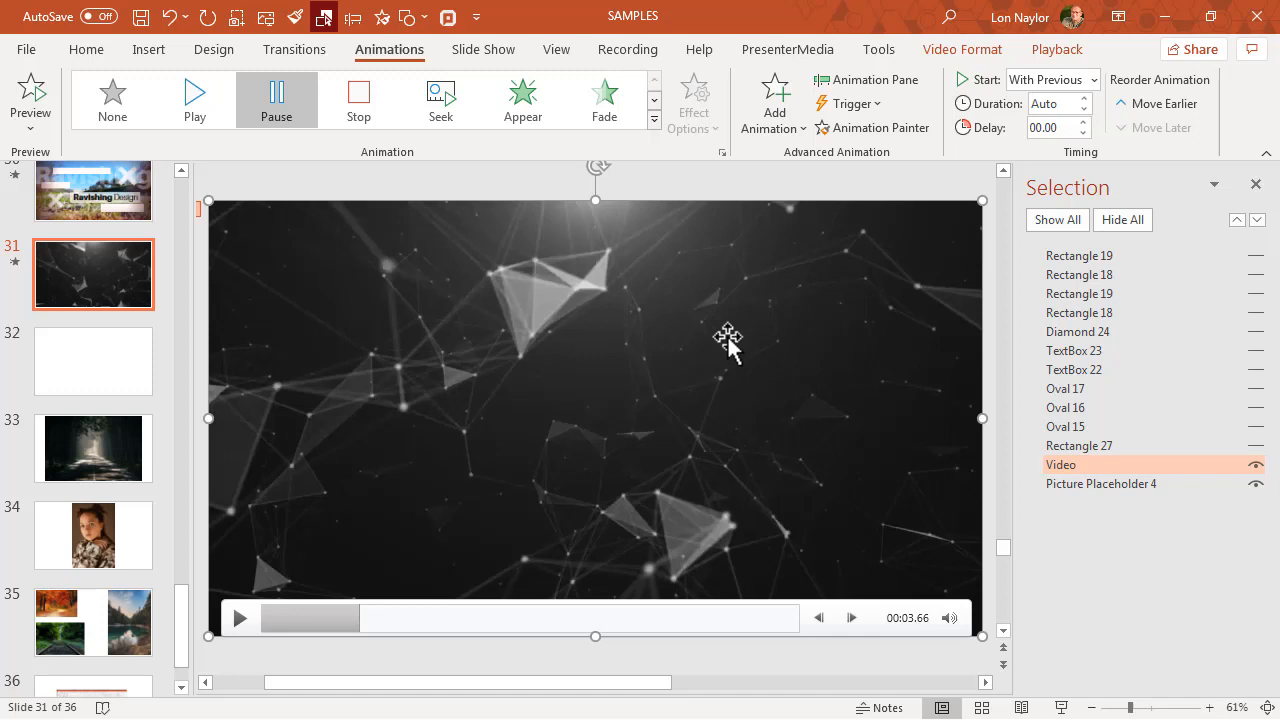
pyautogui.moveTo(745, 350)
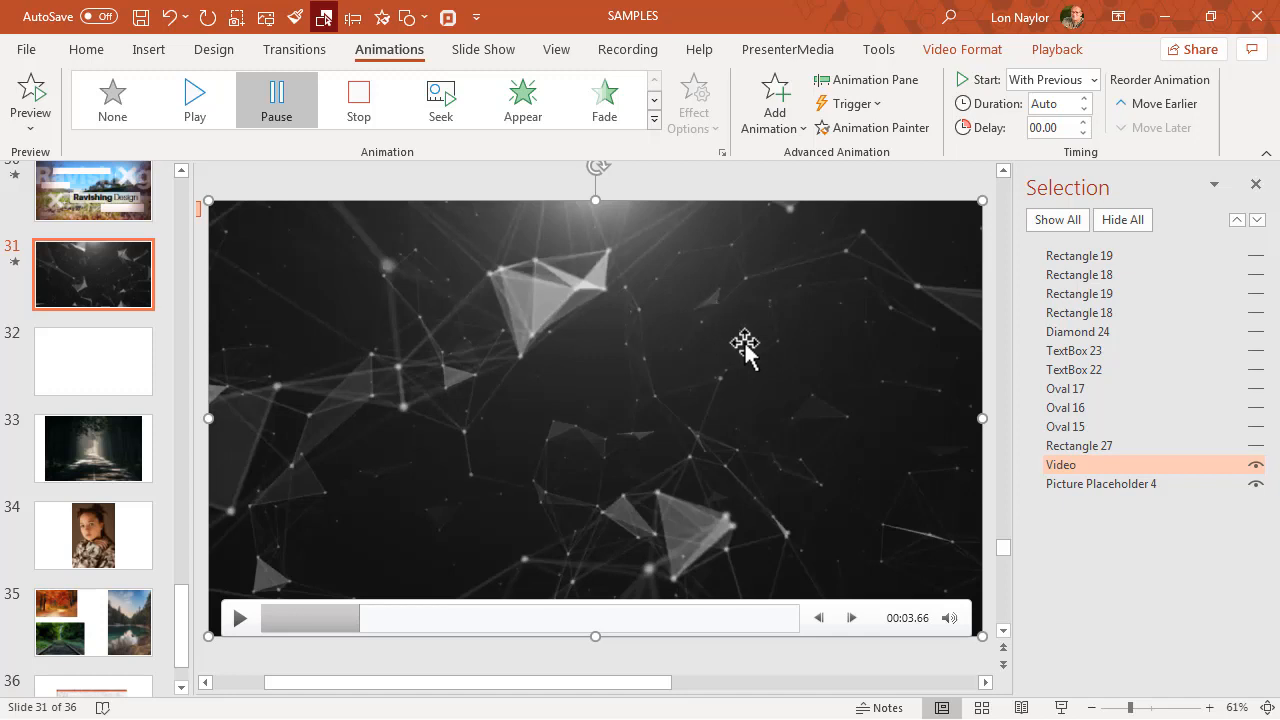
pyautogui.moveTo(718, 268)
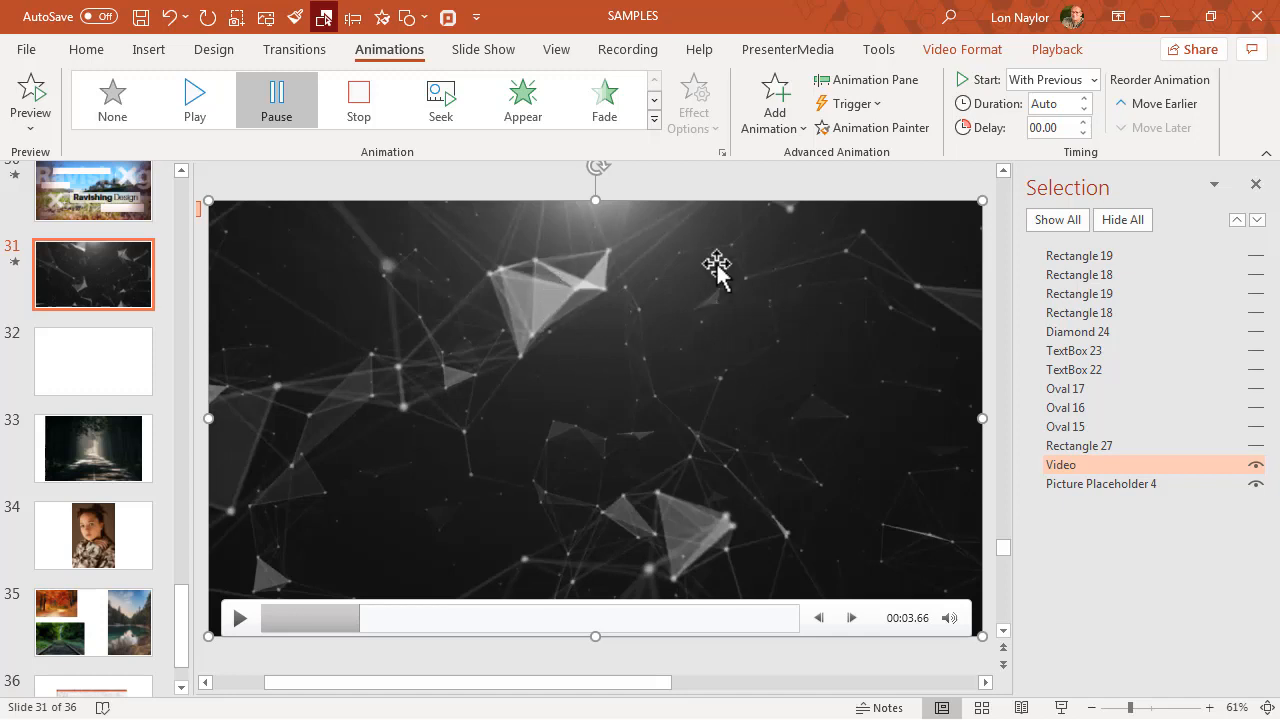
pyautogui.moveTo(311, 323)
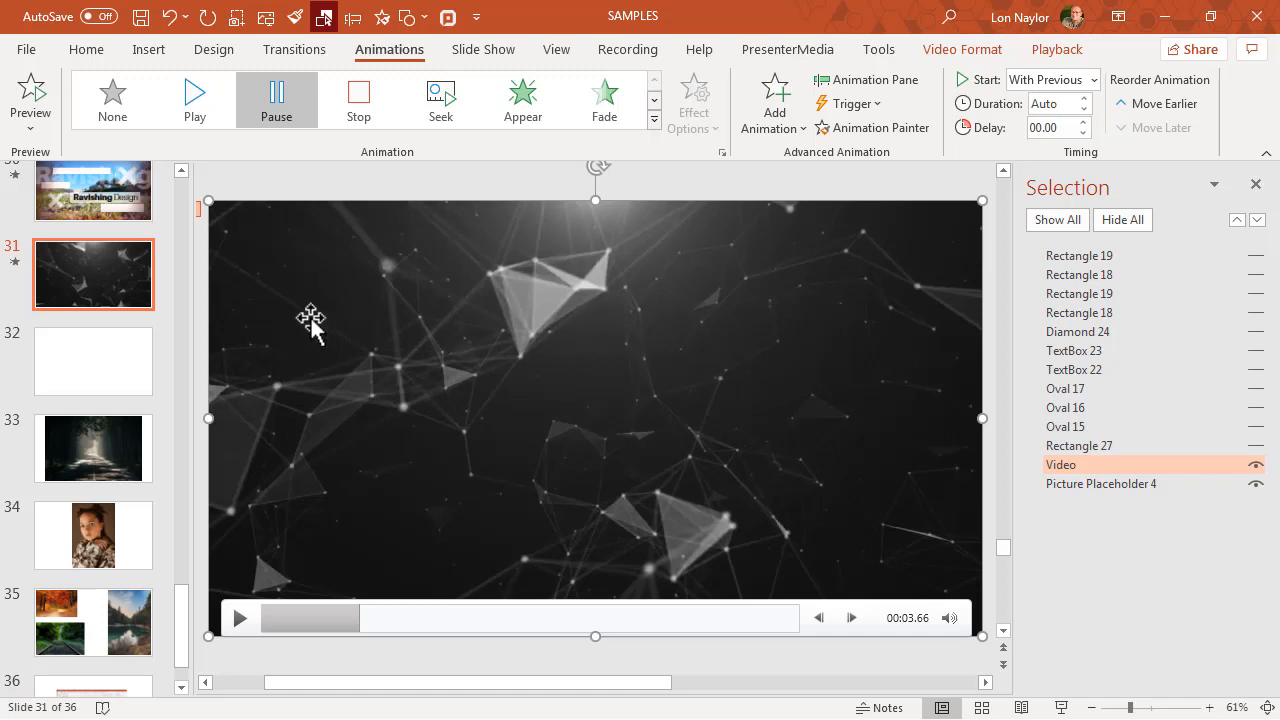
pyautogui.moveTo(718, 305)
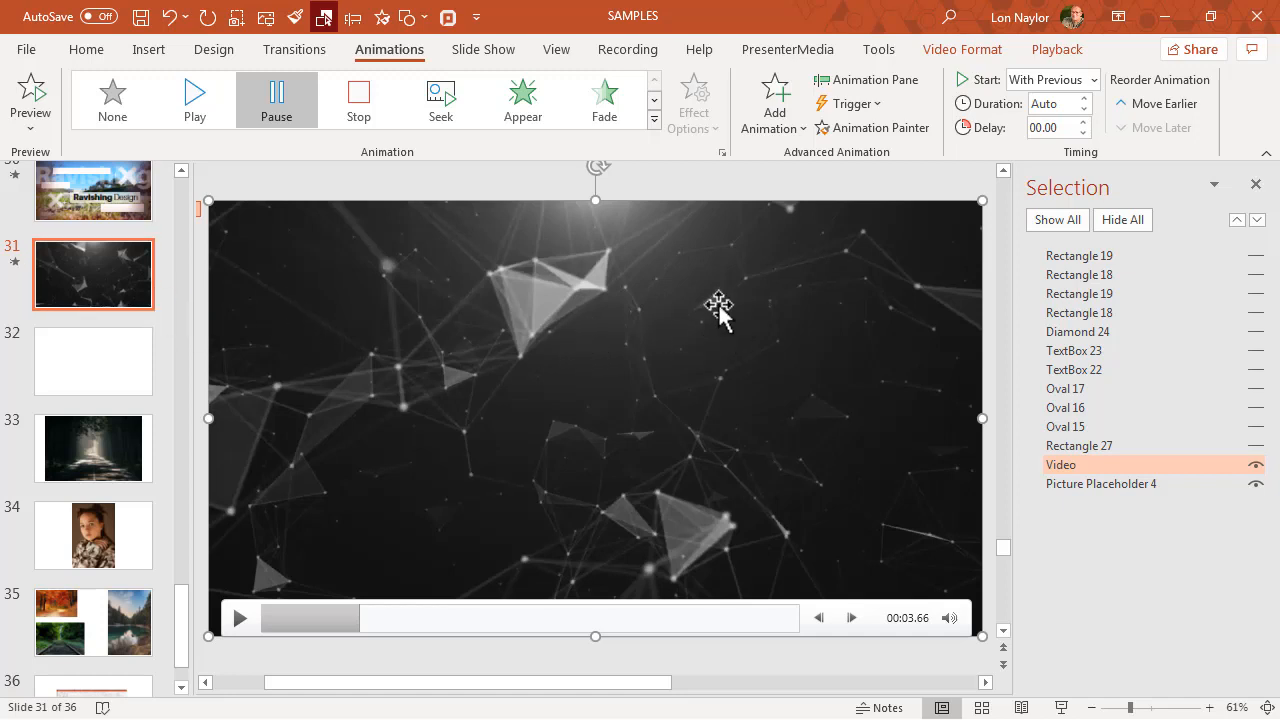
pyautogui.moveTo(670, 307)
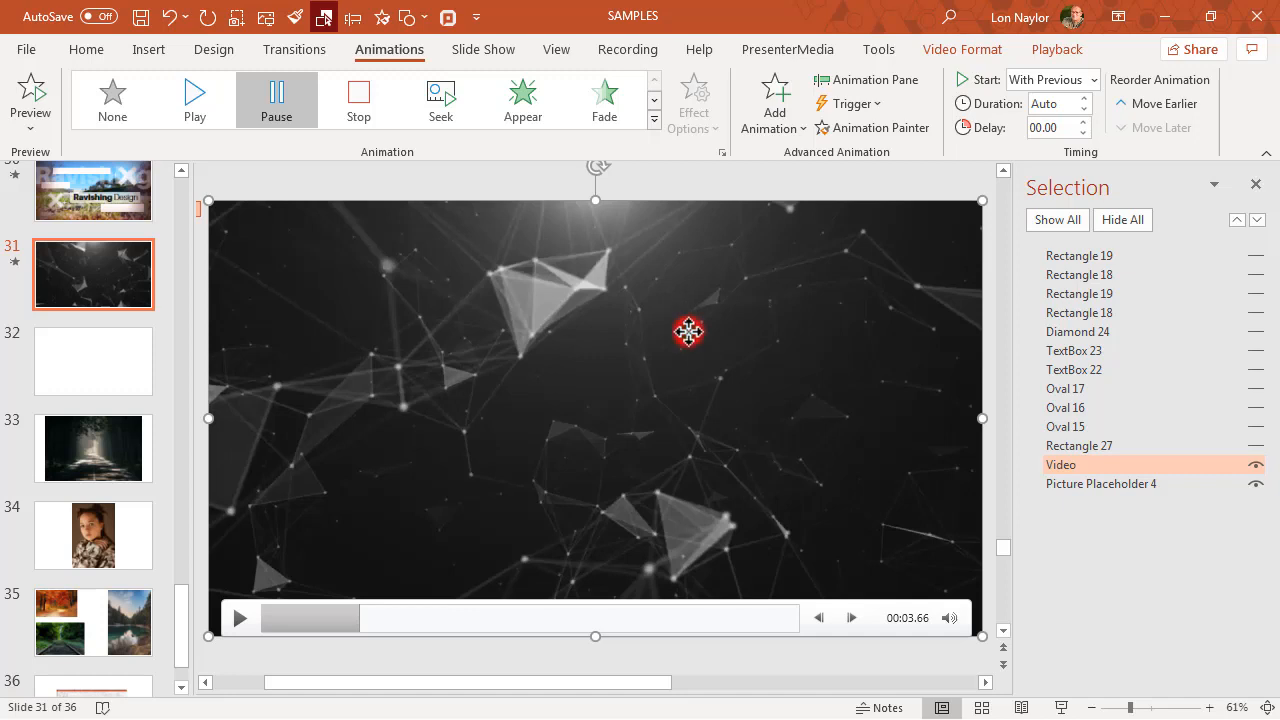
pyautogui.moveTo(690, 335)
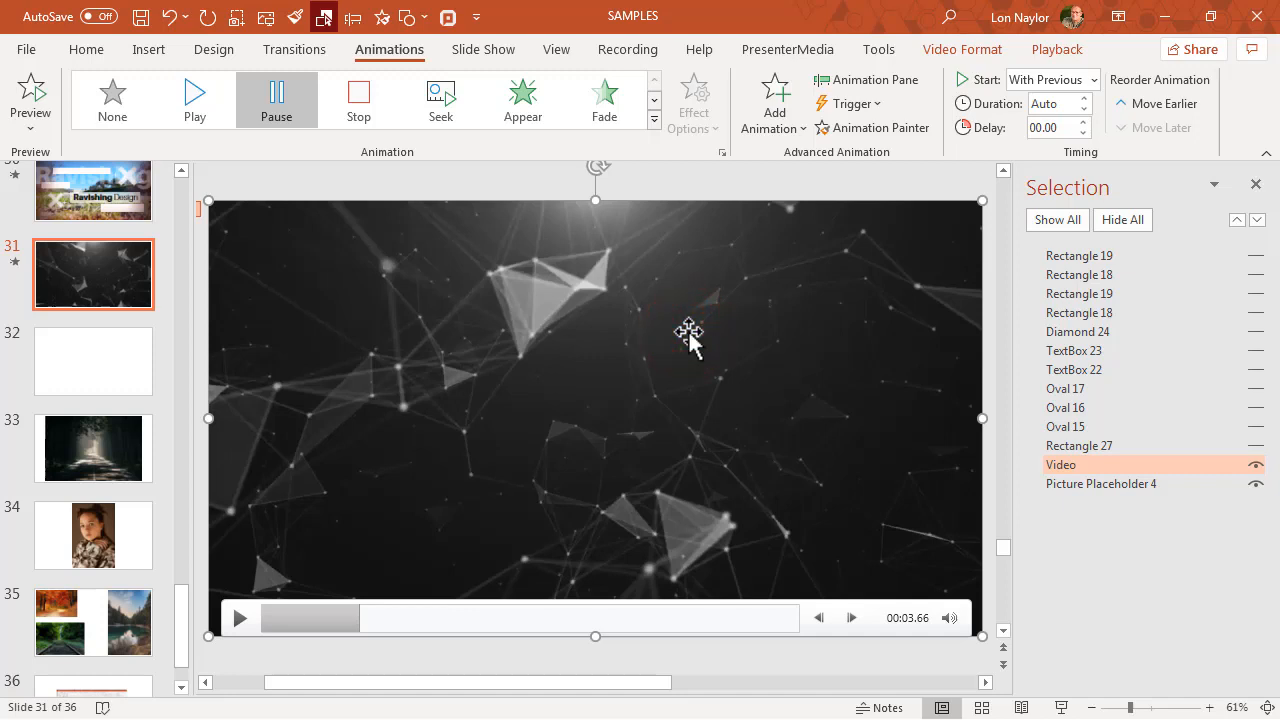
pyautogui.moveTo(965, 120)
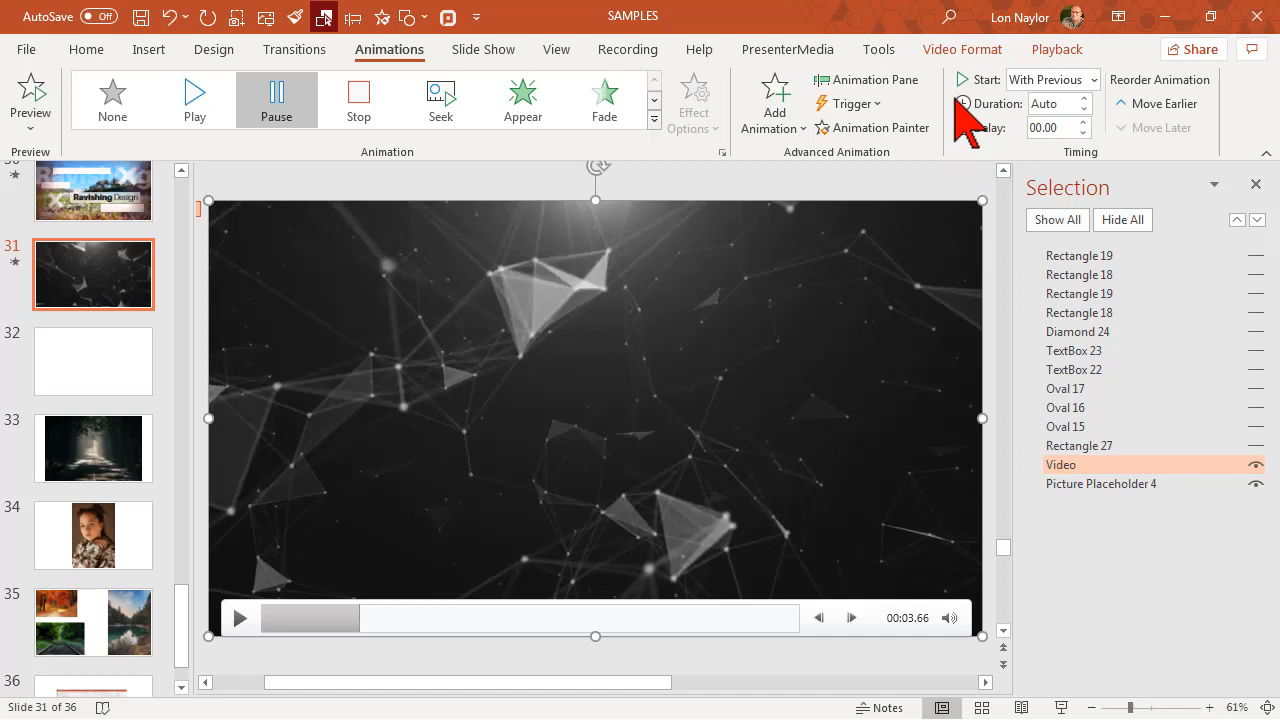
# - Show the Video Format ribbon tools for the selected geometric video
pyautogui.click(962, 48)
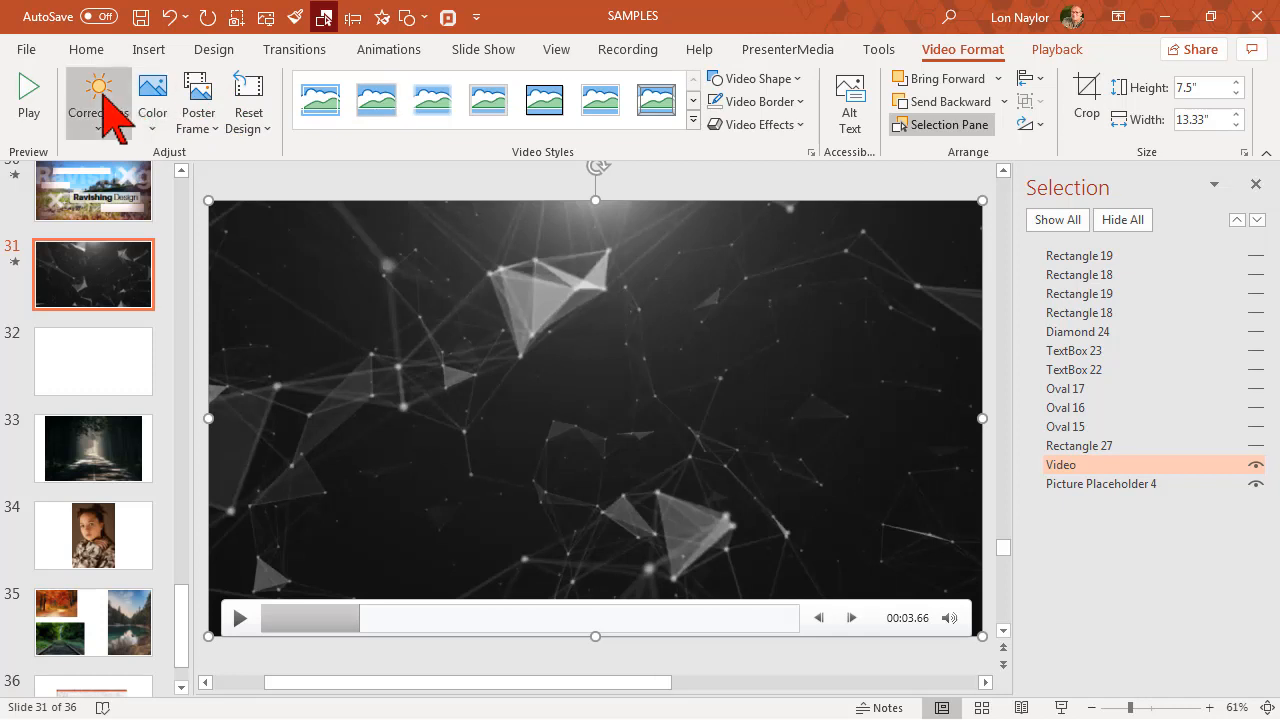
pyautogui.moveTo(325, 155)
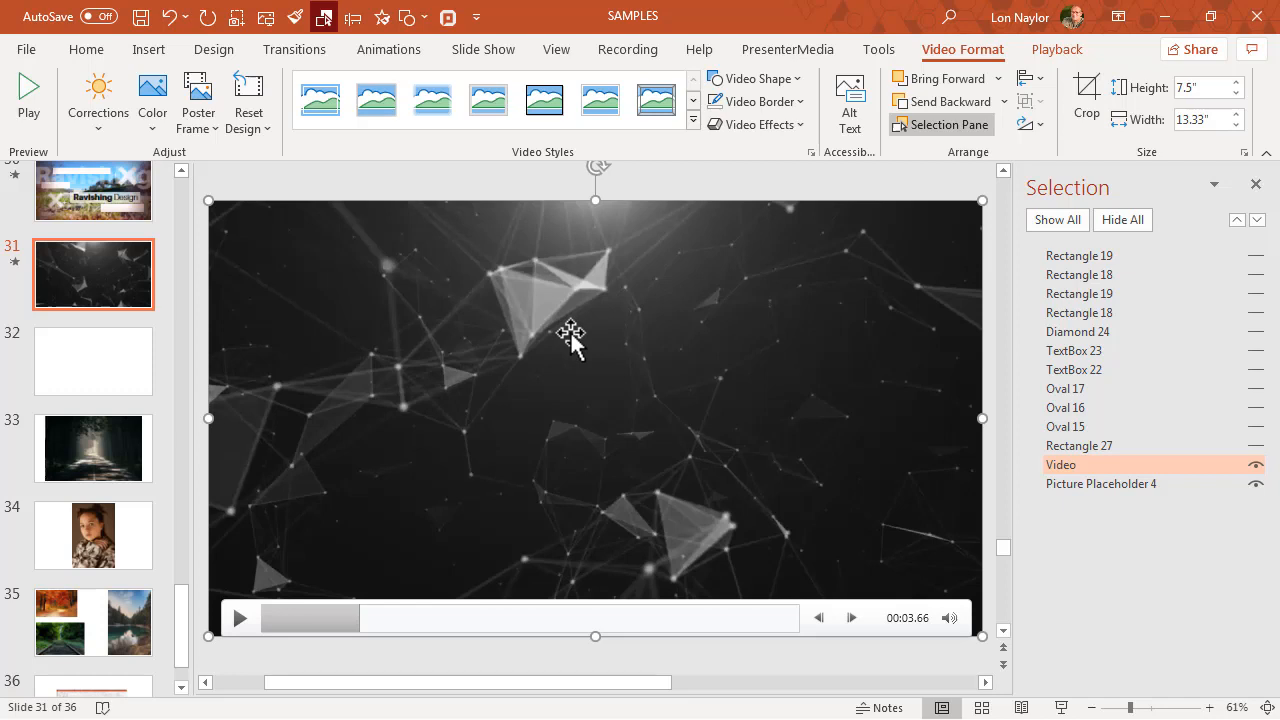
pyautogui.moveTo(583, 340)
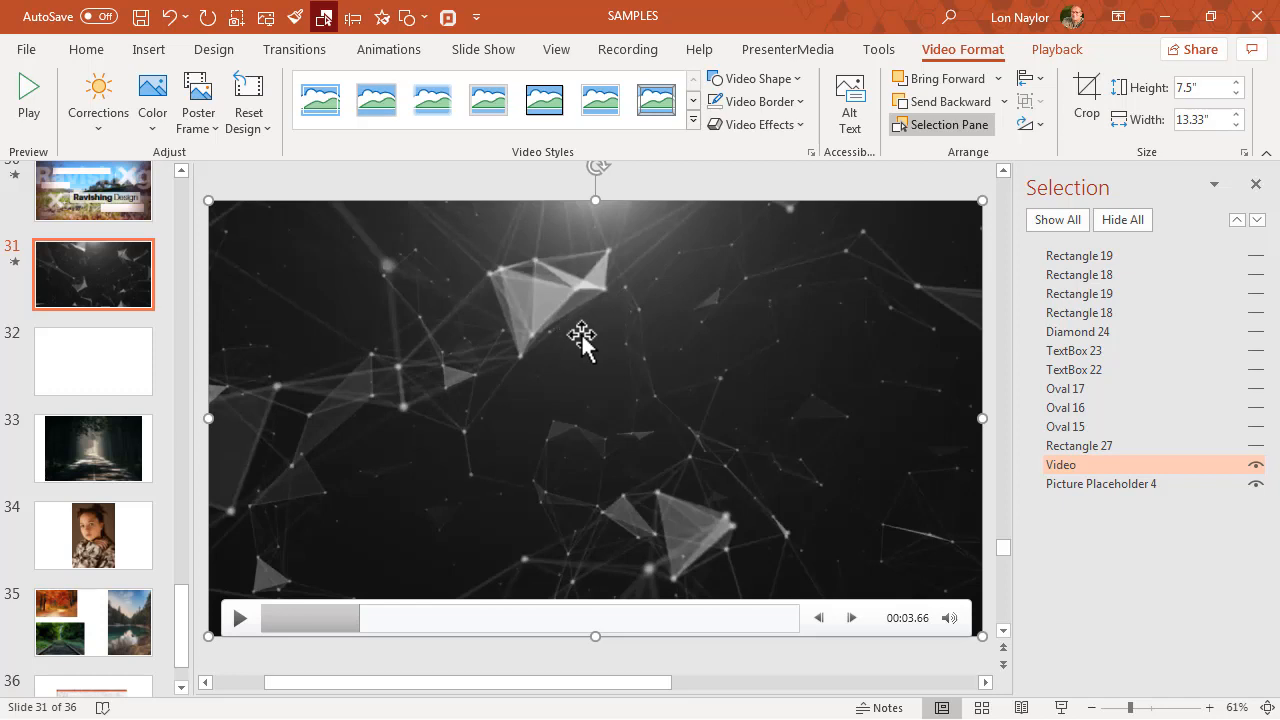
# - Open Format Video, confirm the video's border is No line, and close the pane
pyautogui.rightClick(583, 335)
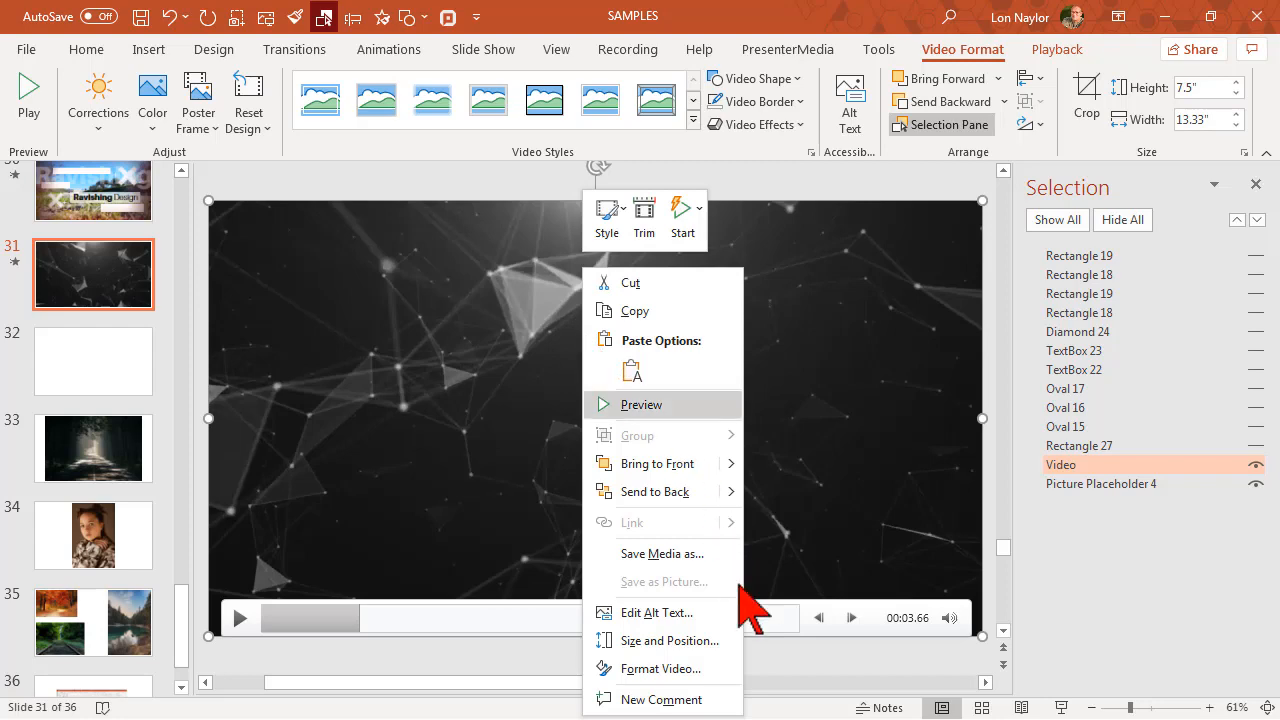
pyautogui.click(661, 668)
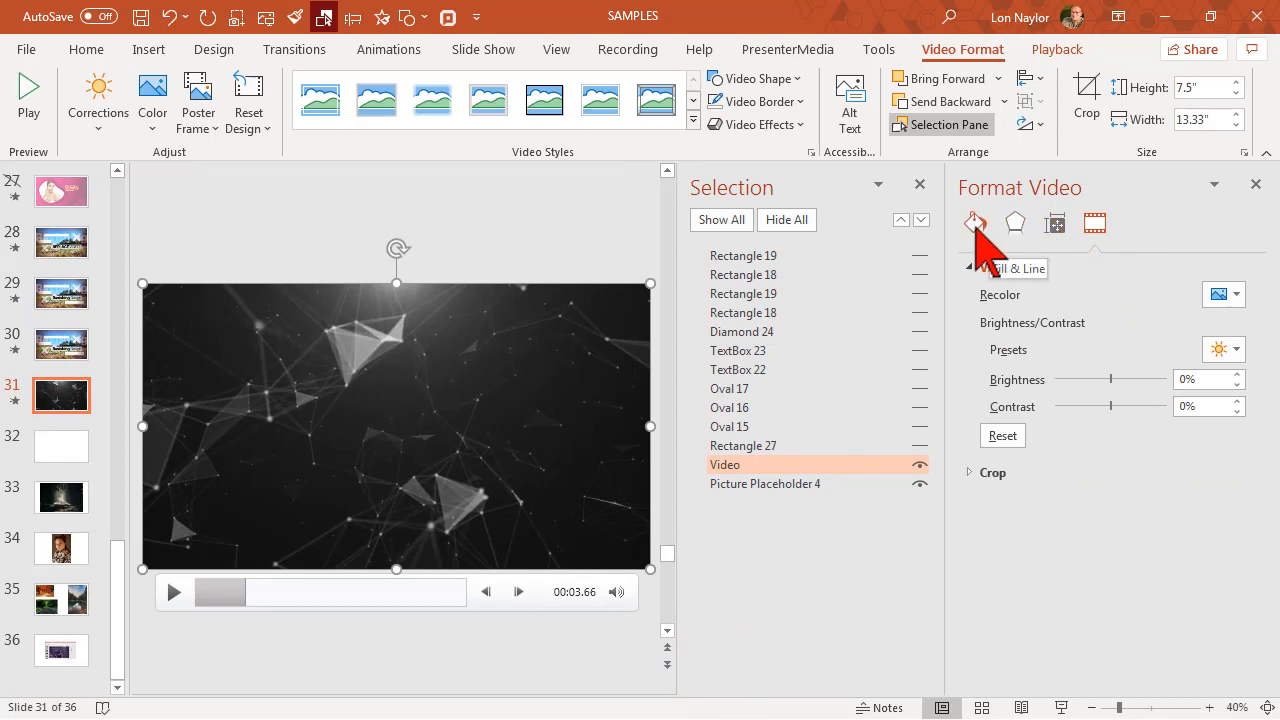
pyautogui.click(975, 223)
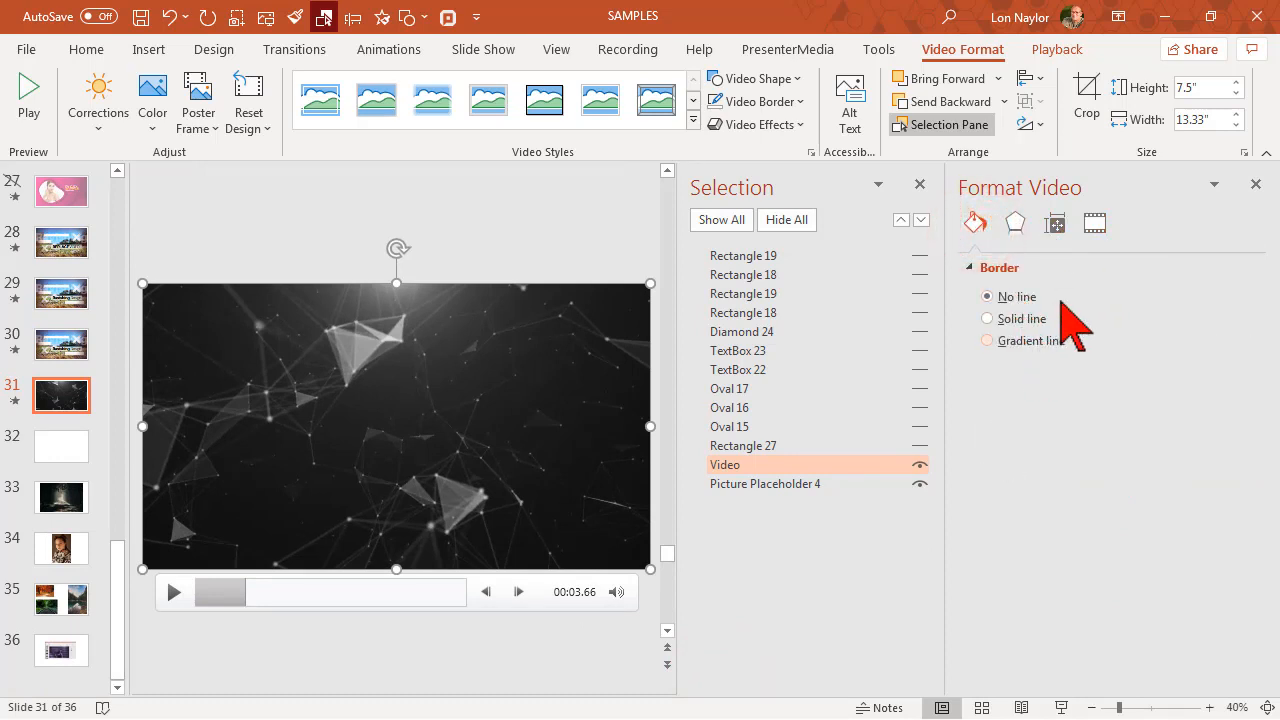
pyautogui.click(1094, 223)
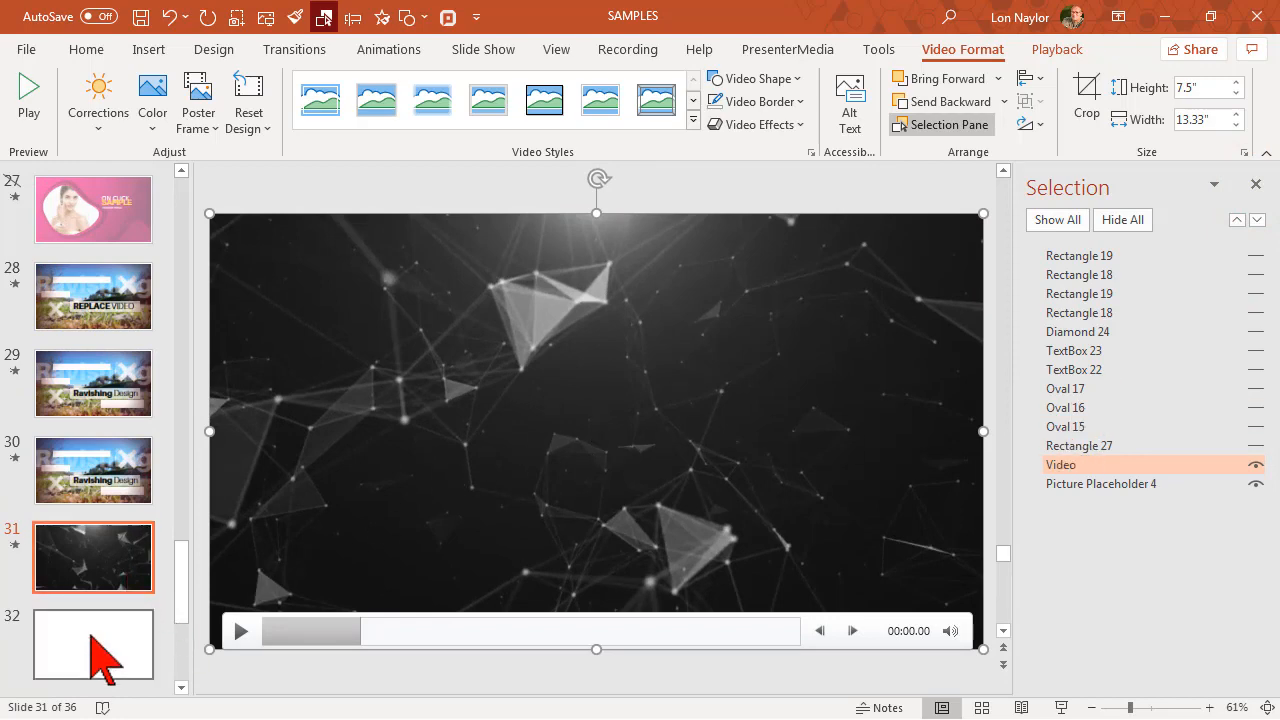
# - Set slide 32's background to Picture or texture fill and start inserting a picture
pyautogui.click(92, 644)
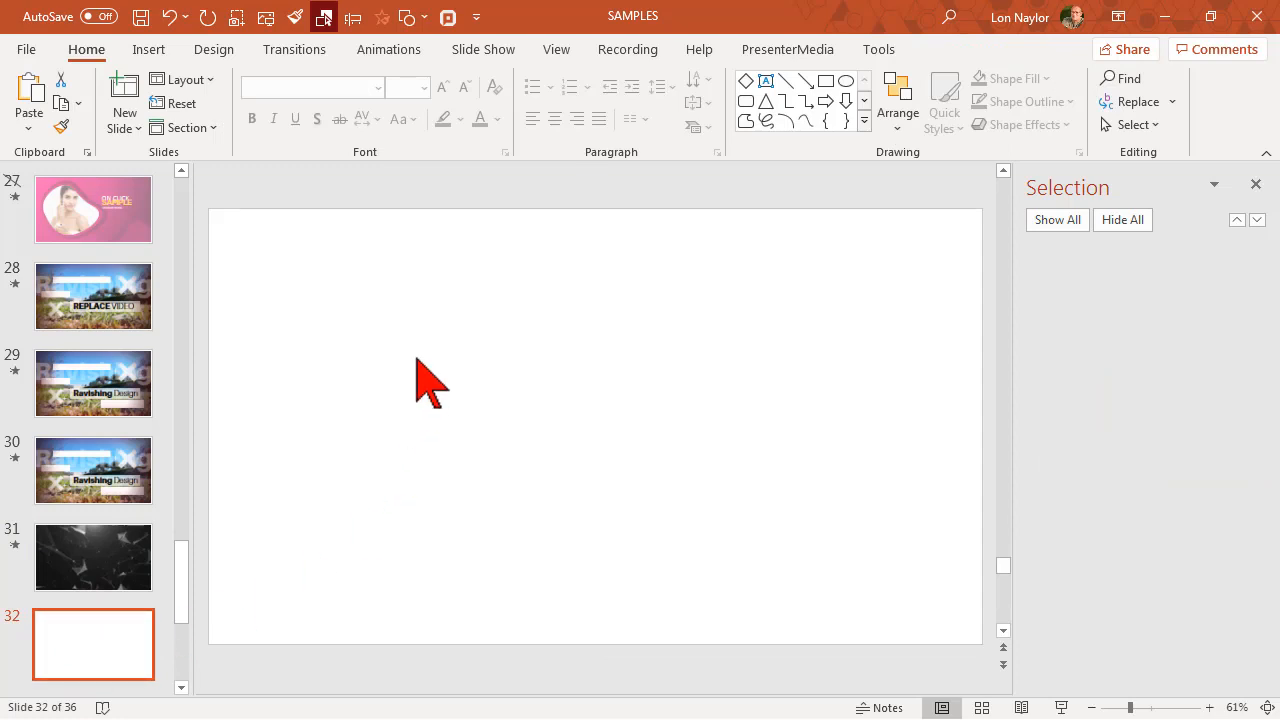
pyautogui.rightClick(430, 385)
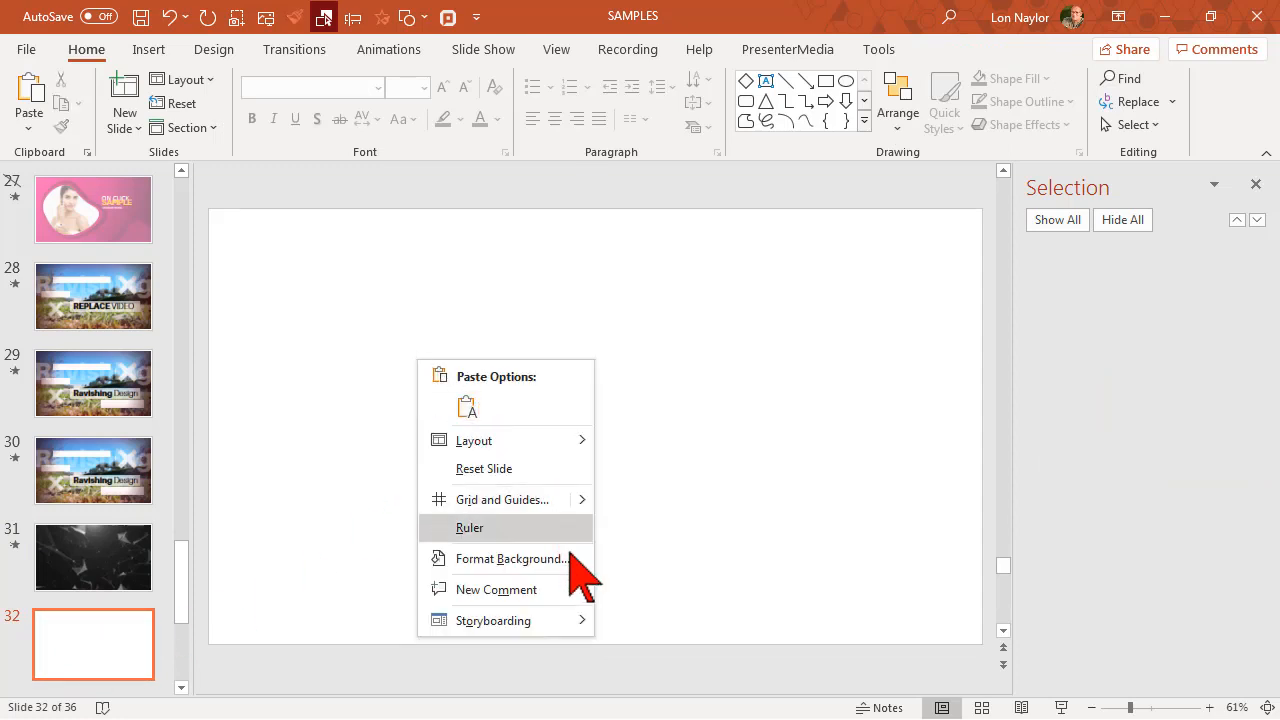
pyautogui.click(513, 558)
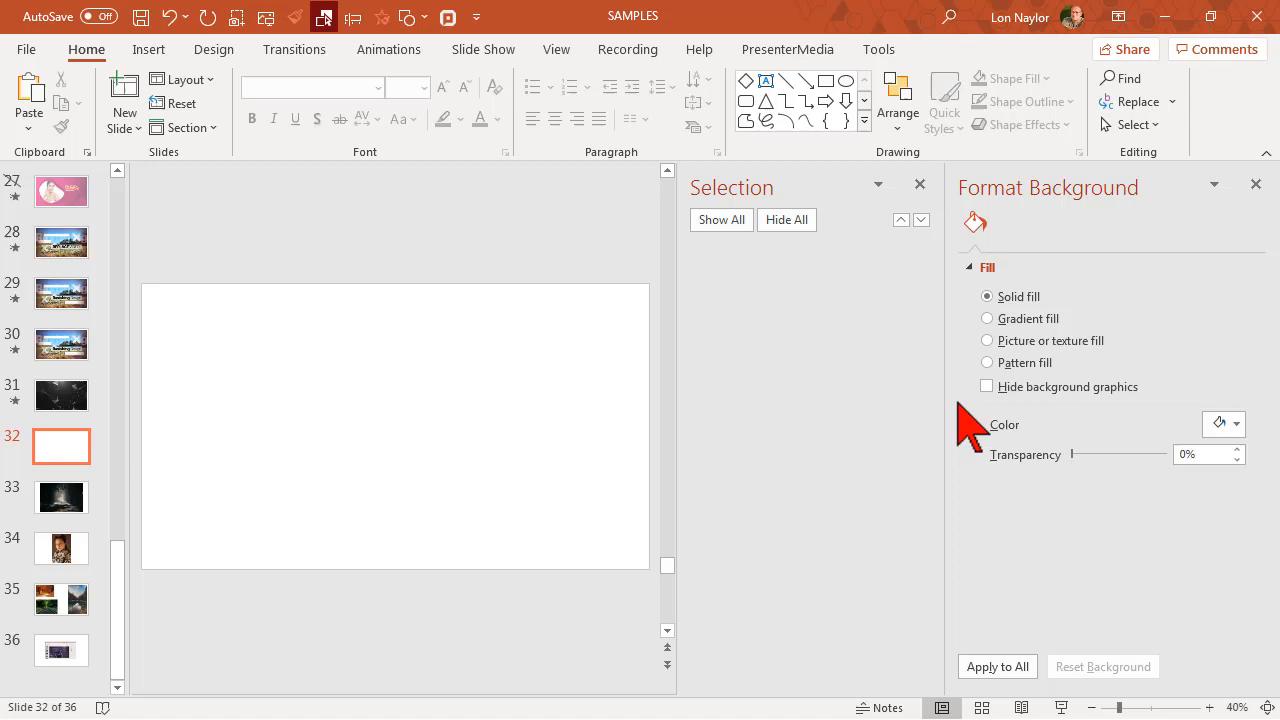
pyautogui.click(987, 340)
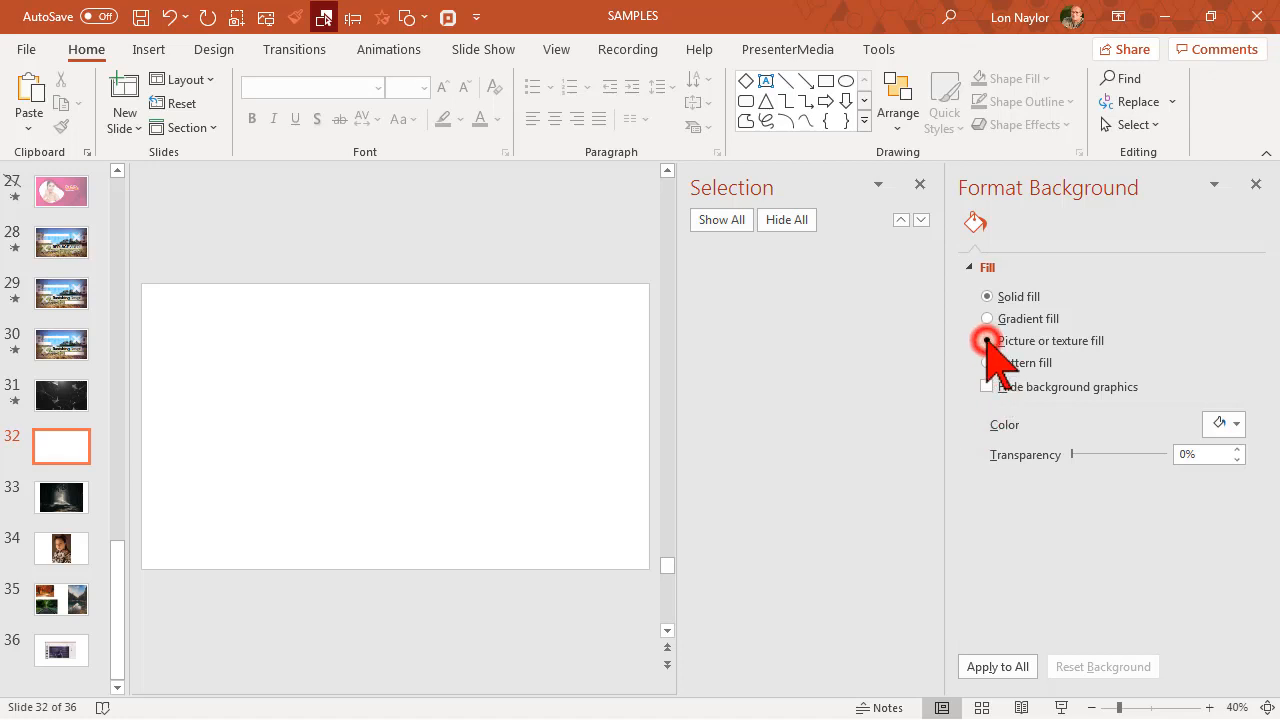
pyautogui.click(1016, 445)
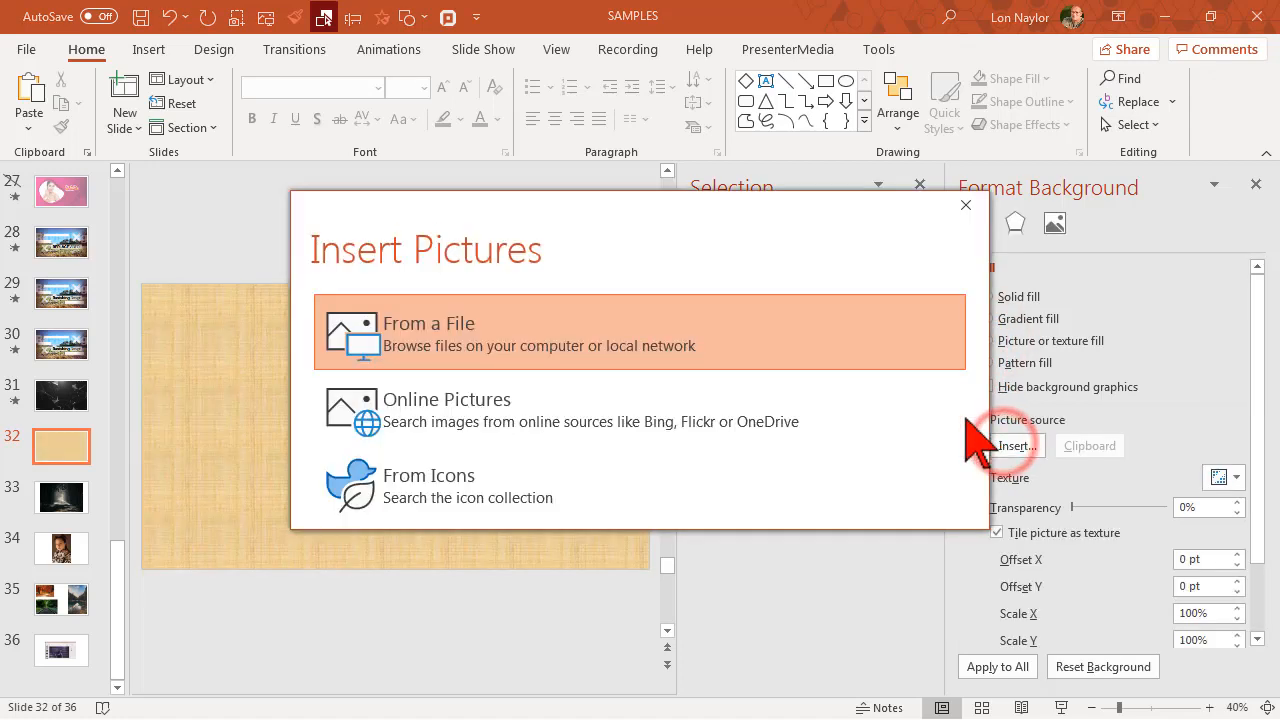
# - Insert the Slide1 photo from file as slide 32's background and close the pane
pyautogui.click(428, 333)
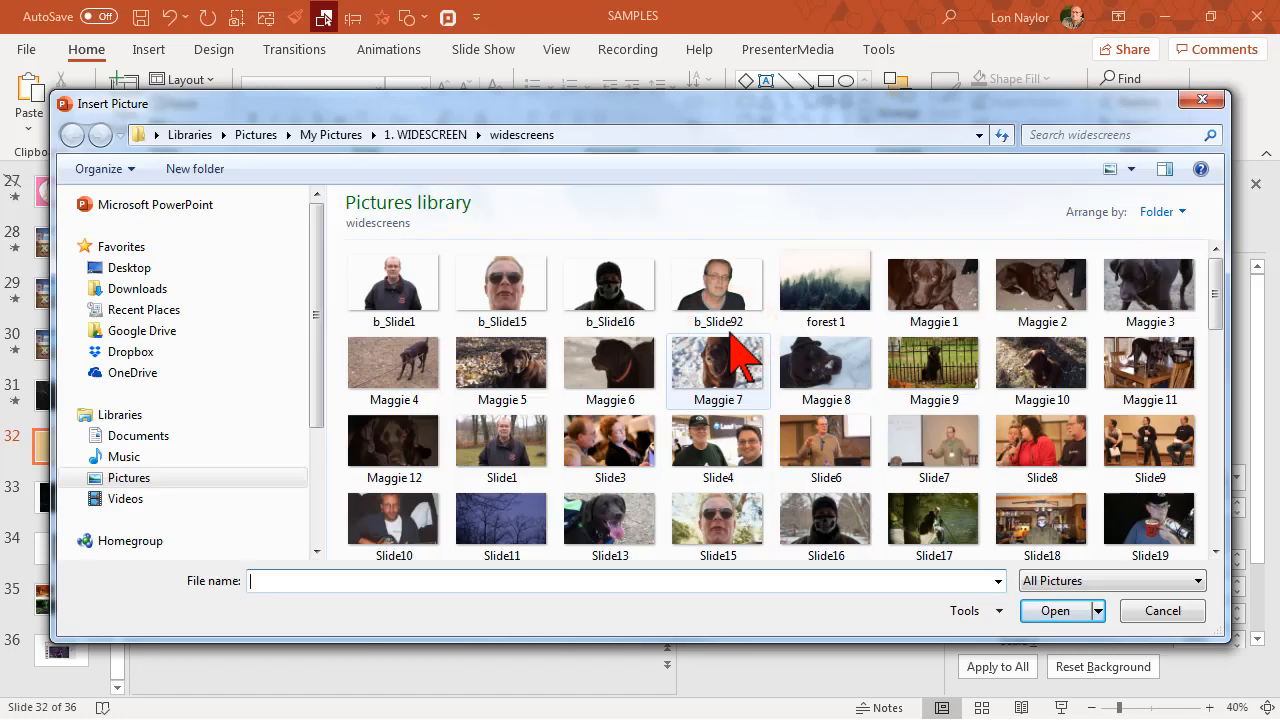
pyautogui.click(501, 440)
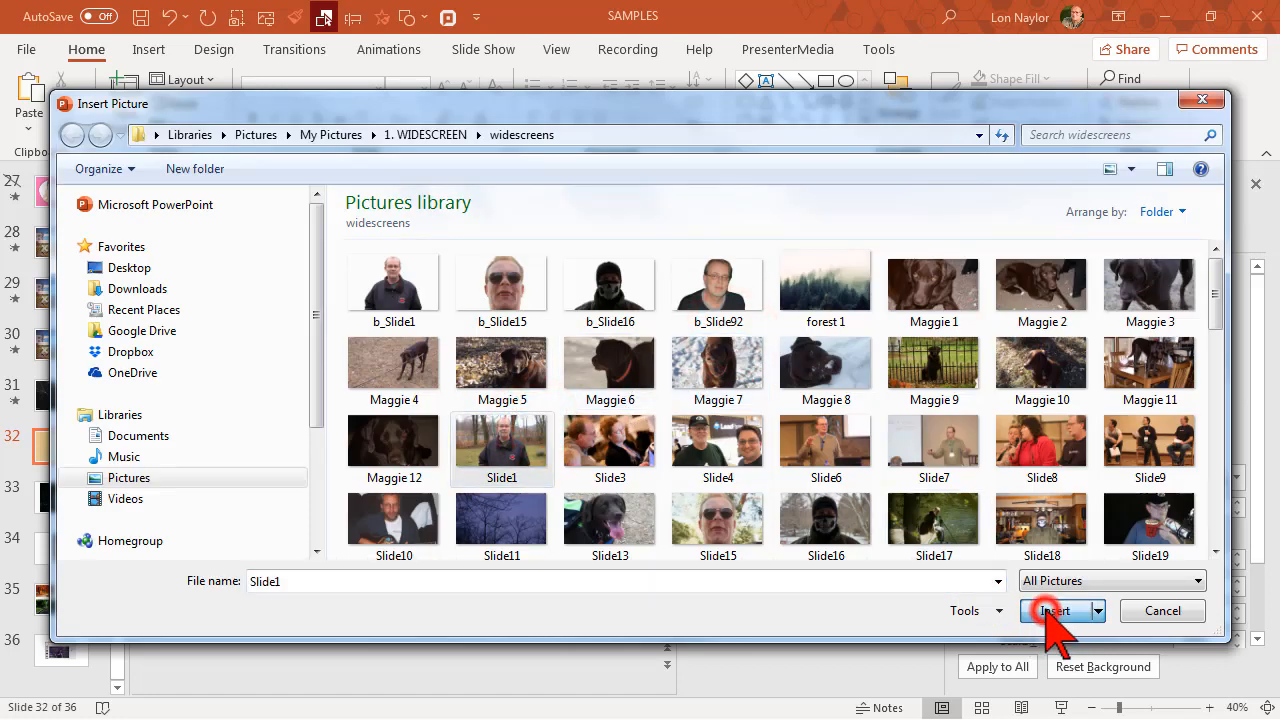
pyautogui.click(1055, 611)
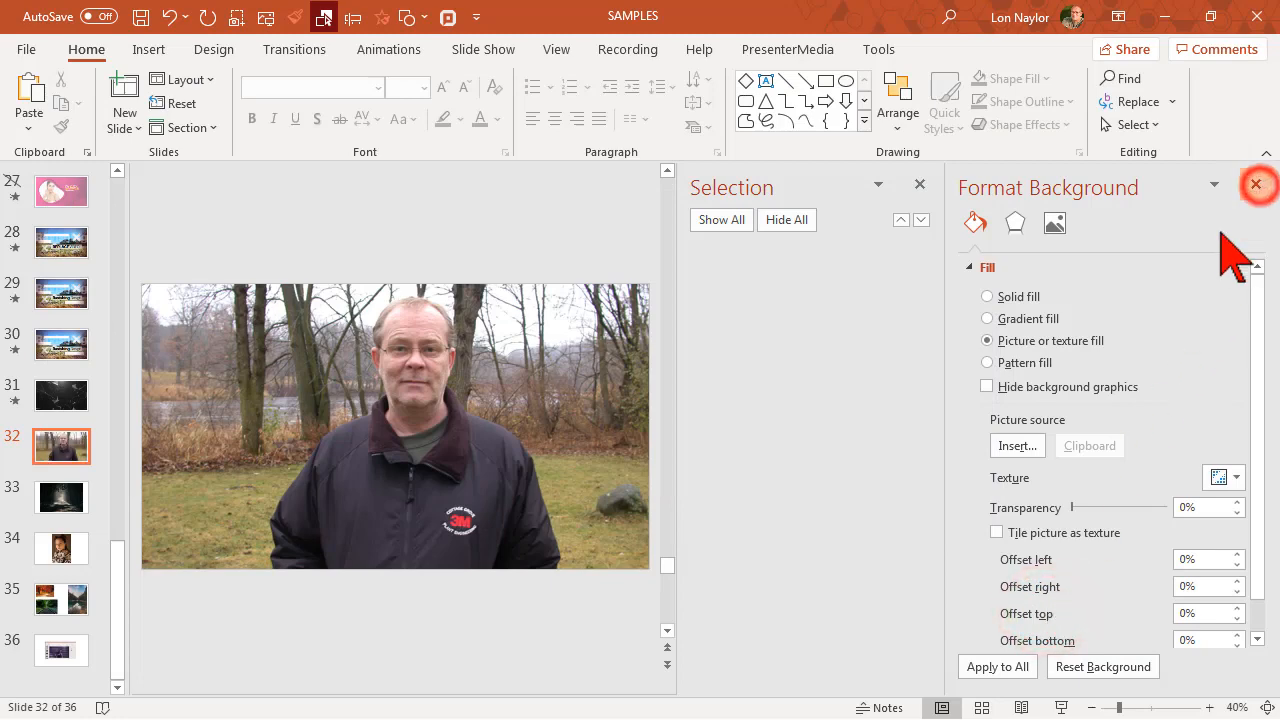
pyautogui.click(1257, 184)
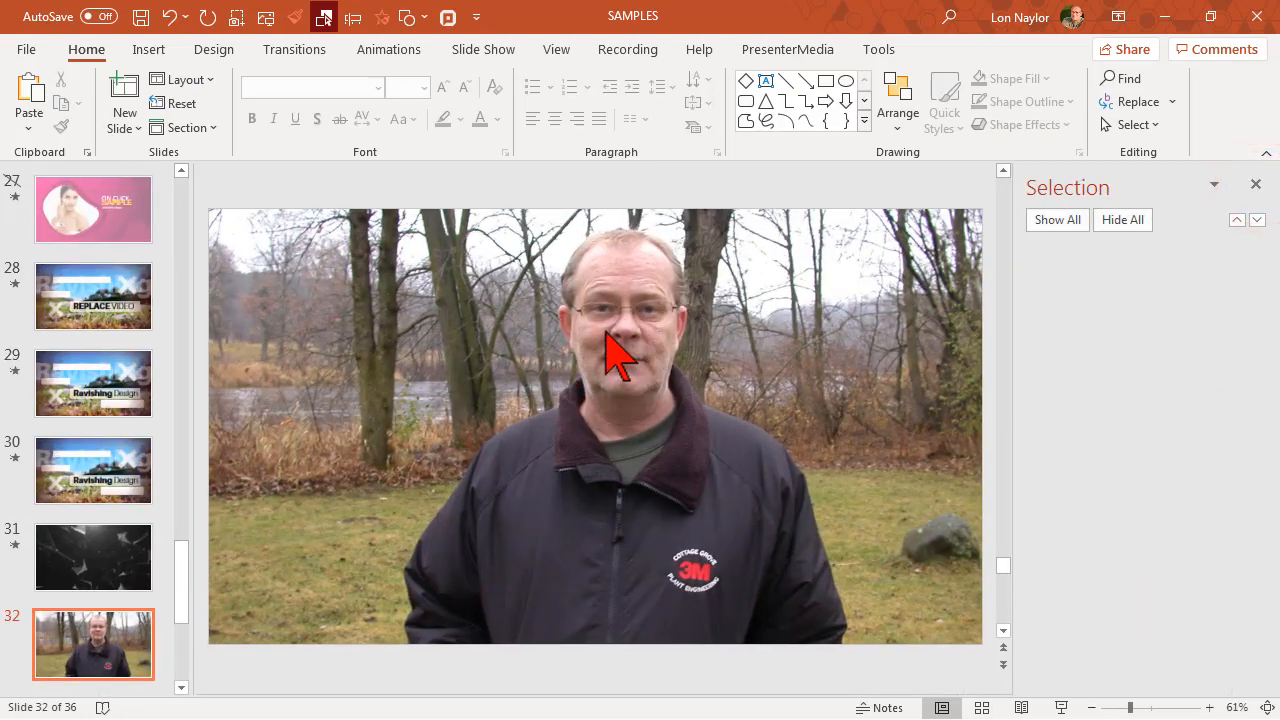
# - Return to slide 31 and select the geometric video
pyautogui.click(93, 557)
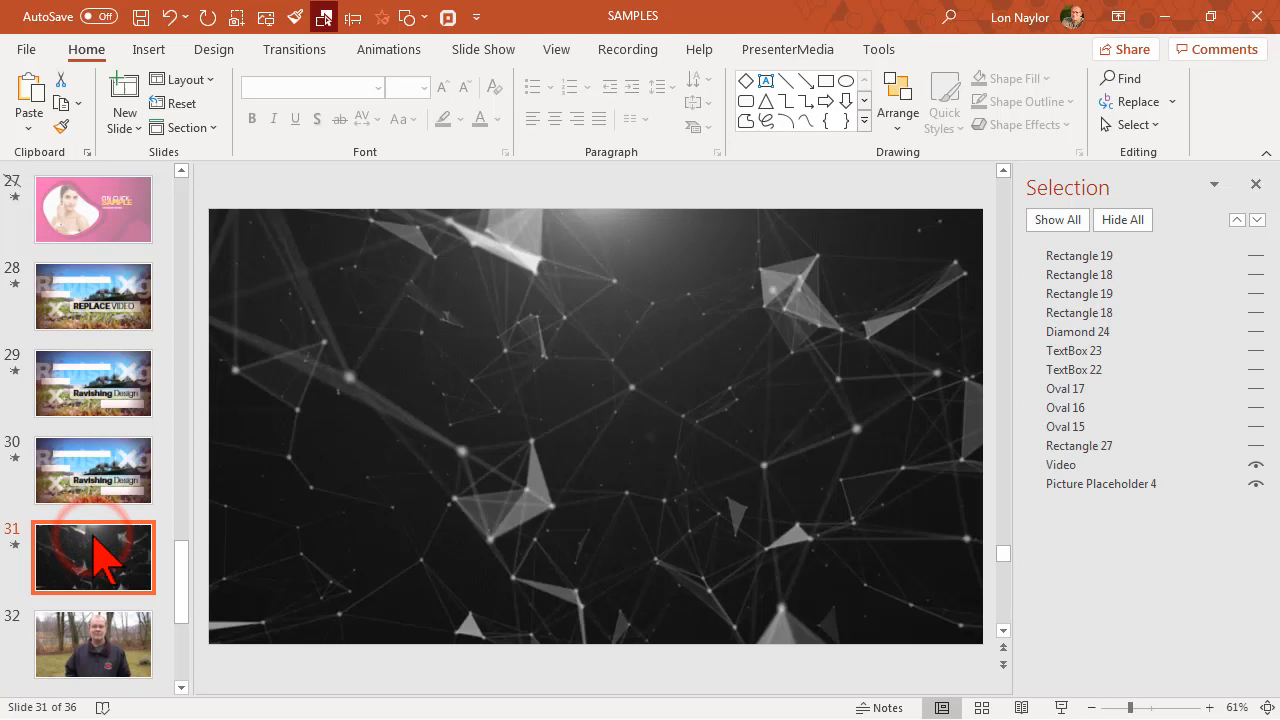
pyautogui.click(595, 425)
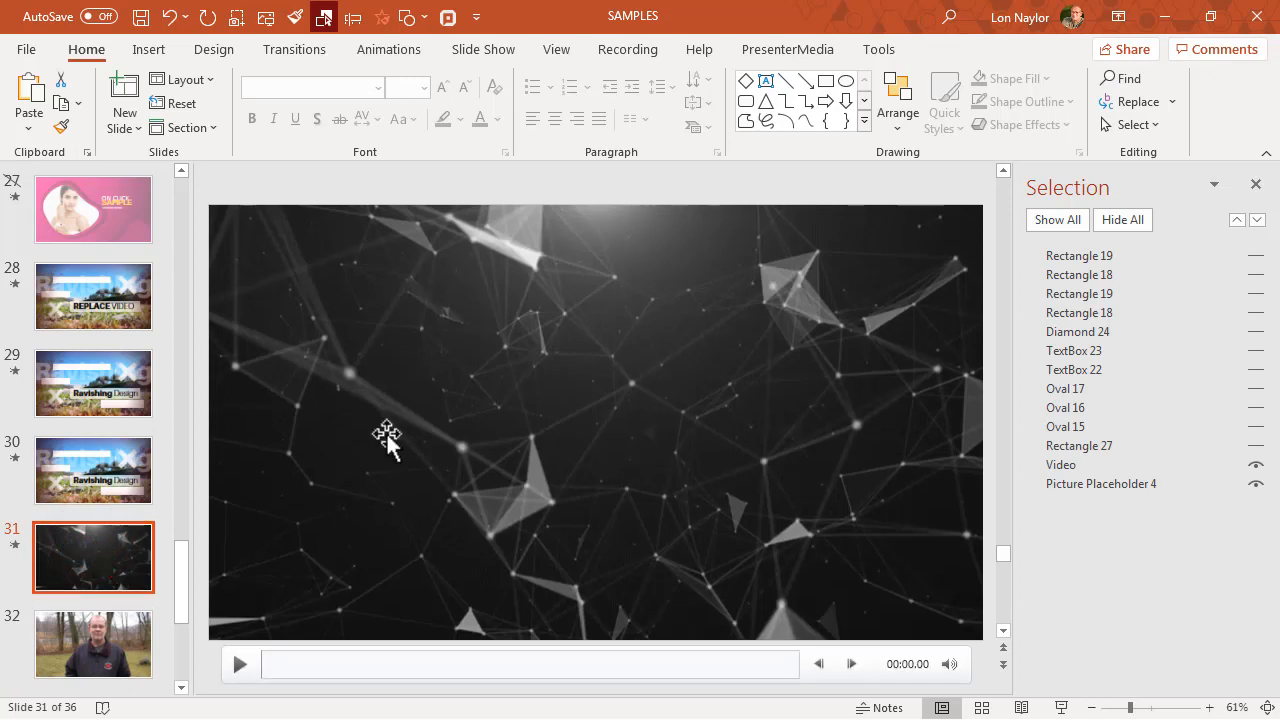
pyautogui.click(387, 433)
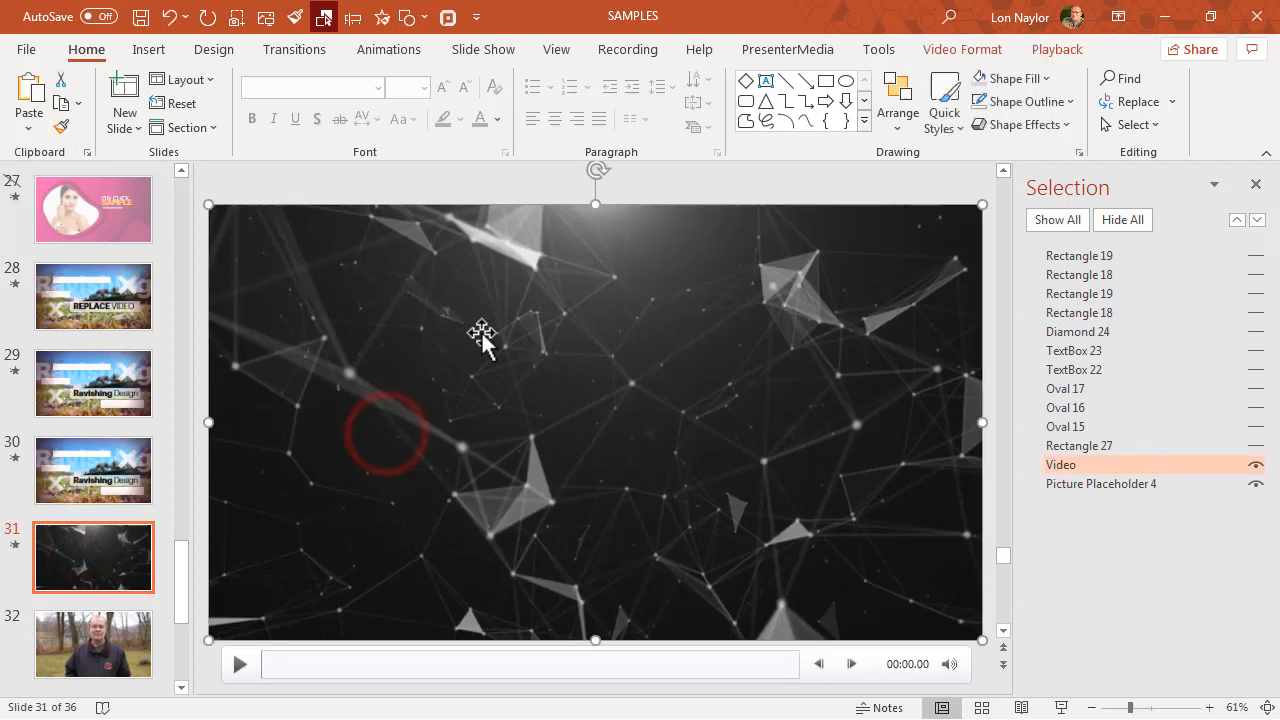
# - Right-click the geometric video on slide 31 to bring up its copy option
pyautogui.rightClick(481, 335)
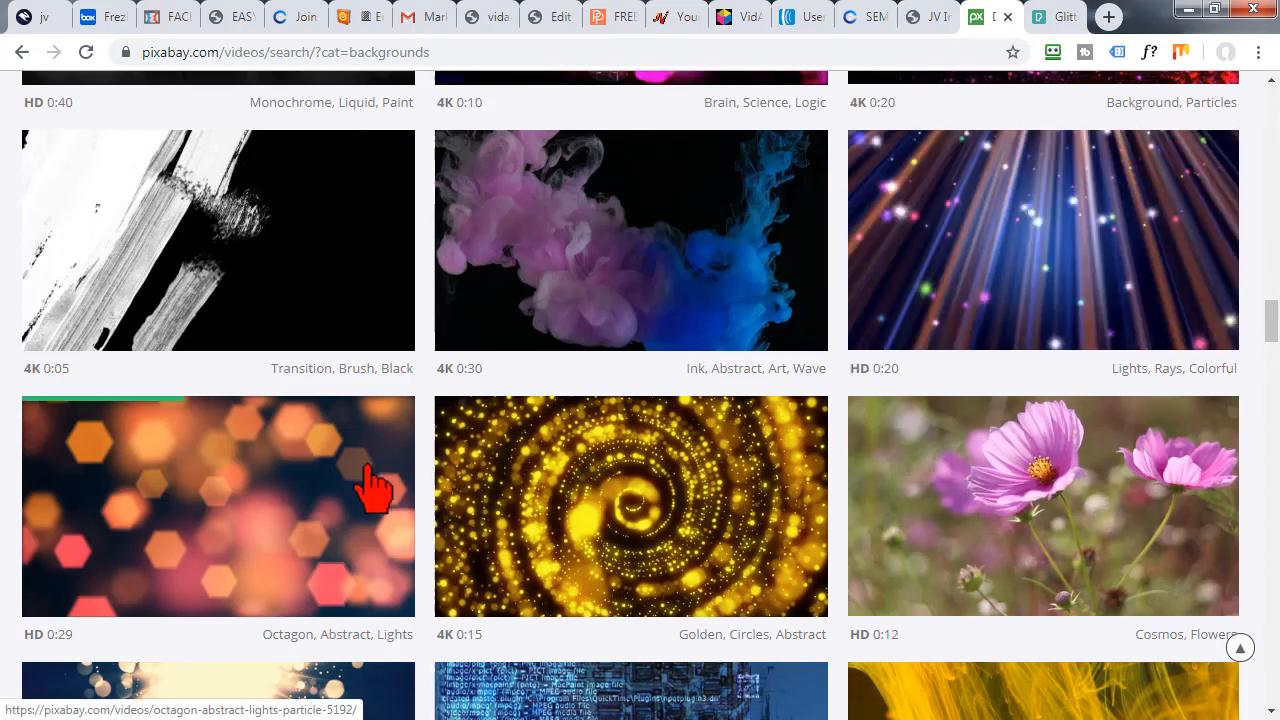
pyautogui.scroll(-3)
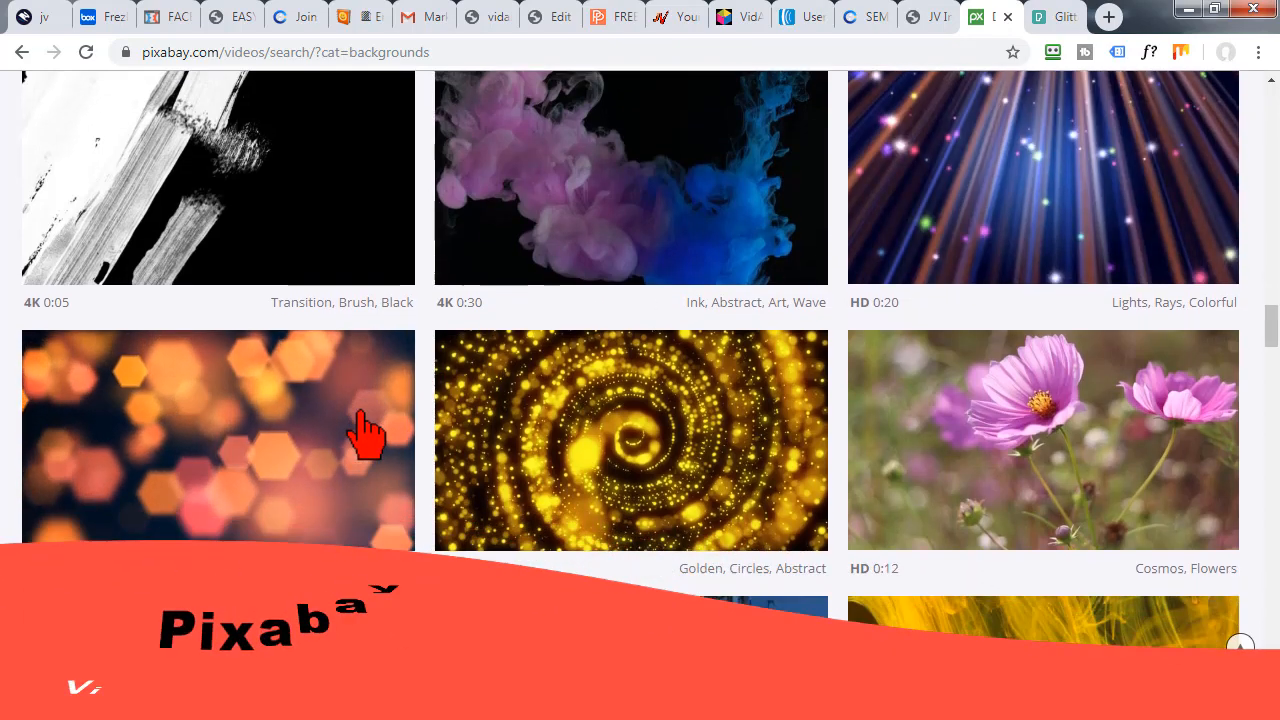
pyautogui.scroll(-3)
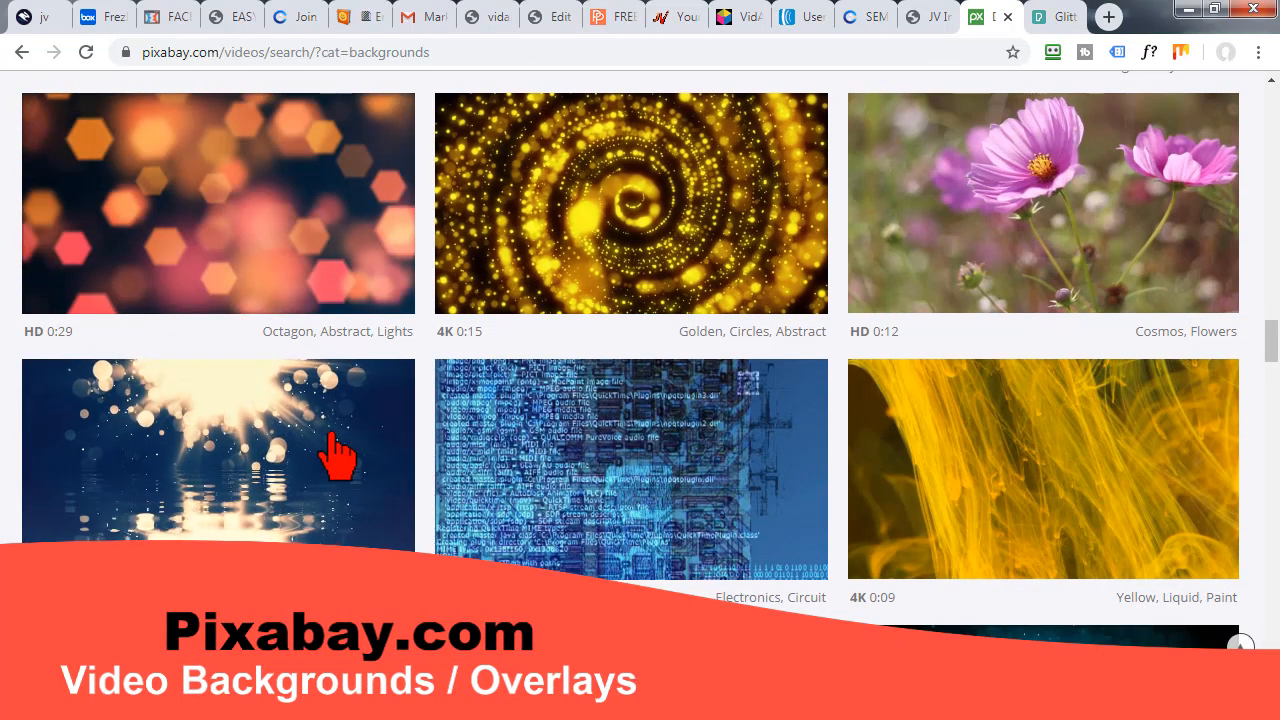
pyautogui.moveTo(340, 460)
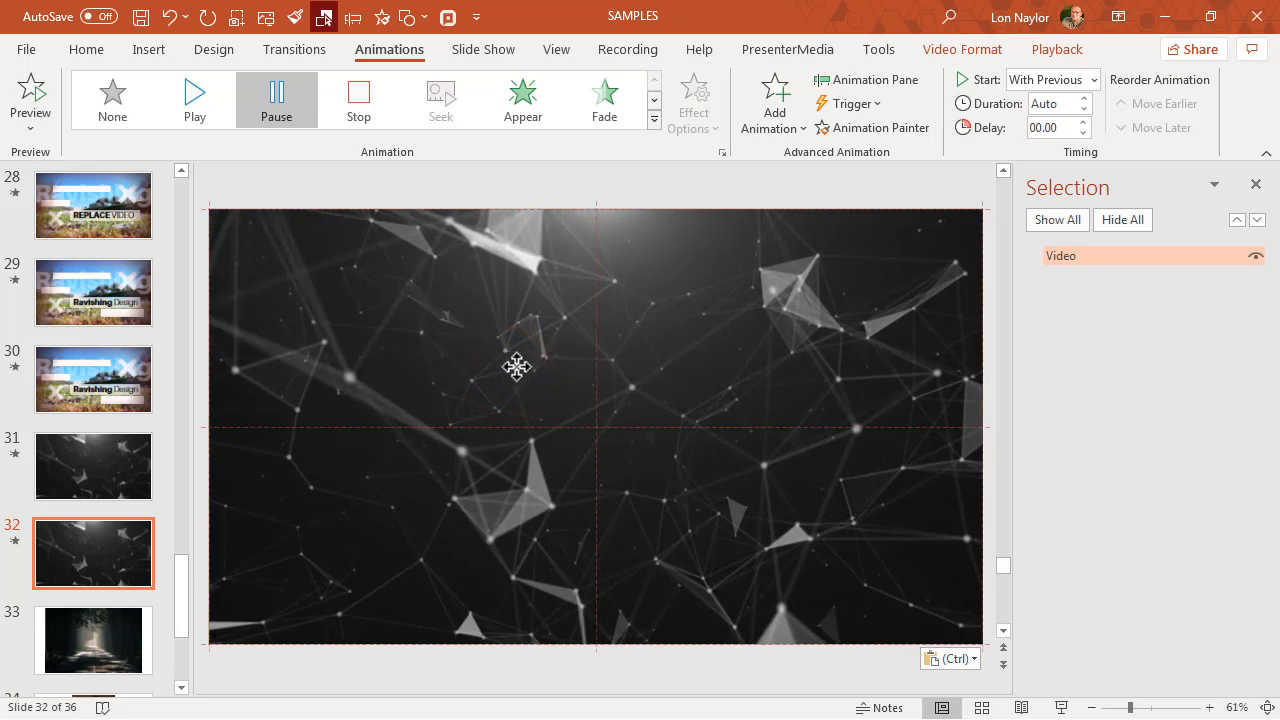
# - Select the pasted video, check its pause animation, and set playback Start to Automatically
pyautogui.click(515, 366)
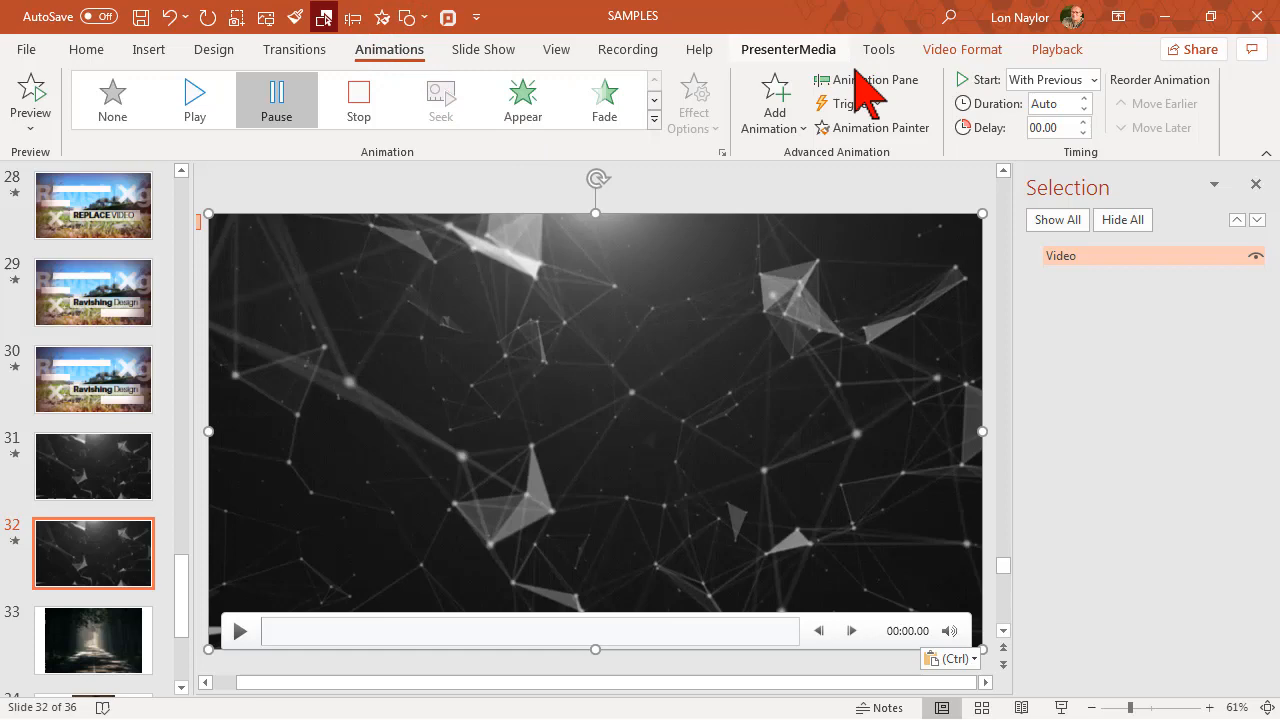
pyautogui.click(868, 80)
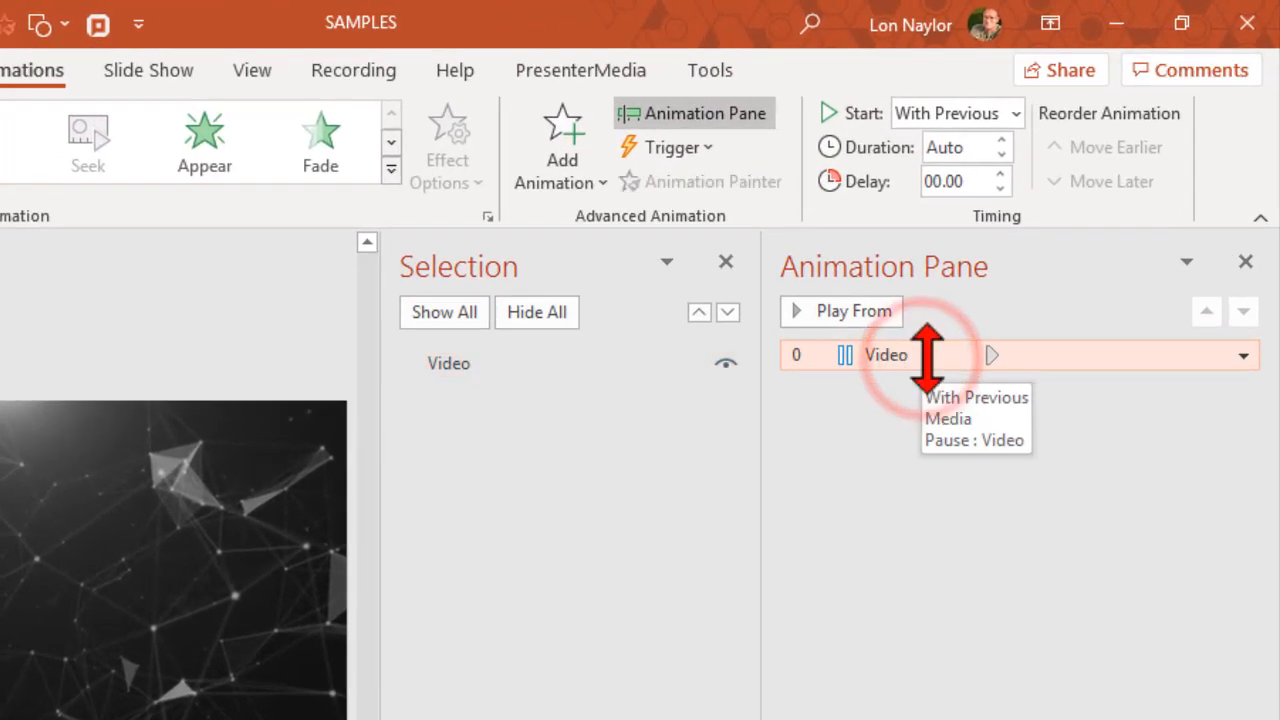
pyautogui.click(1242, 355)
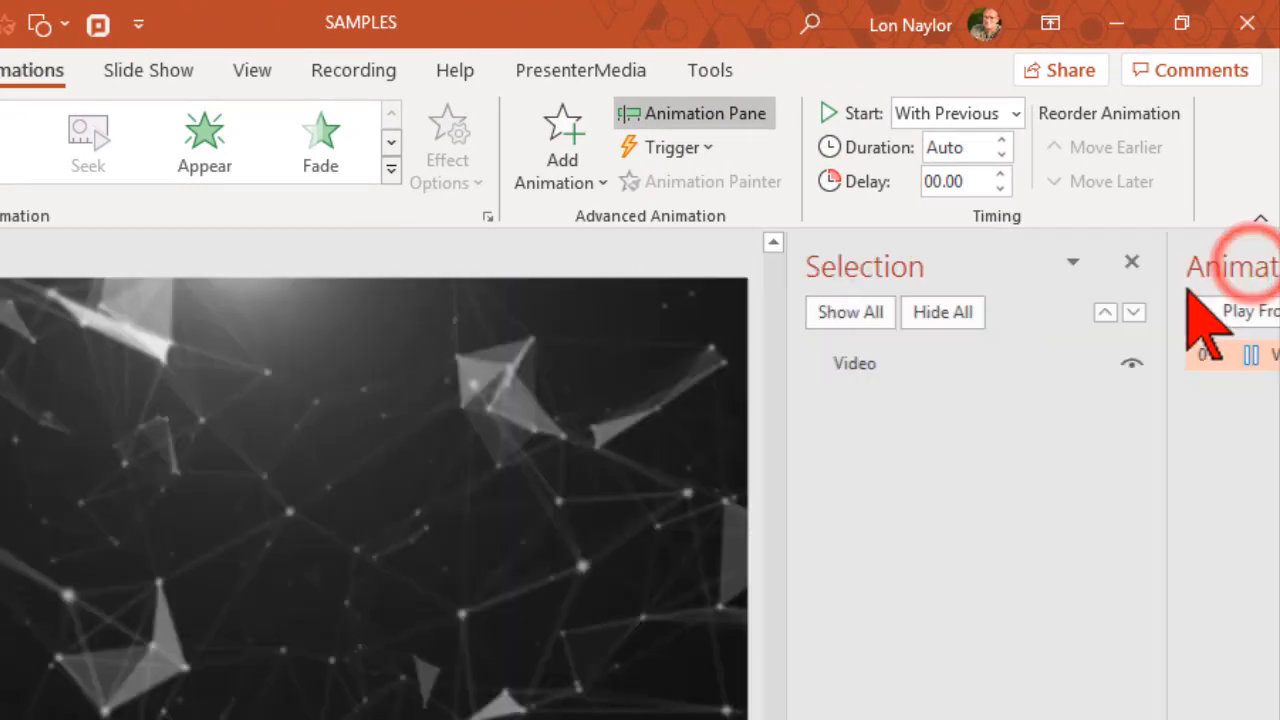
pyautogui.click(400, 450)
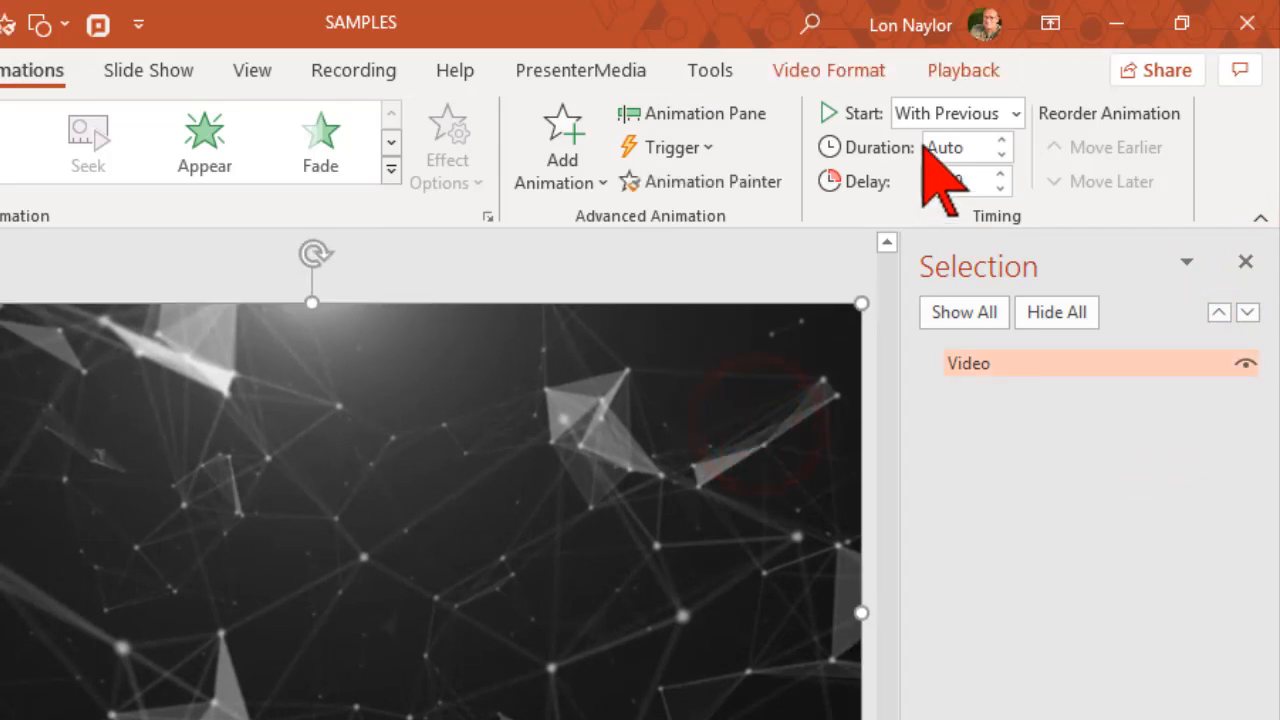
pyautogui.click(963, 70)
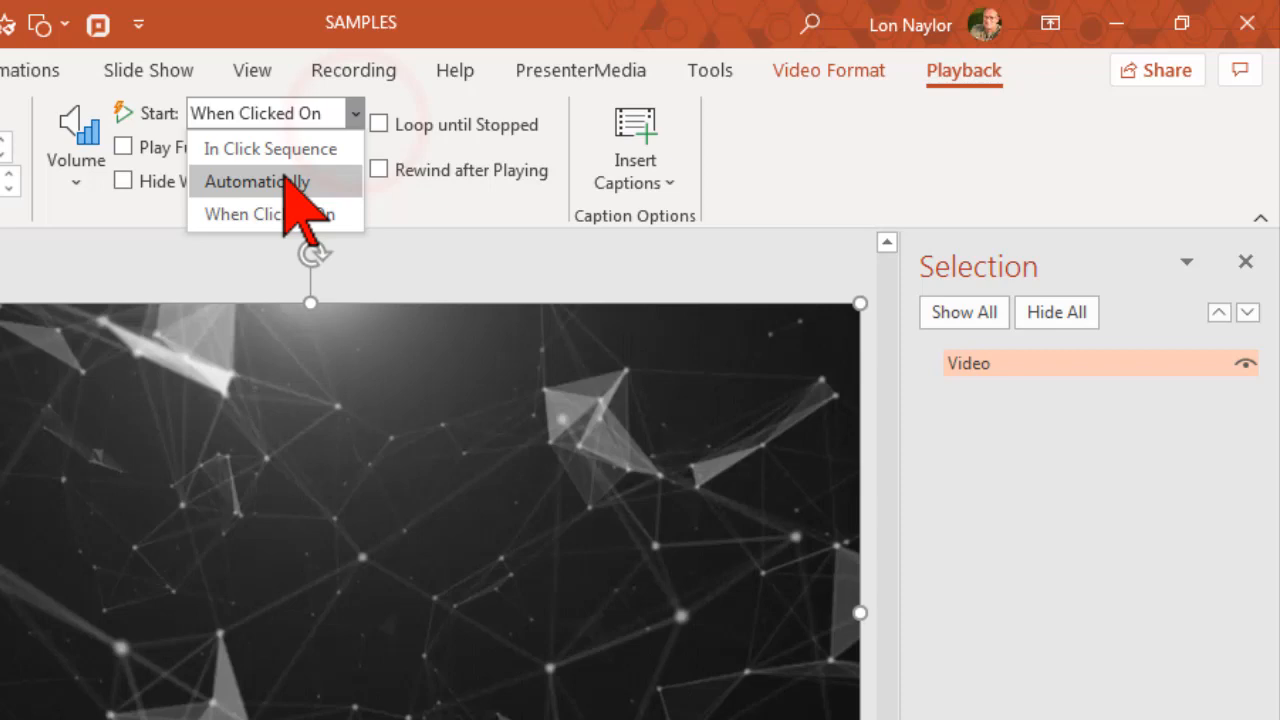
pyautogui.click(256, 181)
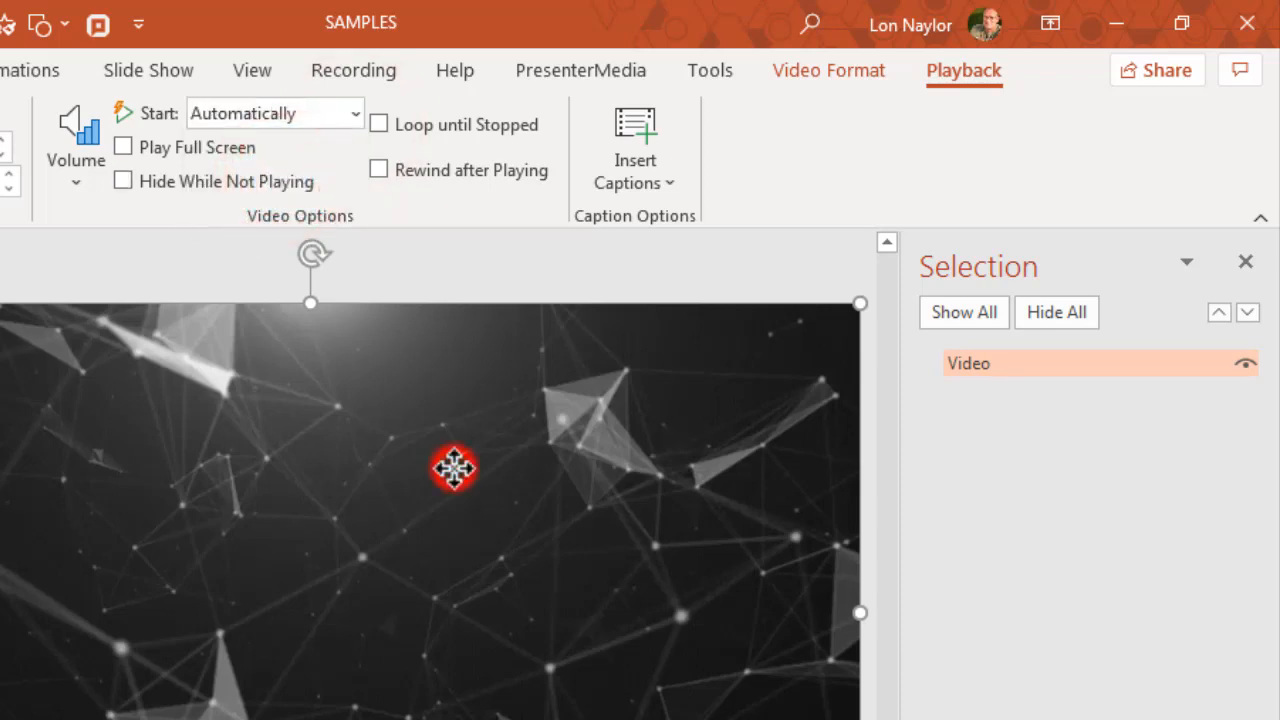
pyautogui.moveTo(430, 505)
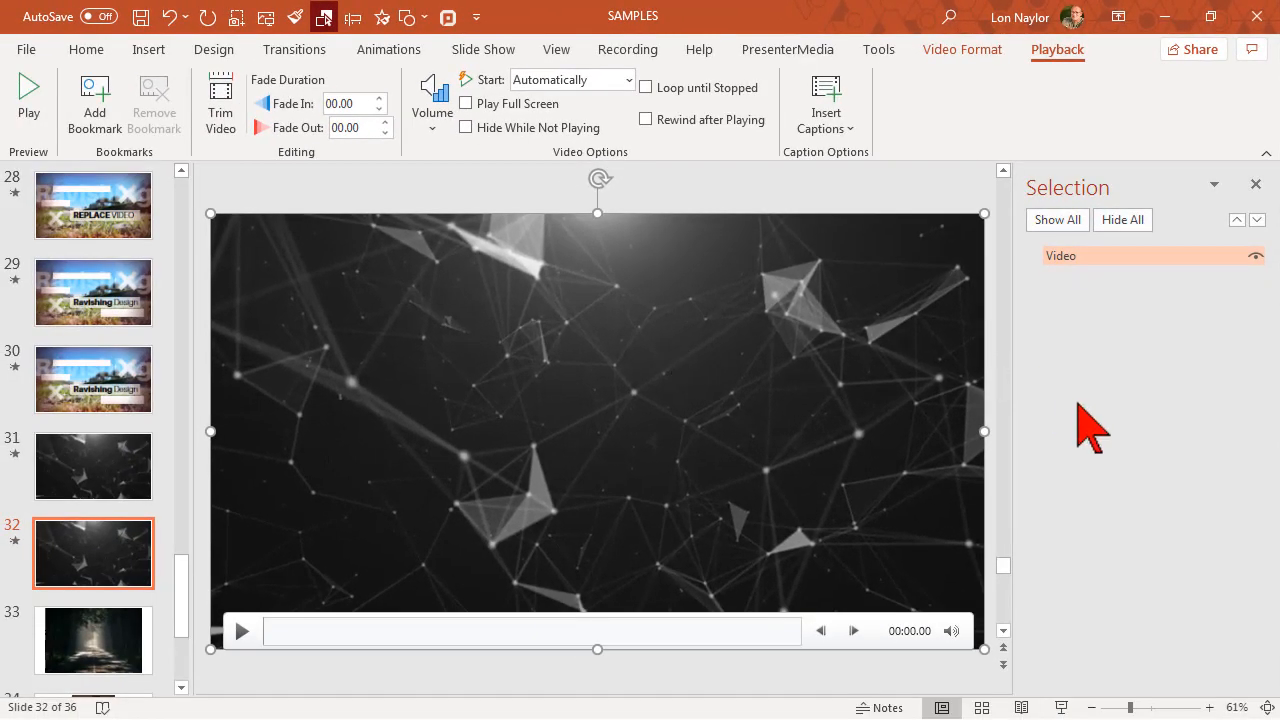
pyautogui.moveTo(1085, 665)
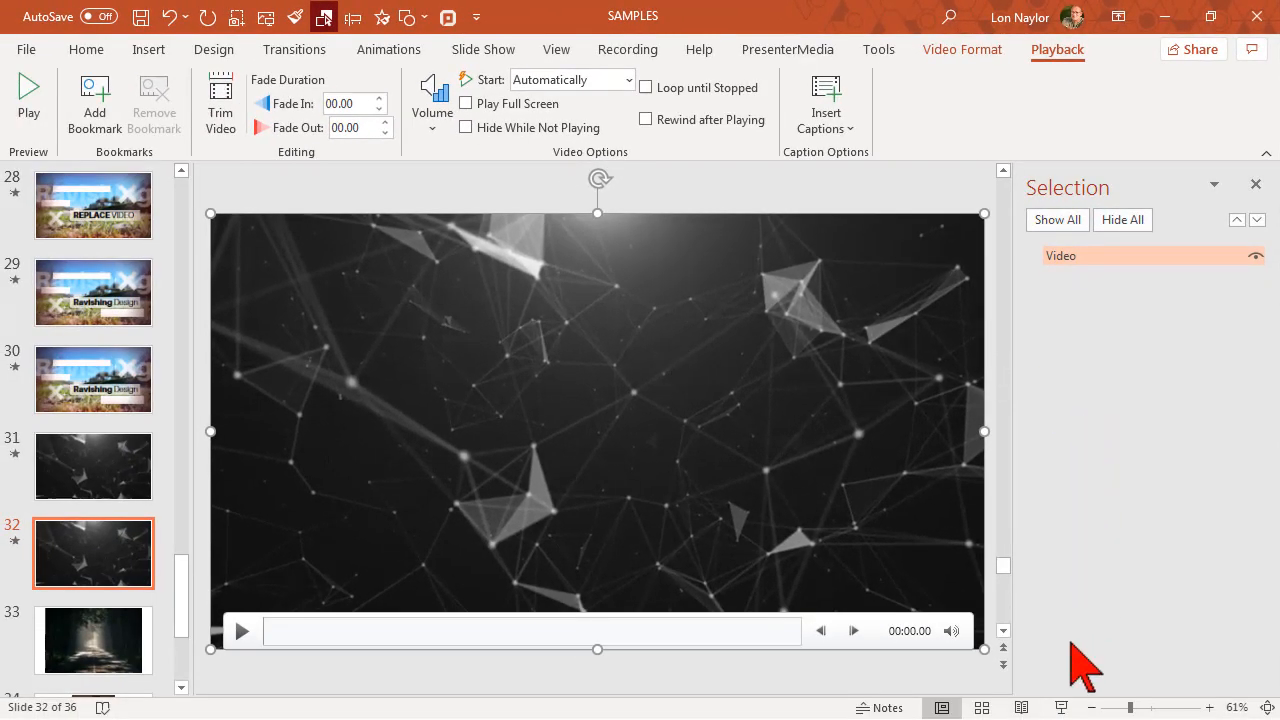
pyautogui.moveTo(55, 515)
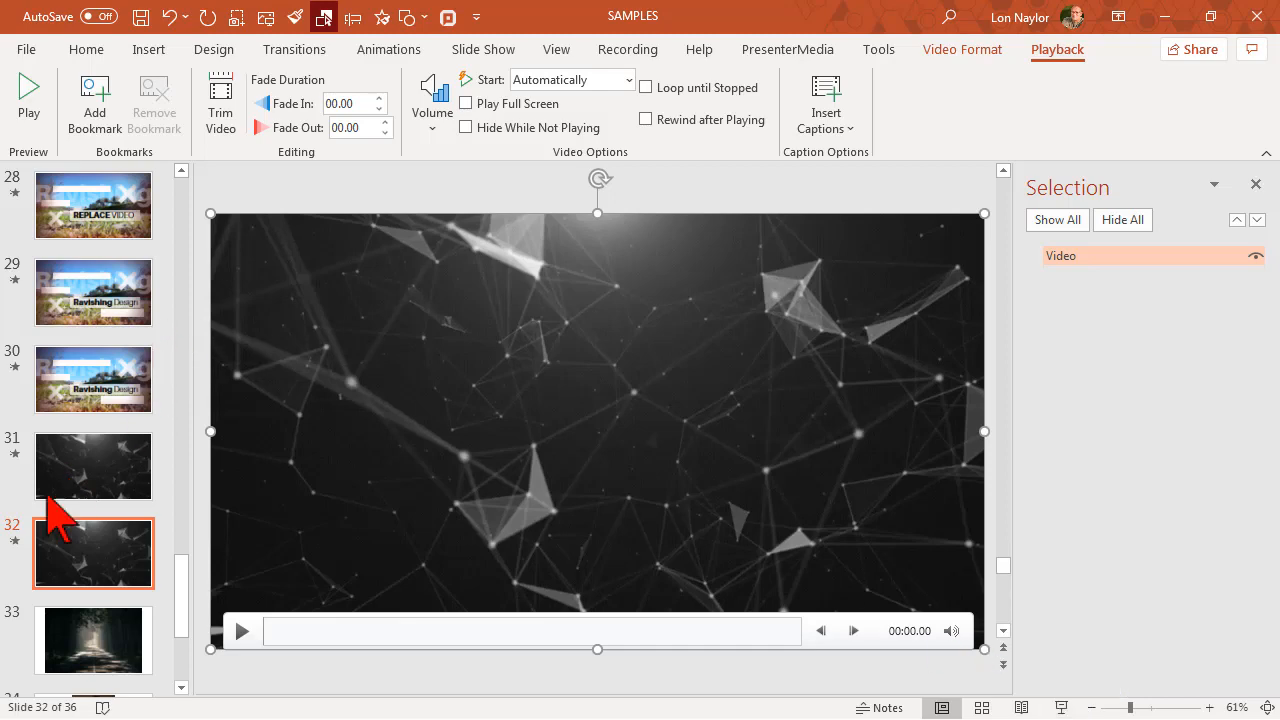
# - On slide 32, add the Emphasis > Transparency animation to the geometric video
pyautogui.click(85, 49)
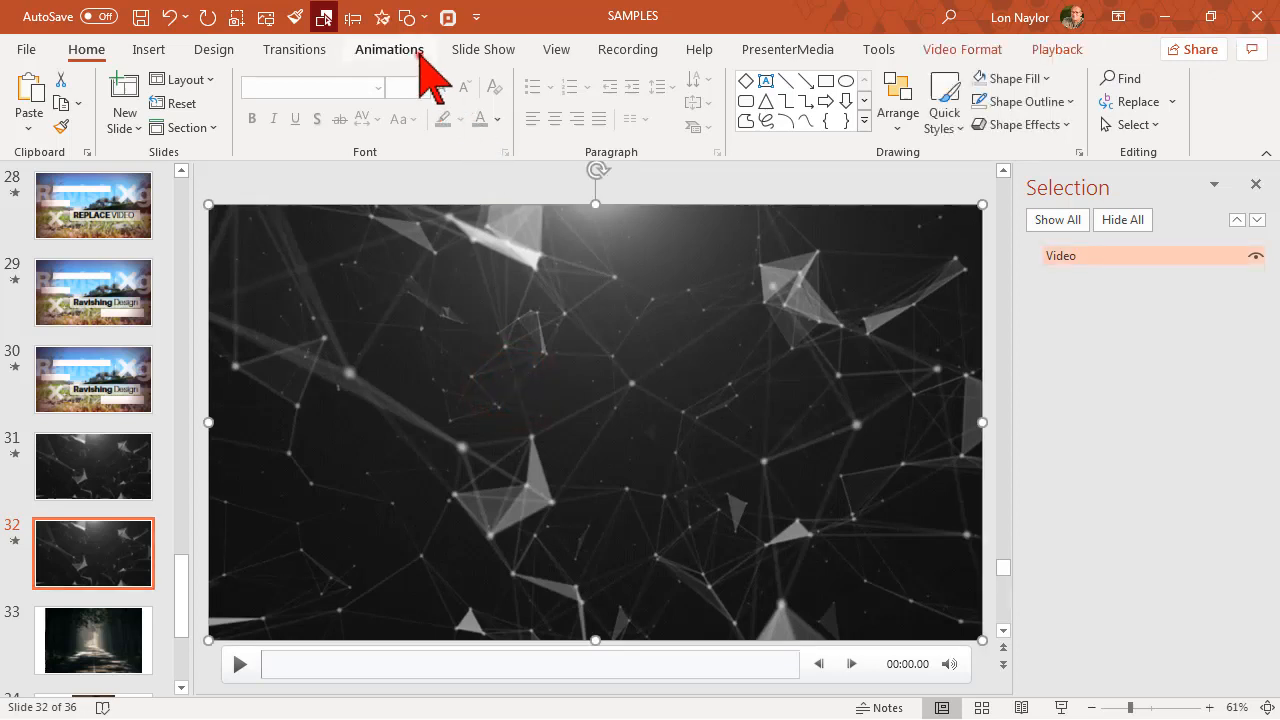
pyautogui.click(389, 49)
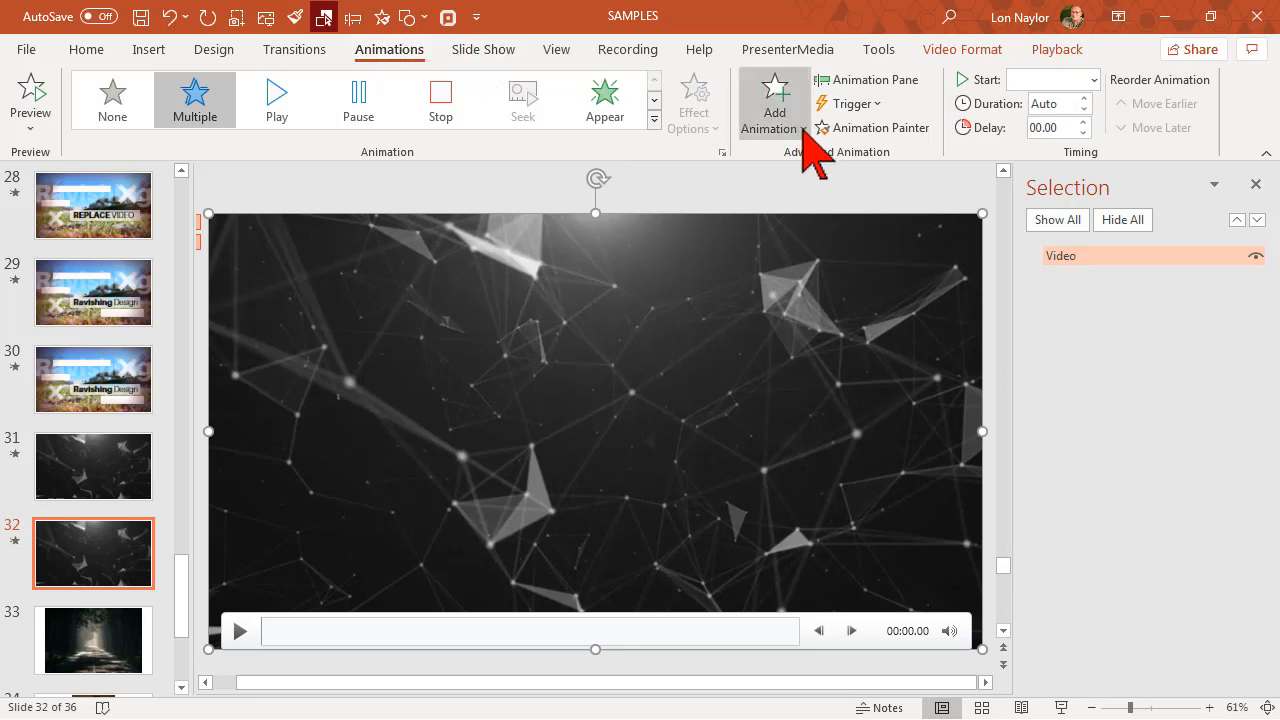
pyautogui.click(774, 100)
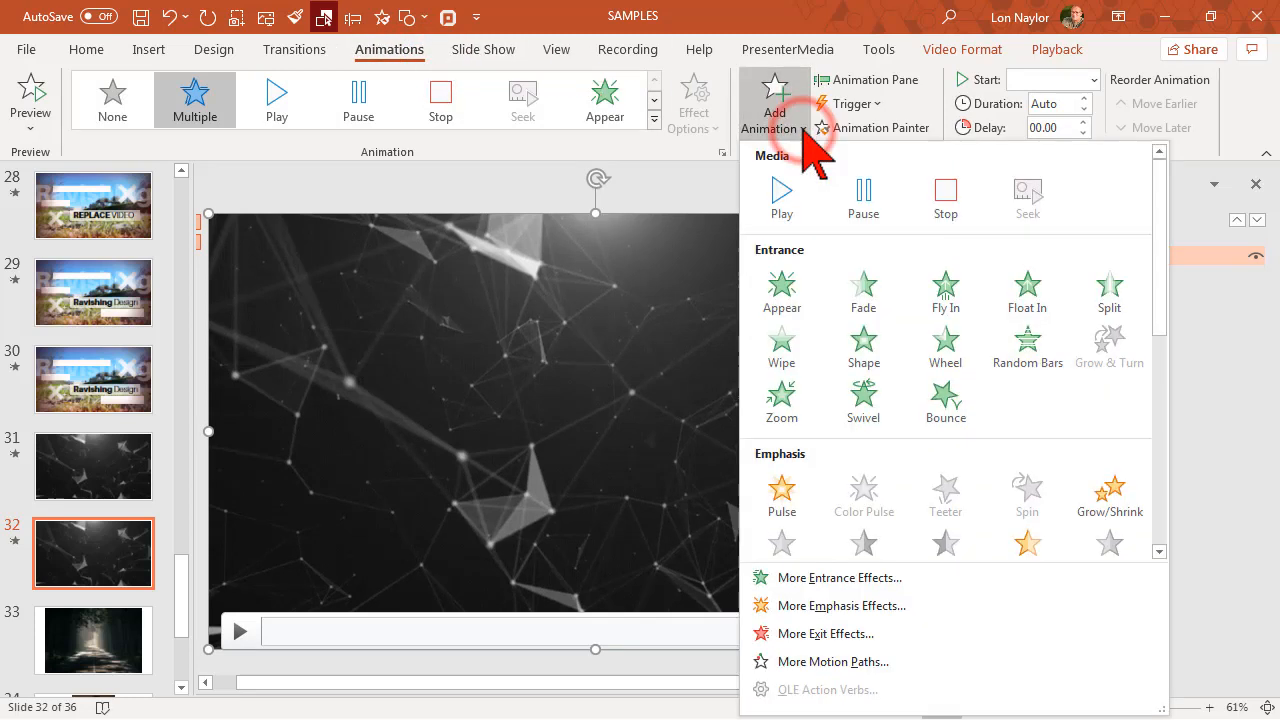
pyautogui.moveTo(1165, 275)
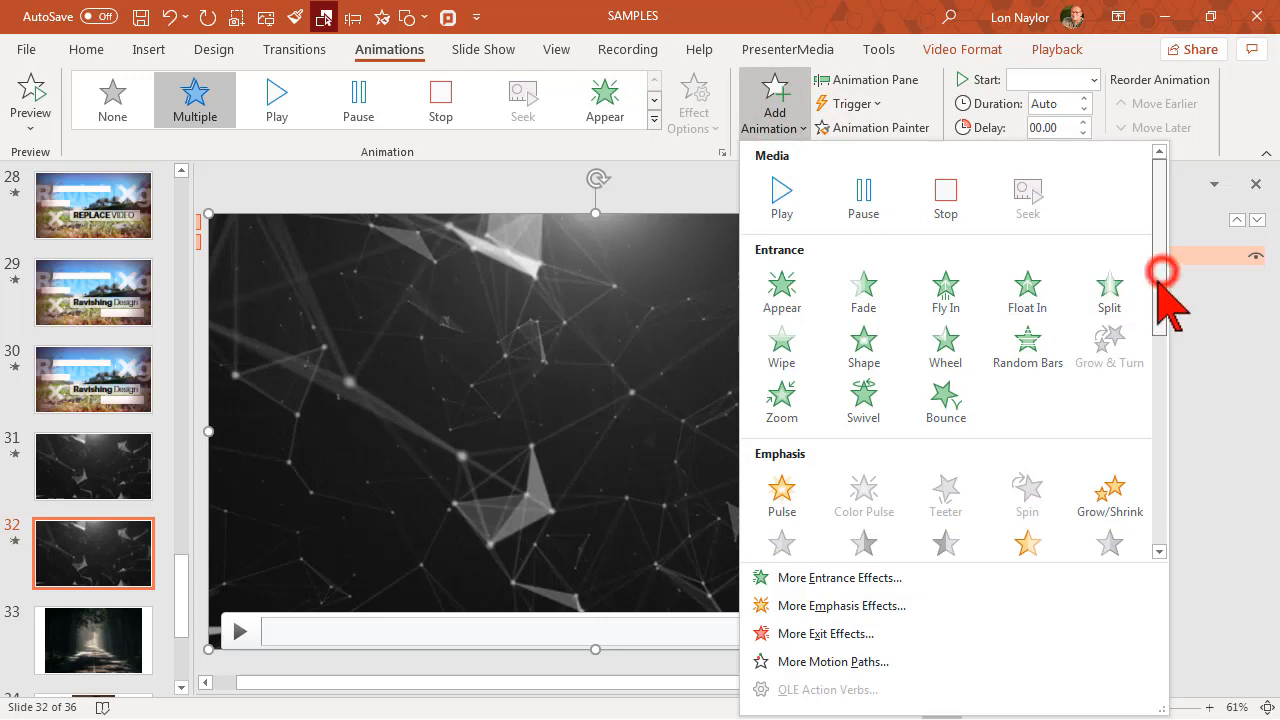
pyautogui.scroll(-3)
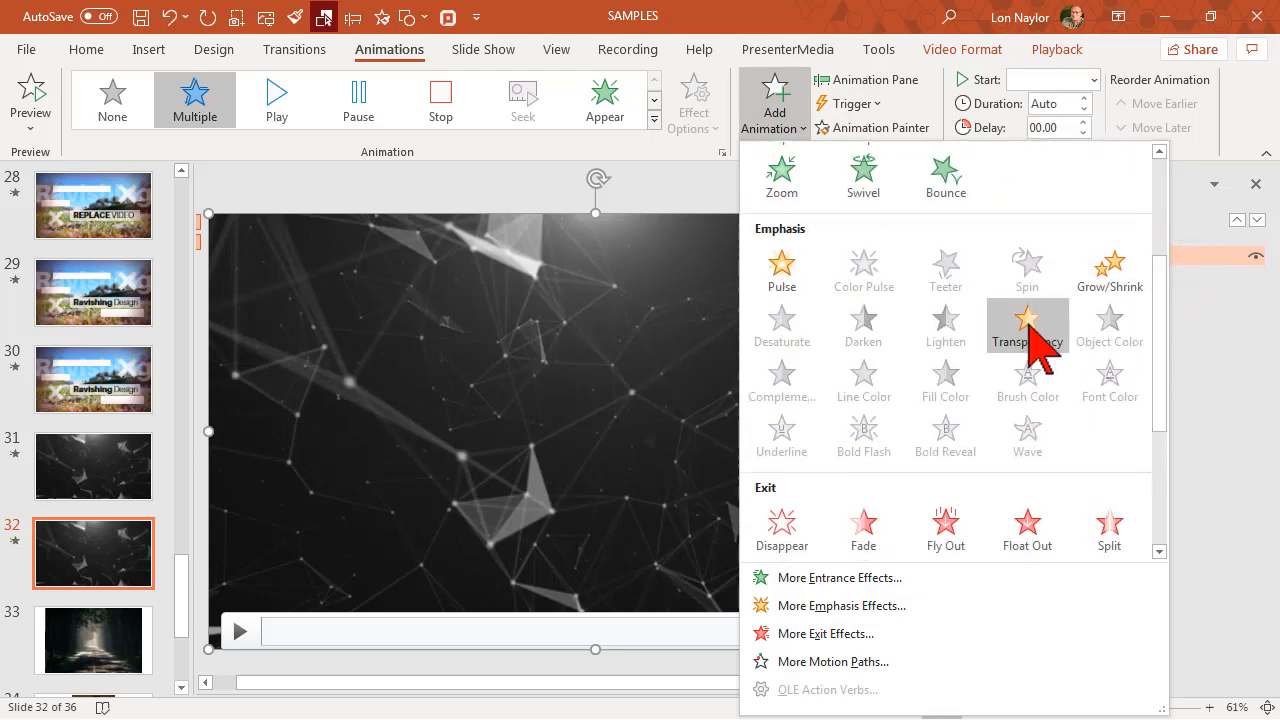
pyautogui.moveTo(1027, 325)
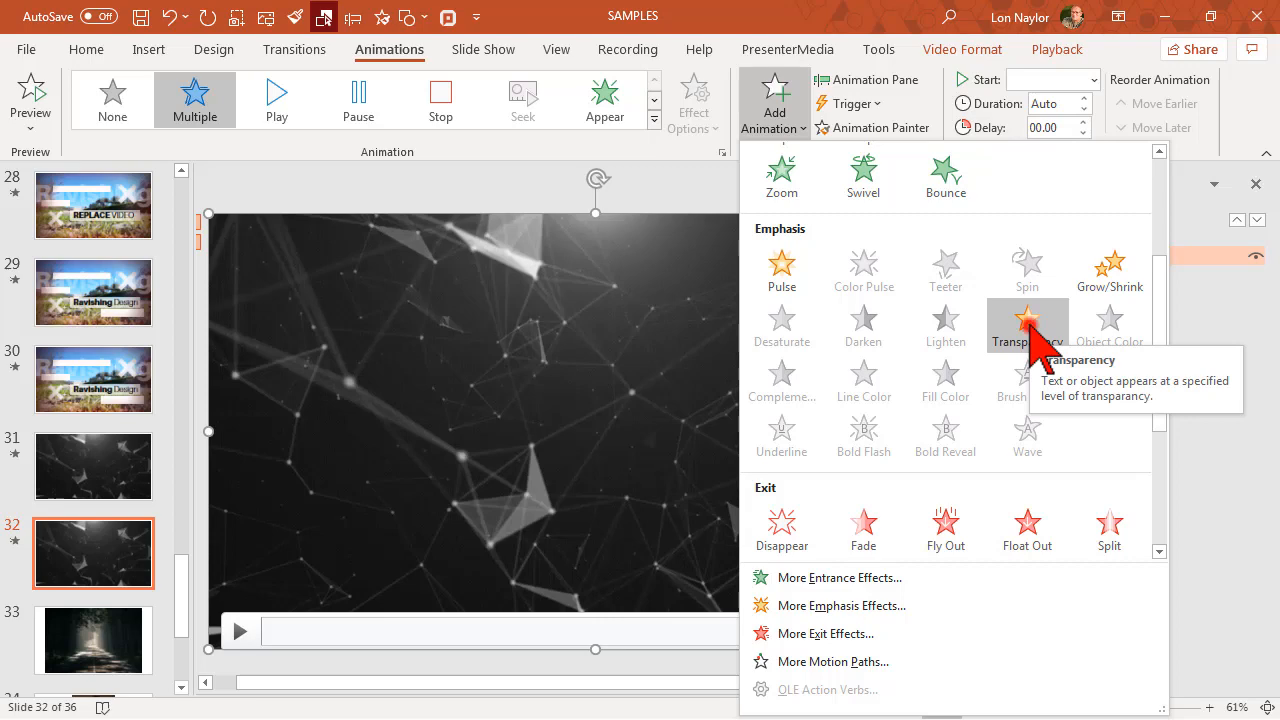
pyautogui.click(1026, 325)
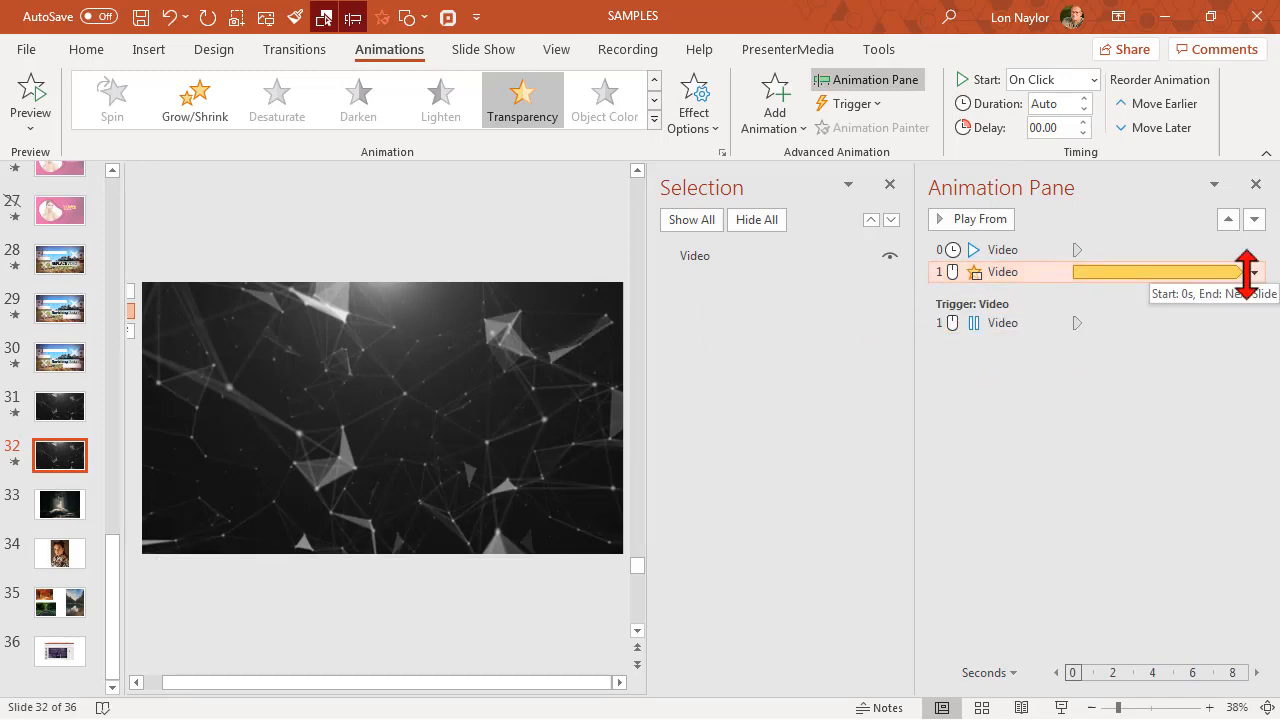
# - Set the Transparency effect to Start With Previous and preview the slide's animations
pyautogui.click(1254, 272)
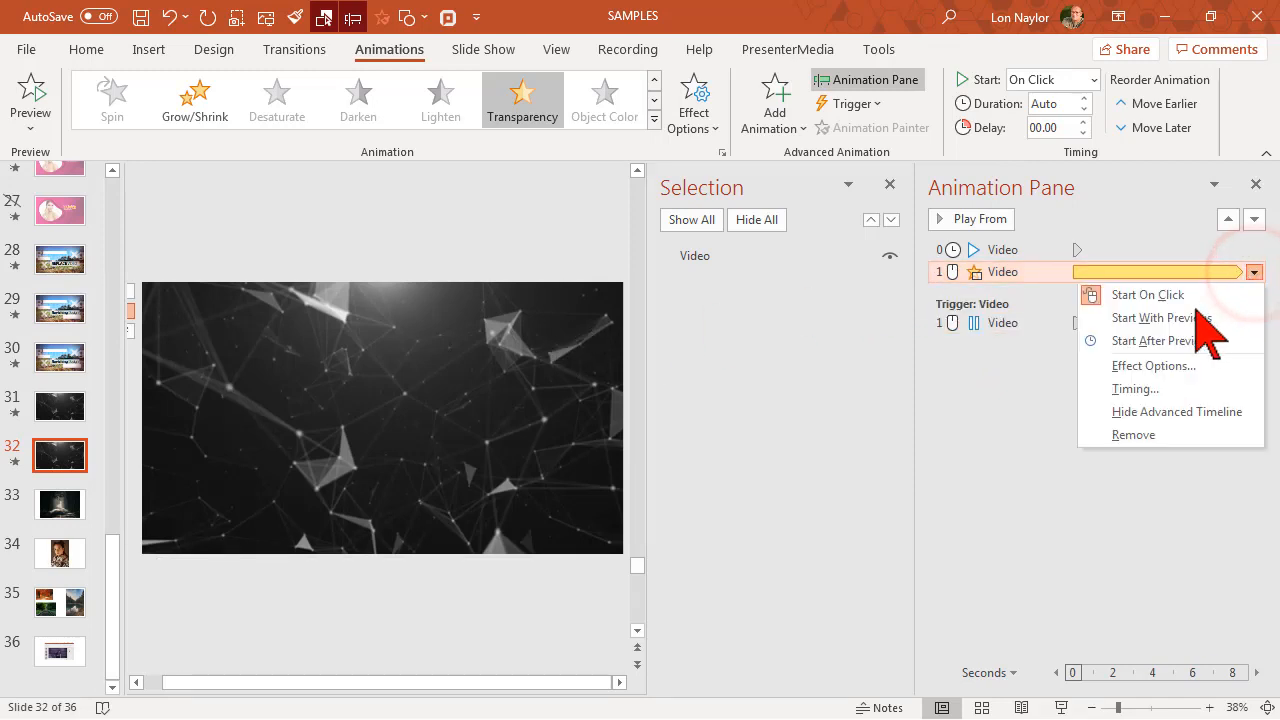
pyautogui.click(1161, 317)
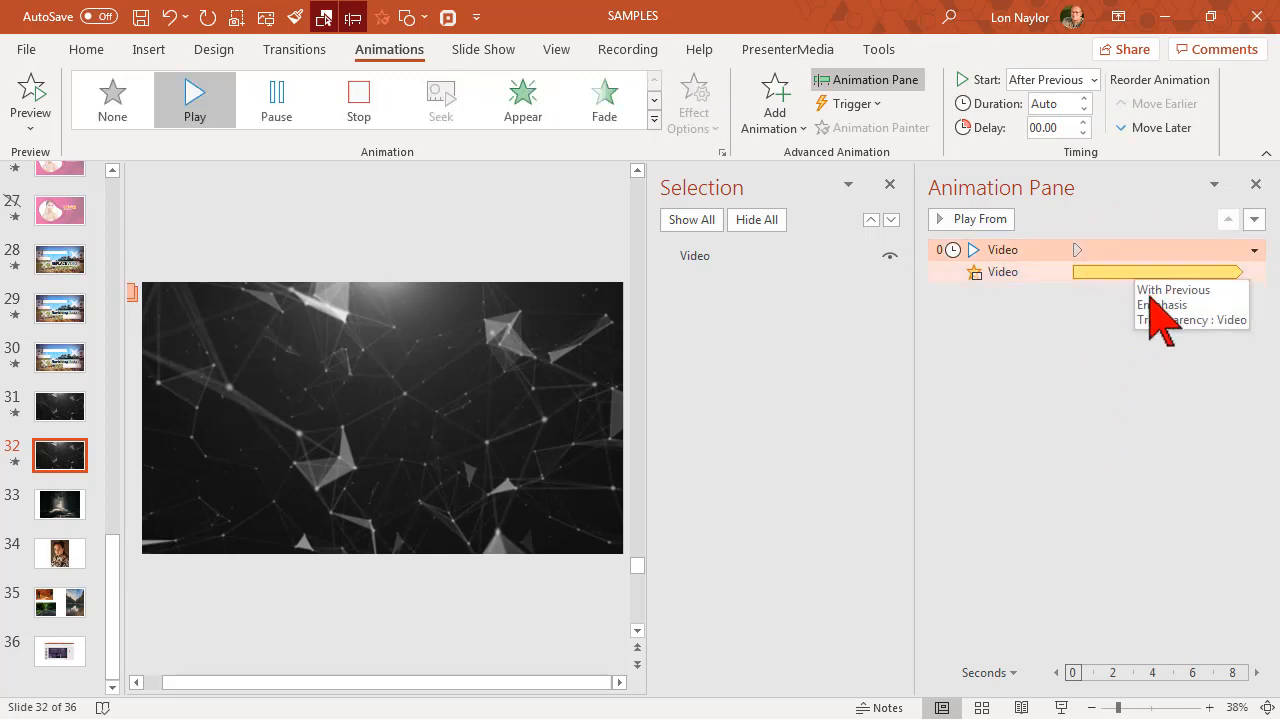
pyautogui.click(1254, 250)
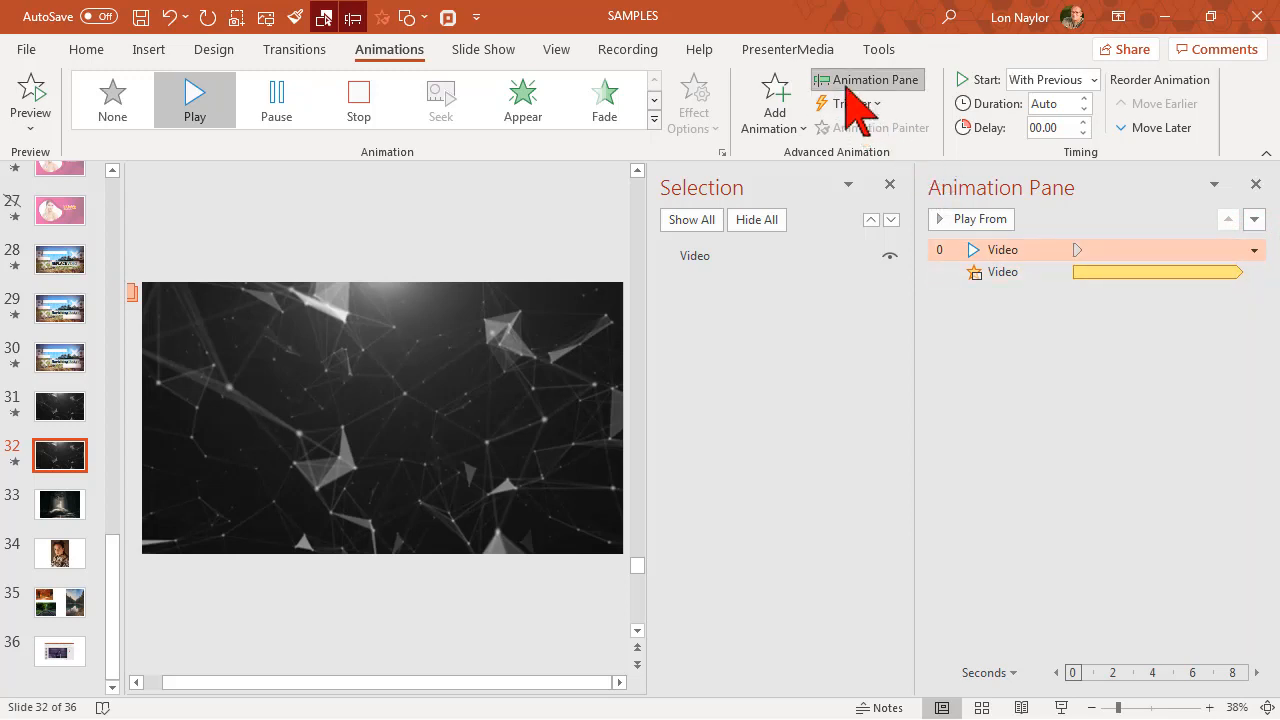
pyautogui.moveTo(403, 384)
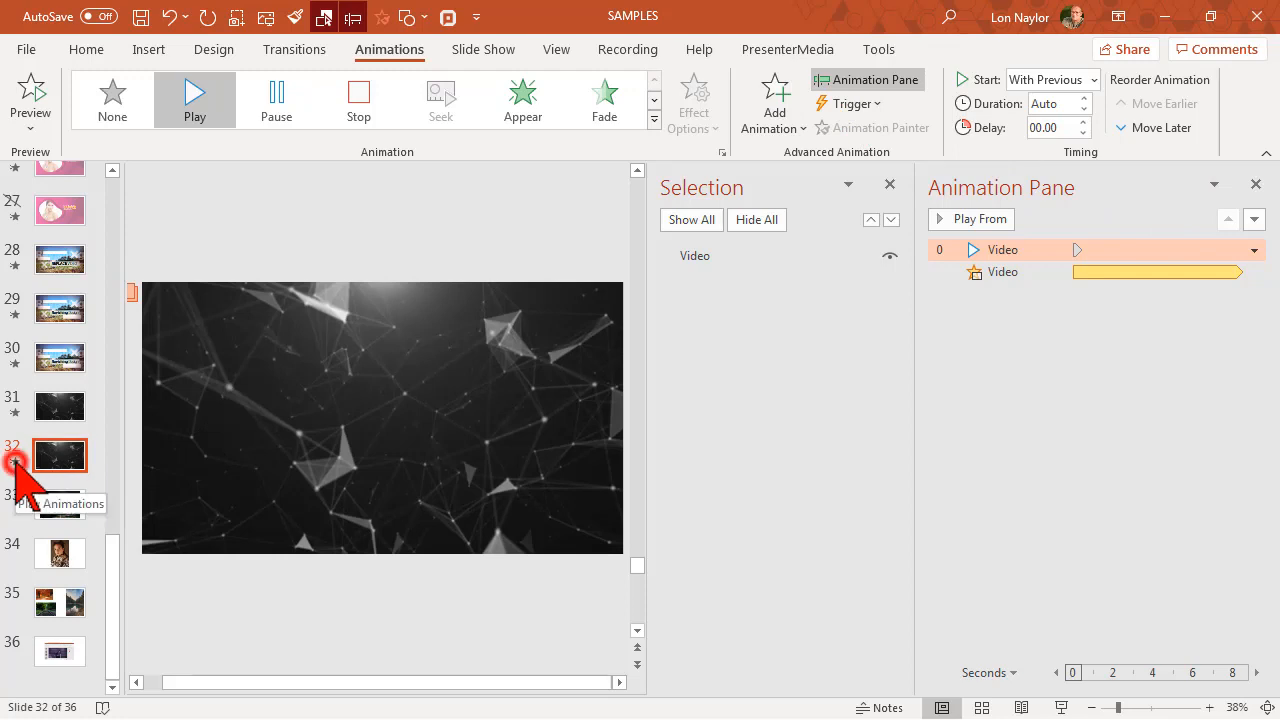
pyautogui.click(970, 219)
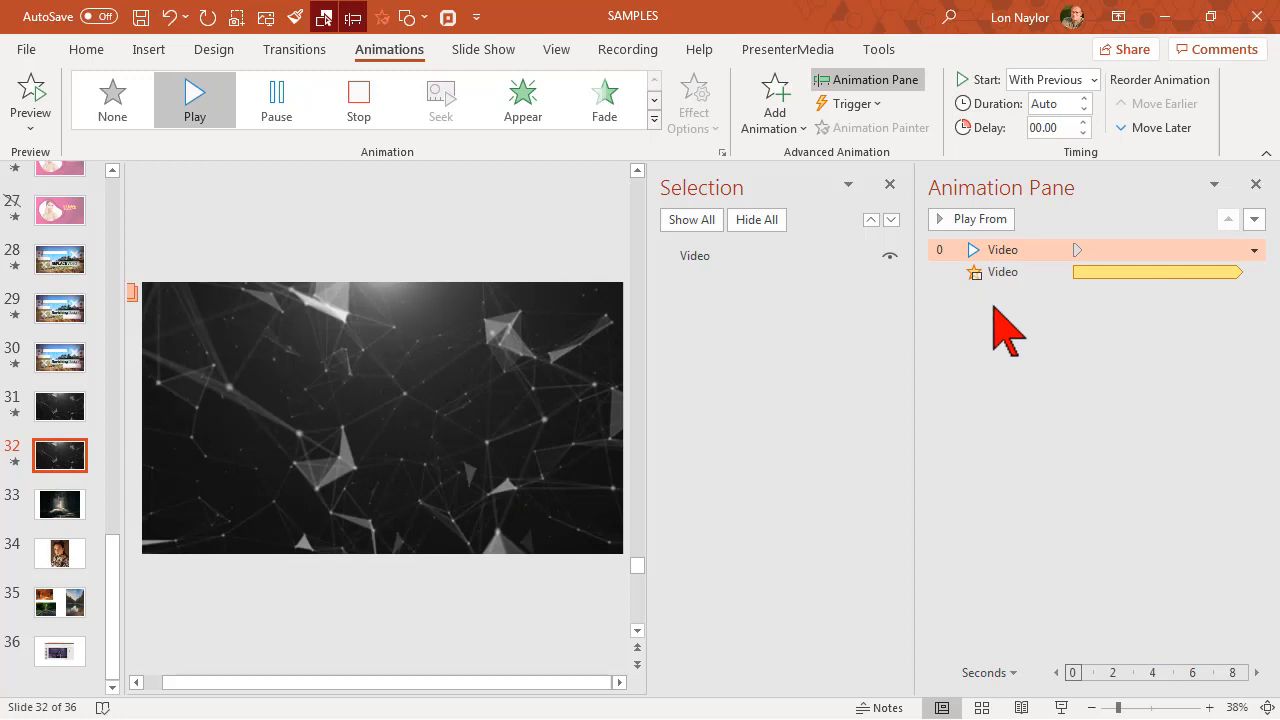
pyautogui.moveTo(1037, 375)
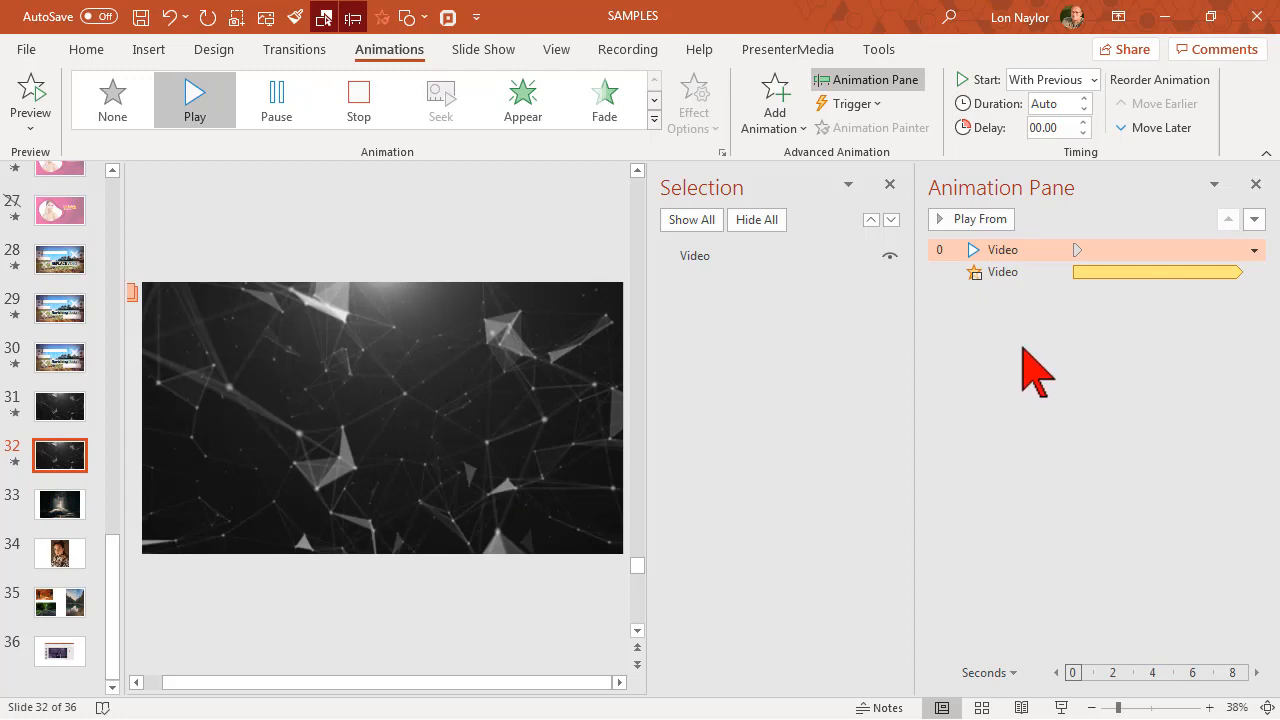
pyautogui.moveTo(1075, 350)
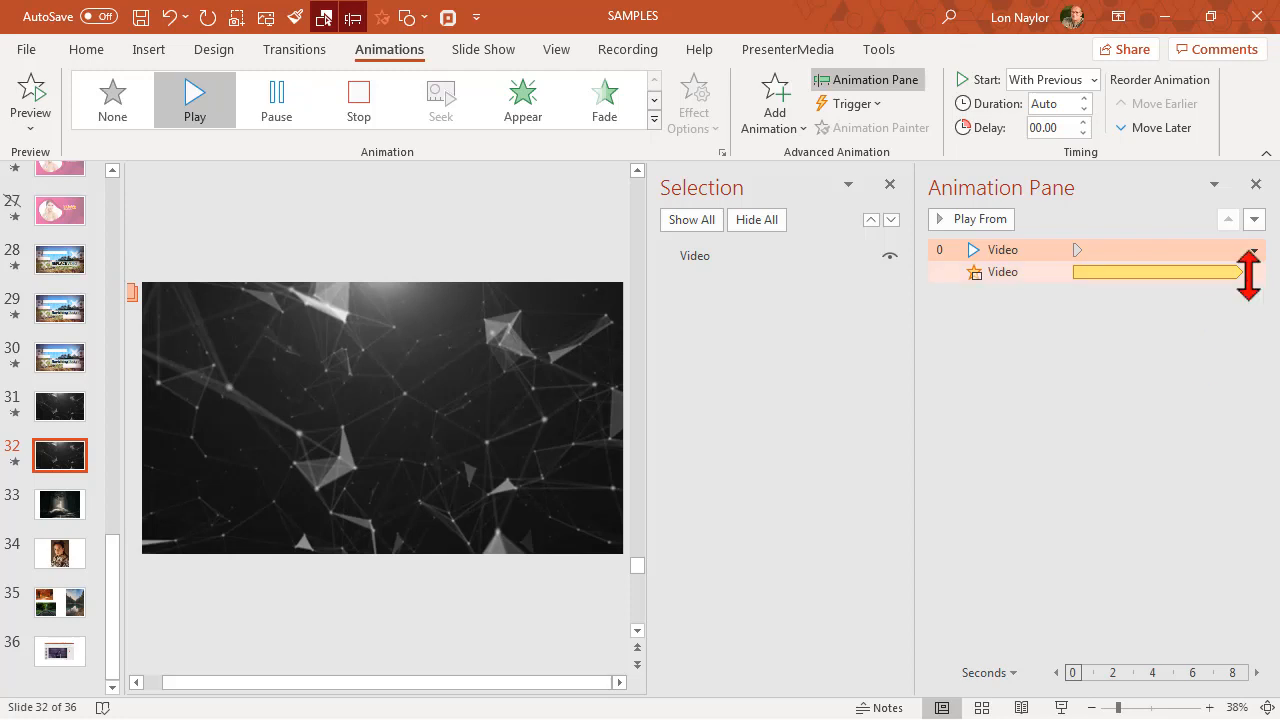
# - Set the Transparency effect amount to 75% in Effect Options, then close the Animation Pane
pyautogui.click(1002, 271)
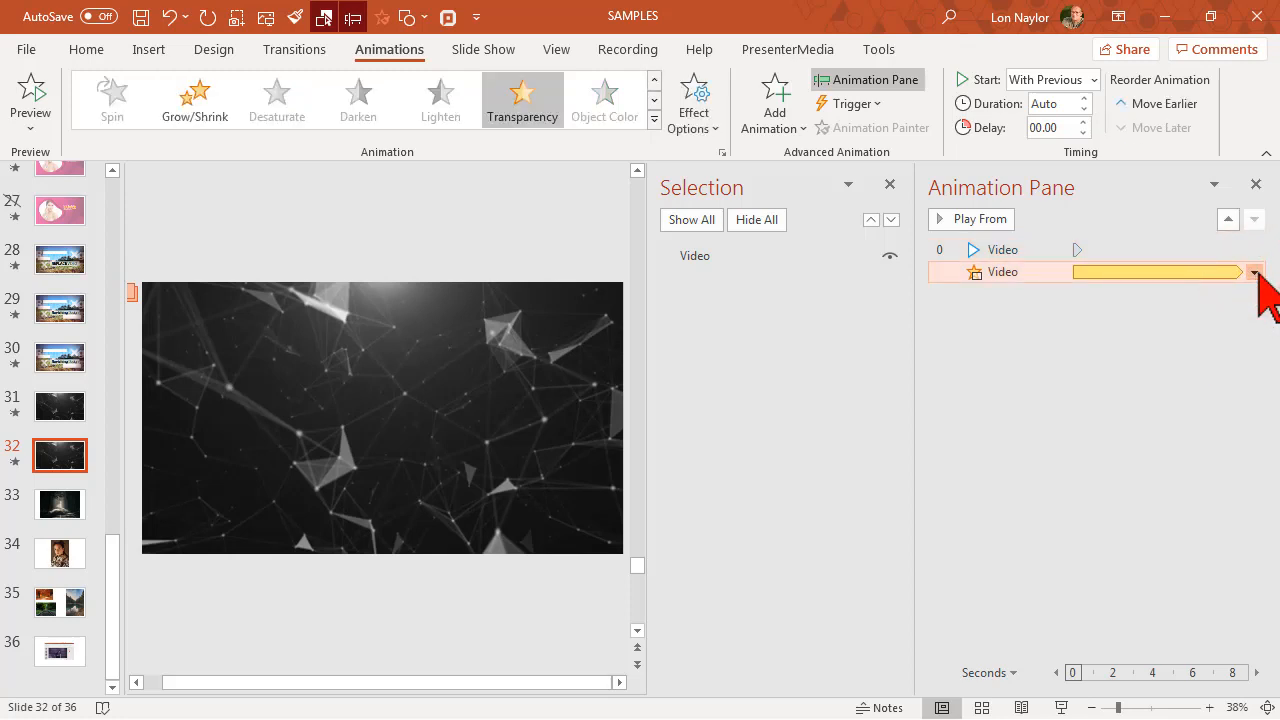
pyautogui.click(1254, 272)
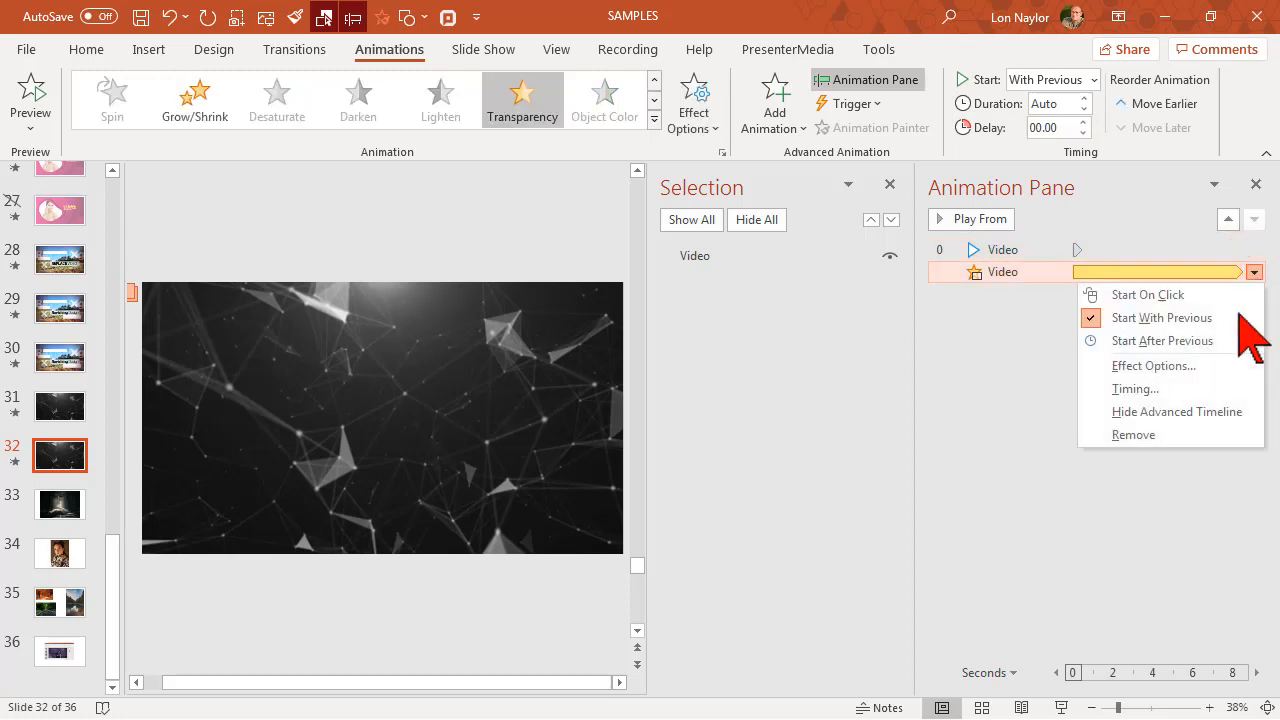
pyautogui.click(1153, 365)
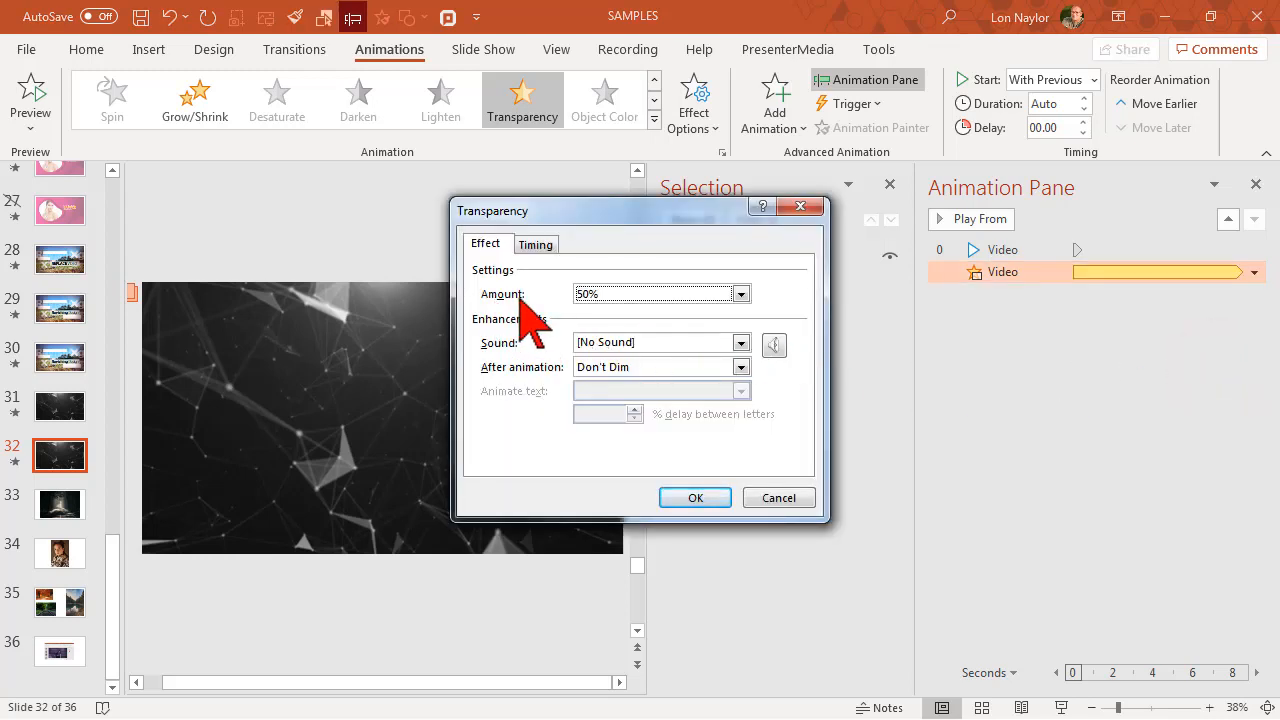
pyautogui.click(740, 293)
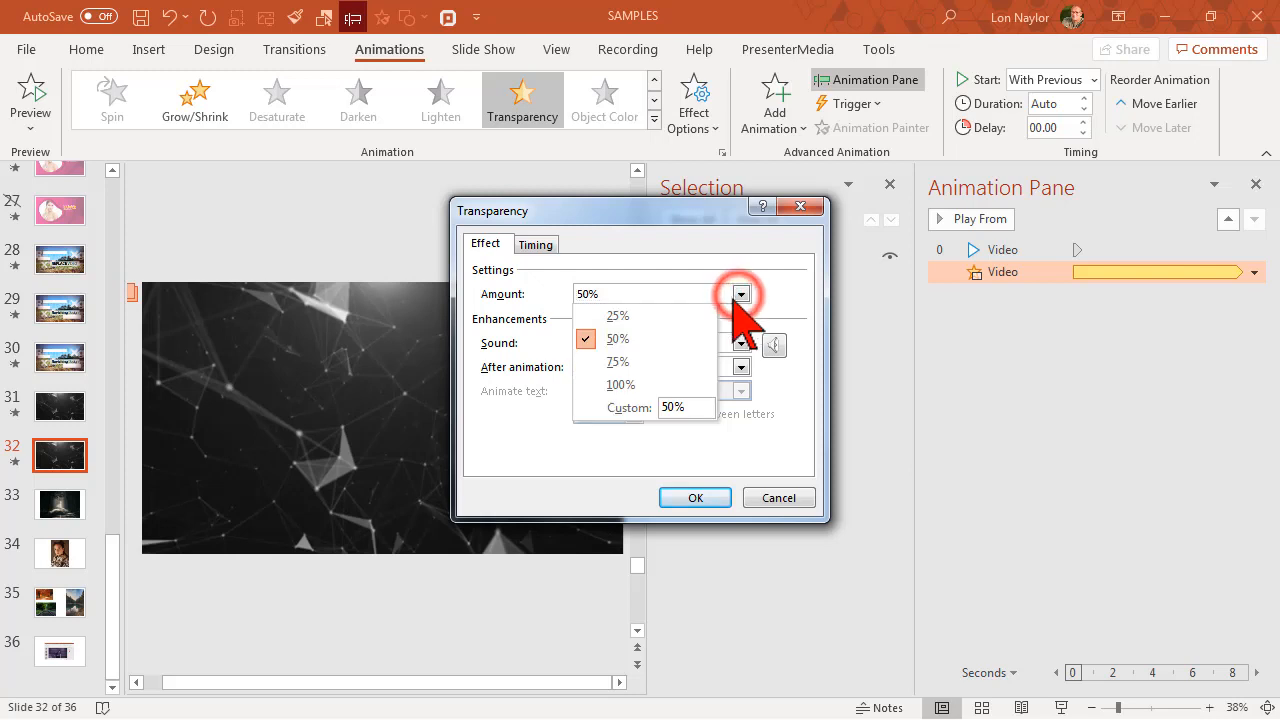
pyautogui.moveTo(645, 361)
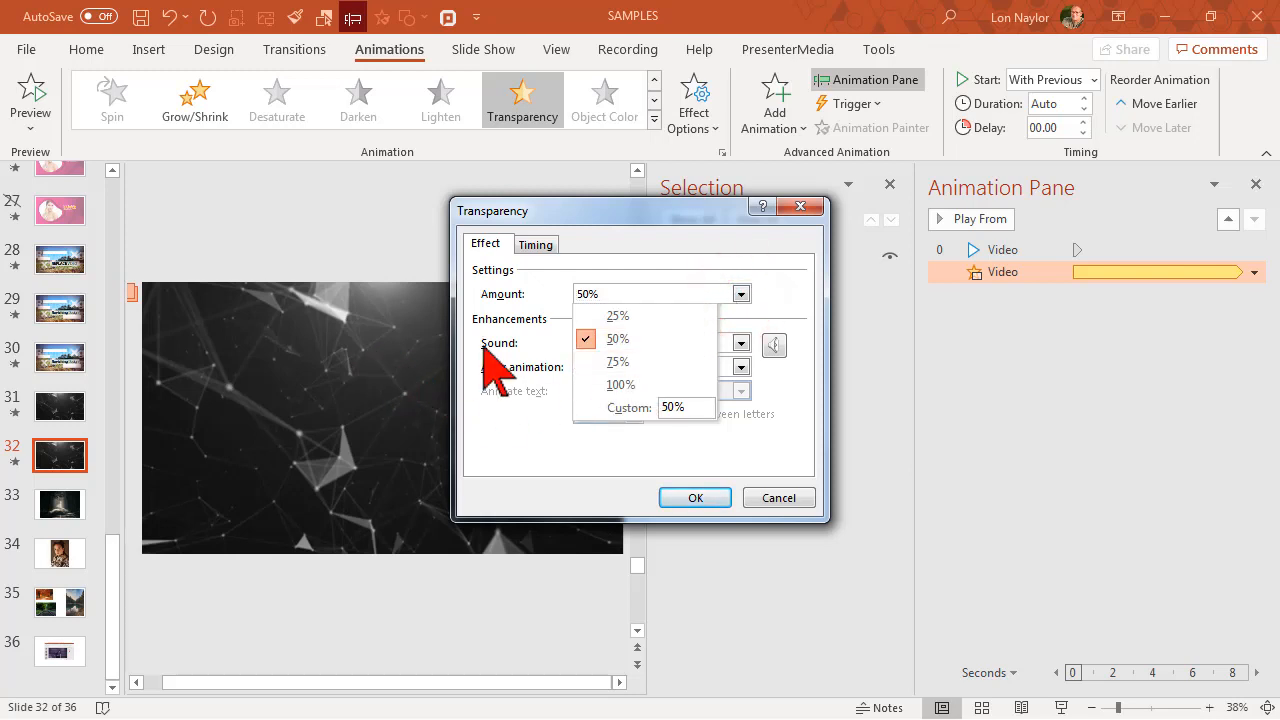
pyautogui.moveTo(628, 361)
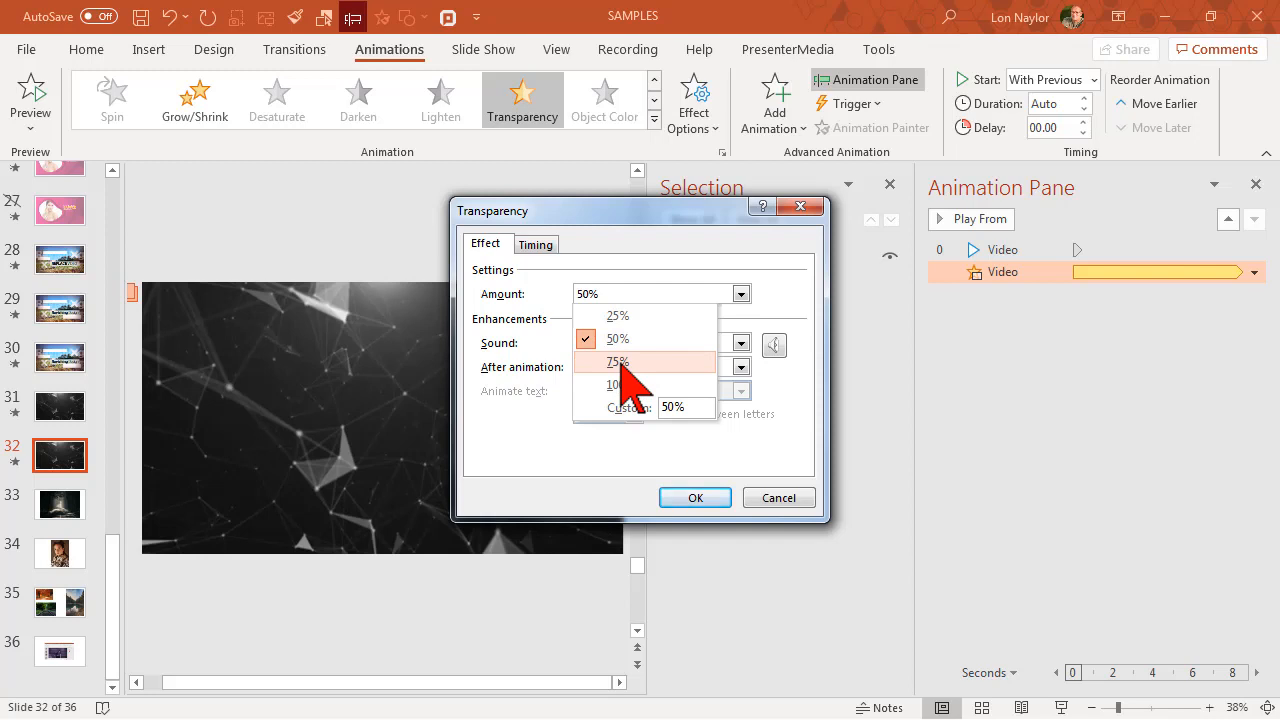
pyautogui.click(617, 361)
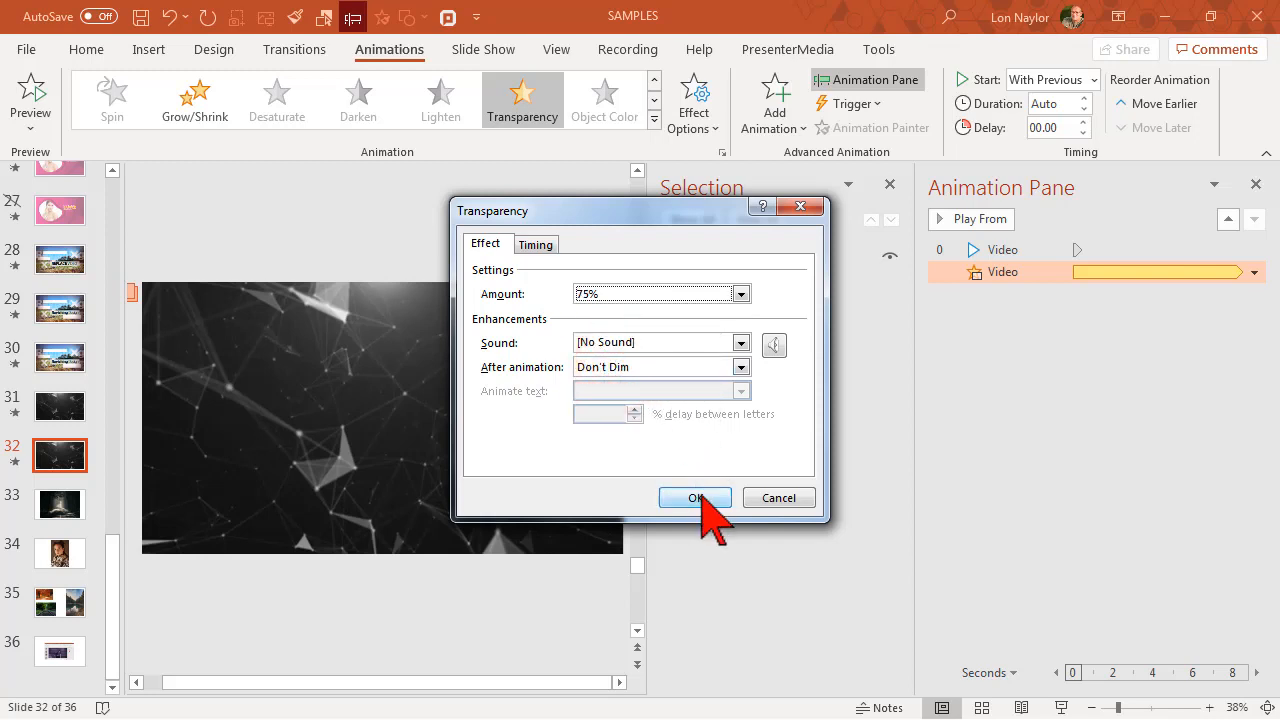
pyautogui.click(695, 497)
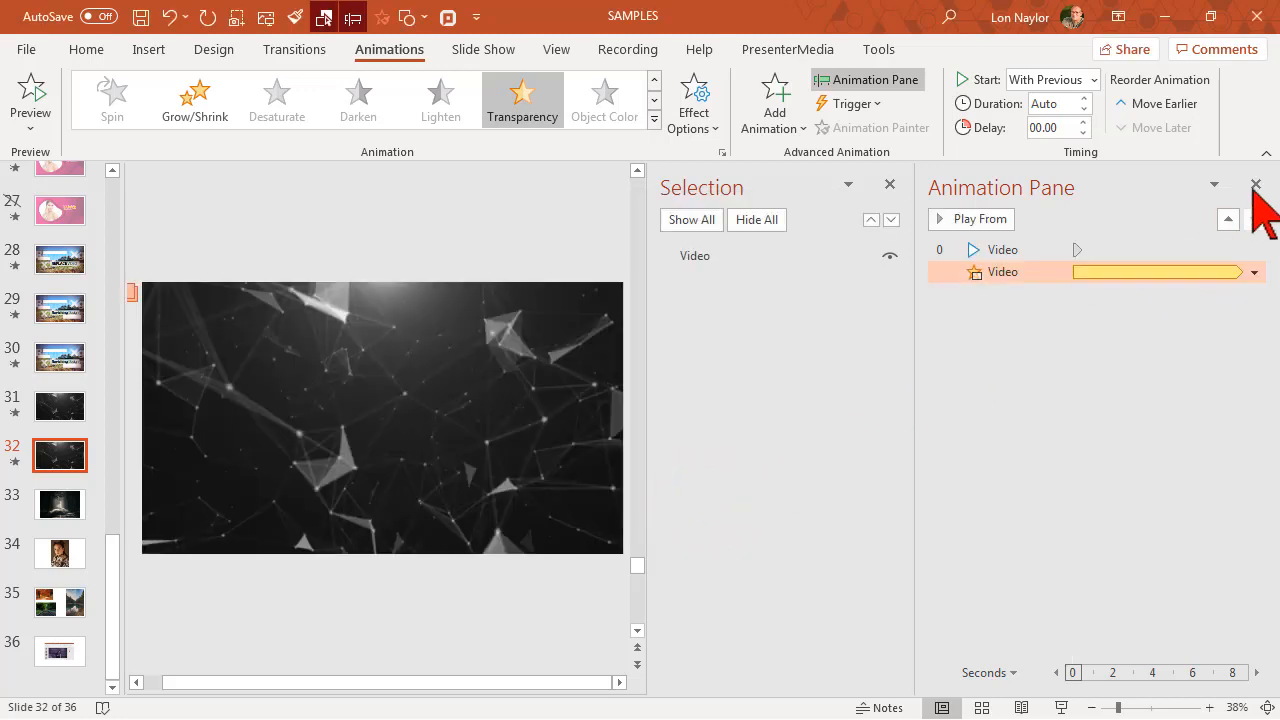
pyautogui.click(1256, 186)
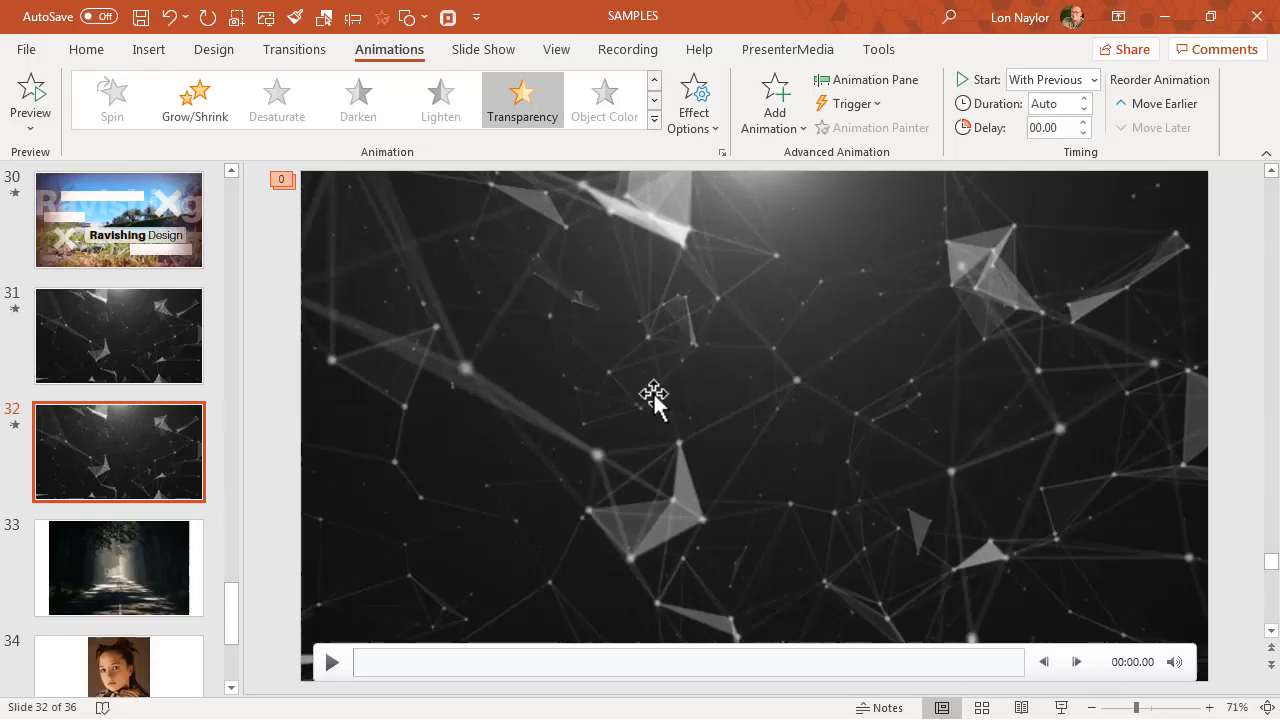
pyautogui.moveTo(703, 367)
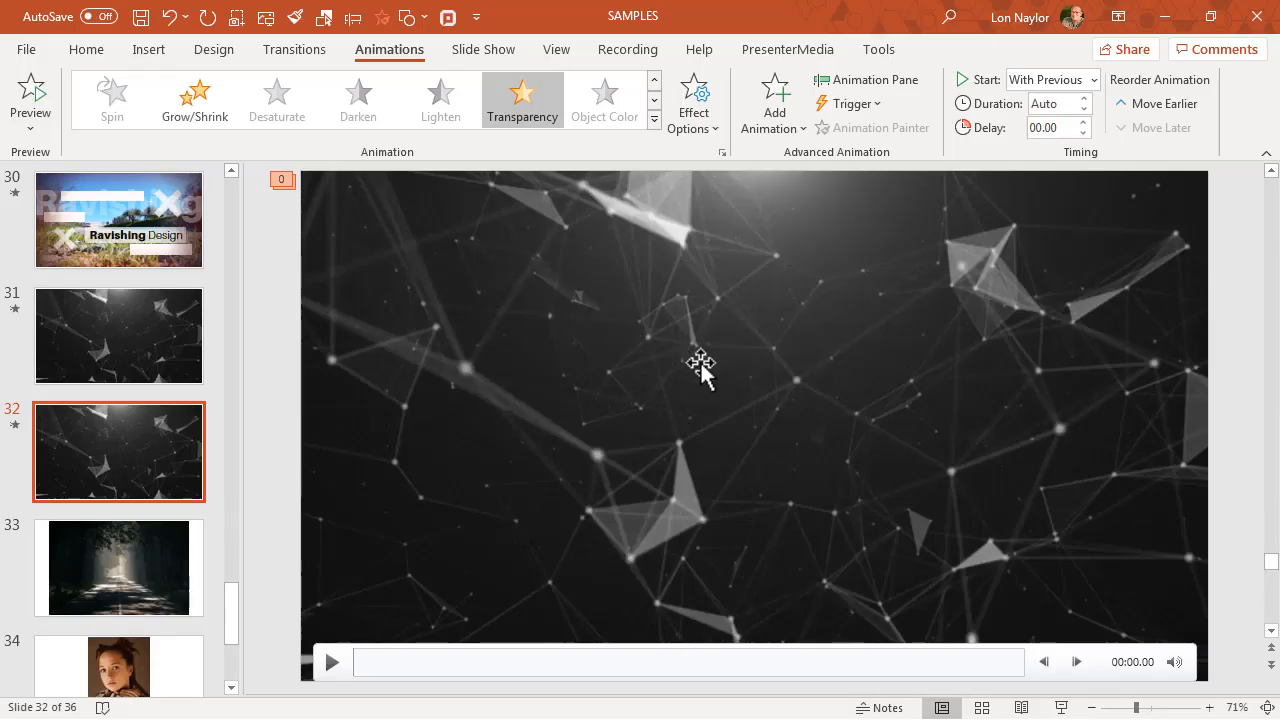
pyautogui.moveTo(717, 288)
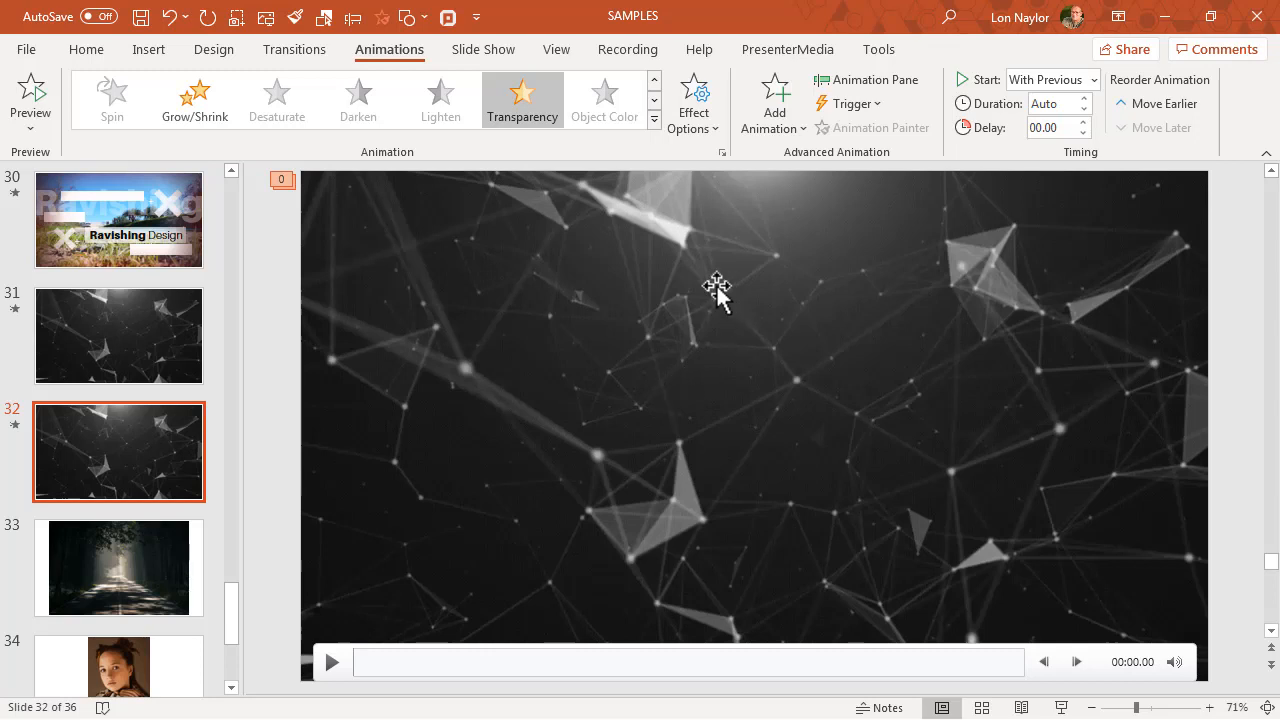
pyautogui.moveTo(575, 438)
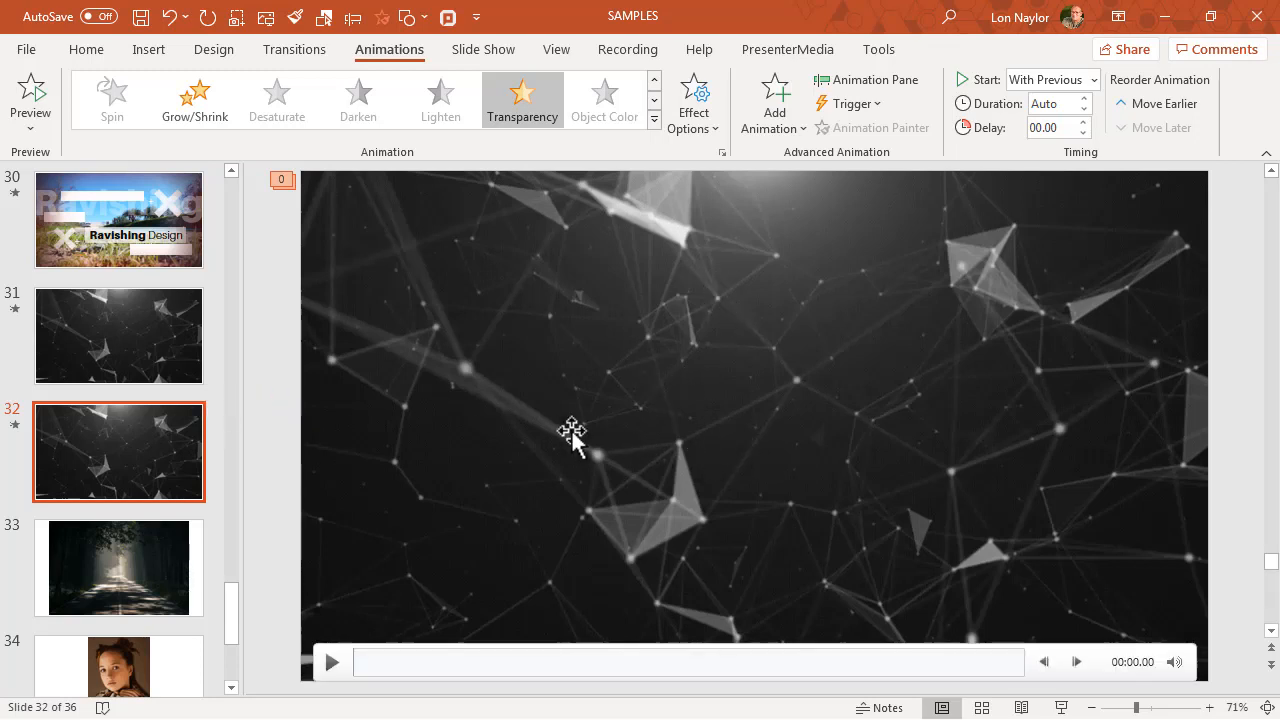